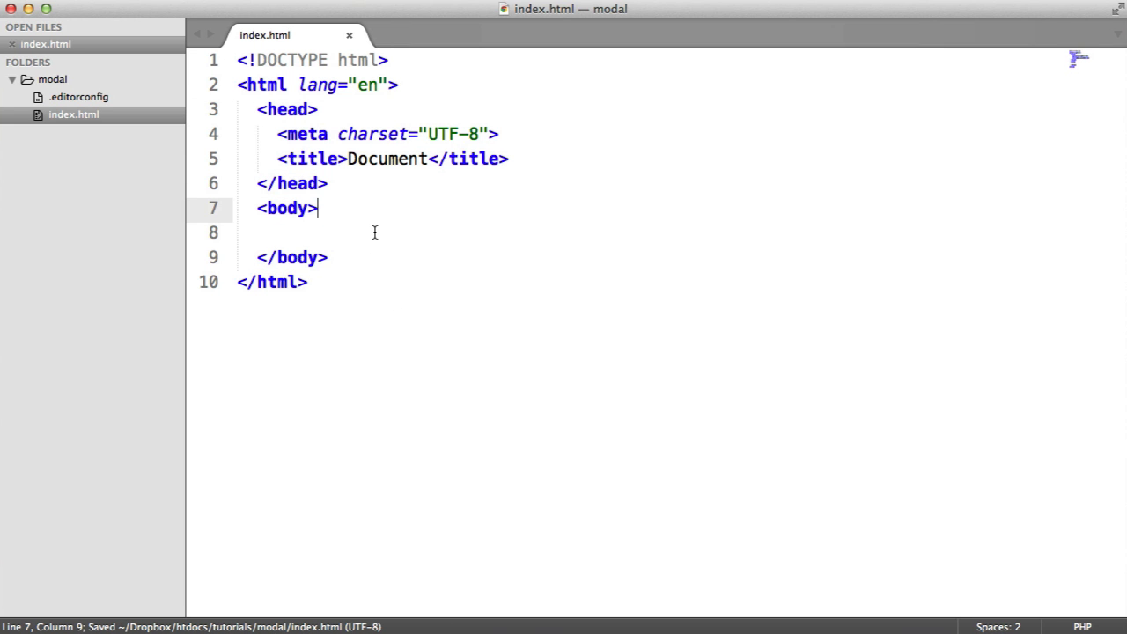
Replace 'Document' with 'Modal' in index.html's title tag
key(Return)
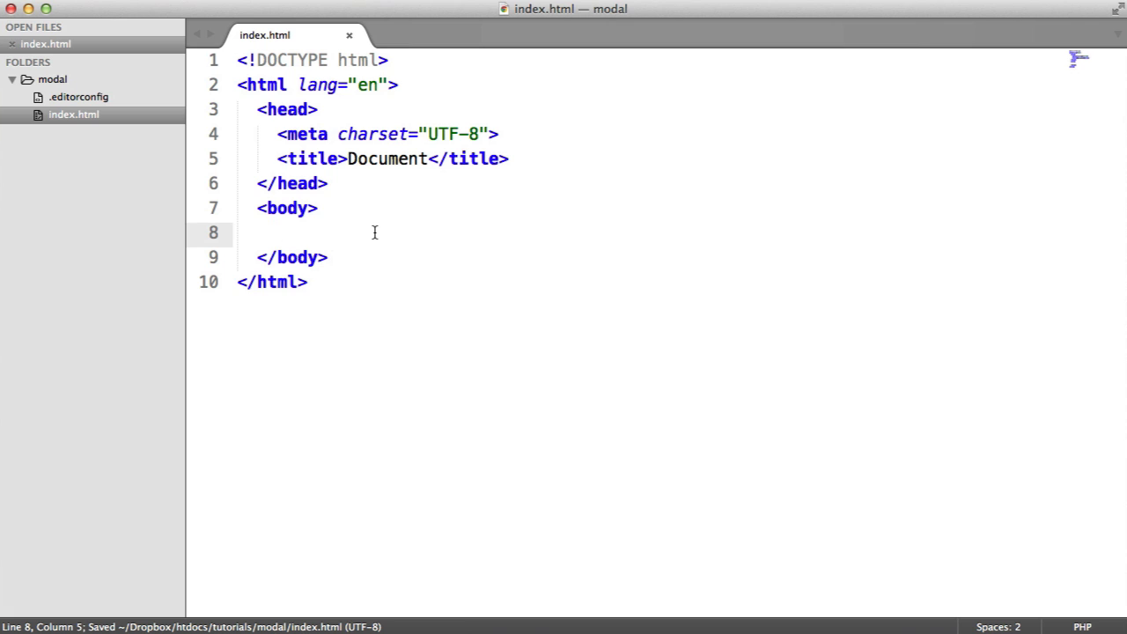
double_click(386, 158)
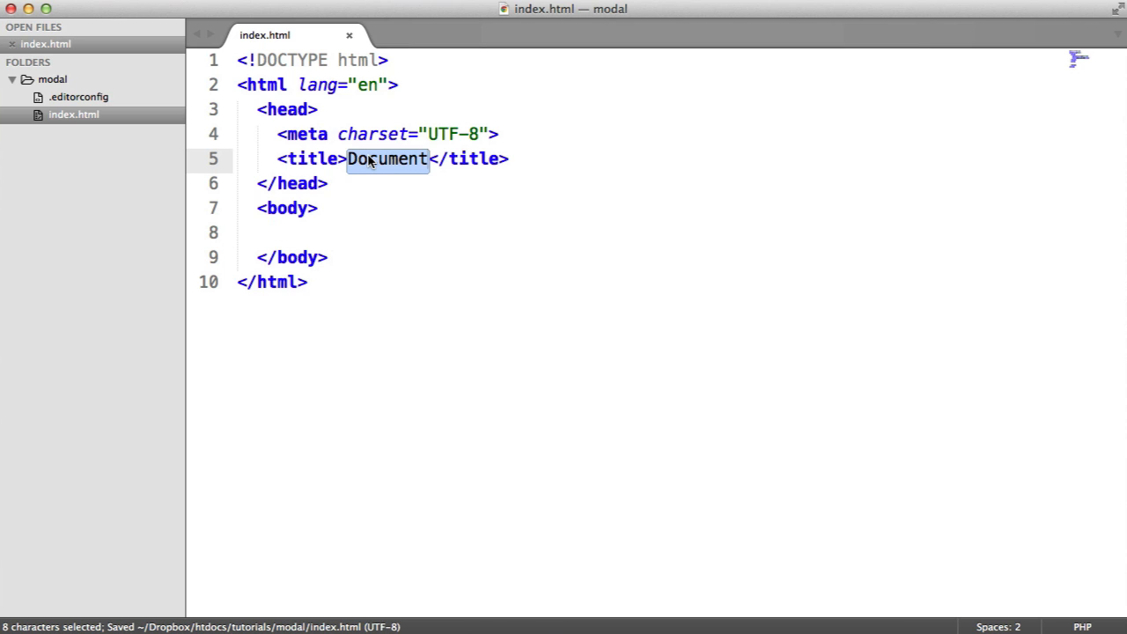
text(Modal)
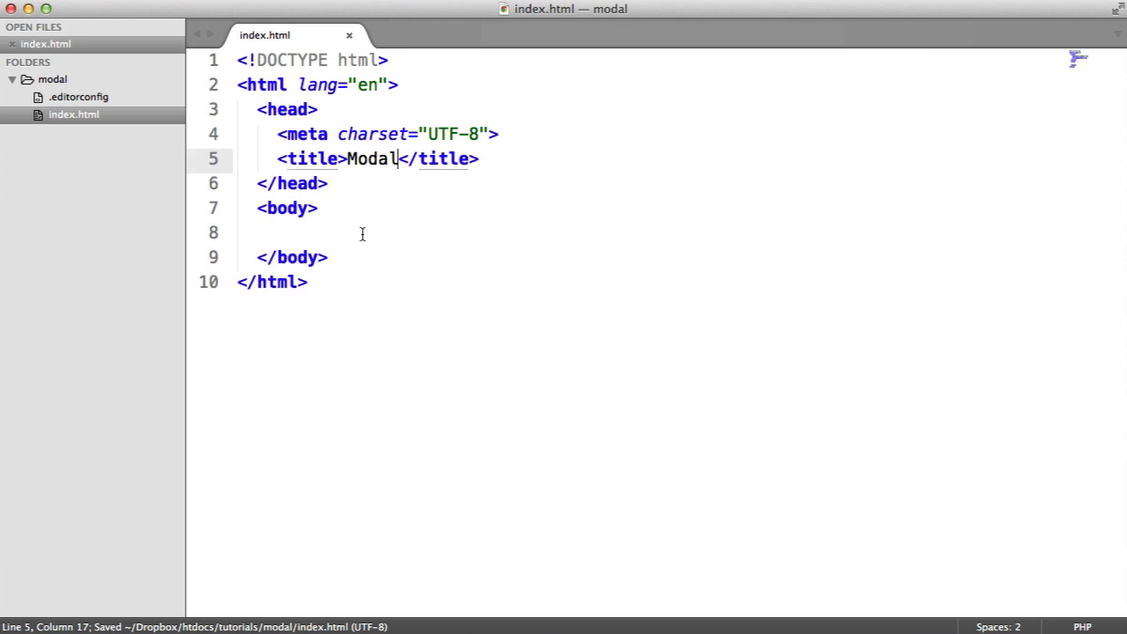
click(361, 232)
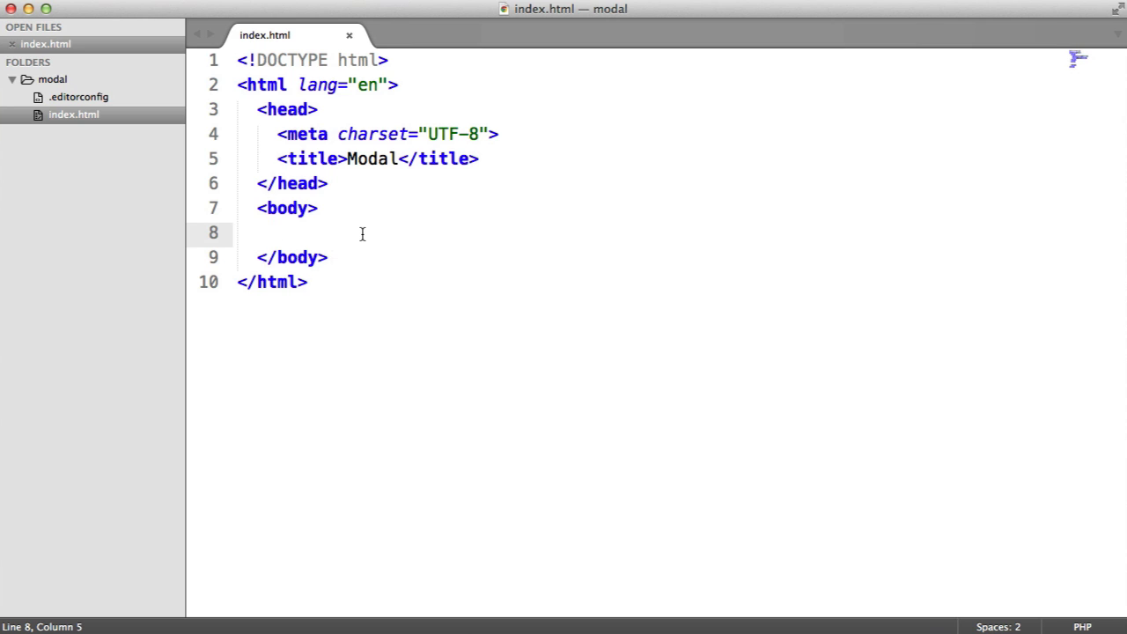
Expand the Emmet abbreviation p*50>lorem into fifty lorem ipsum paragraphs in the body
text(p*)
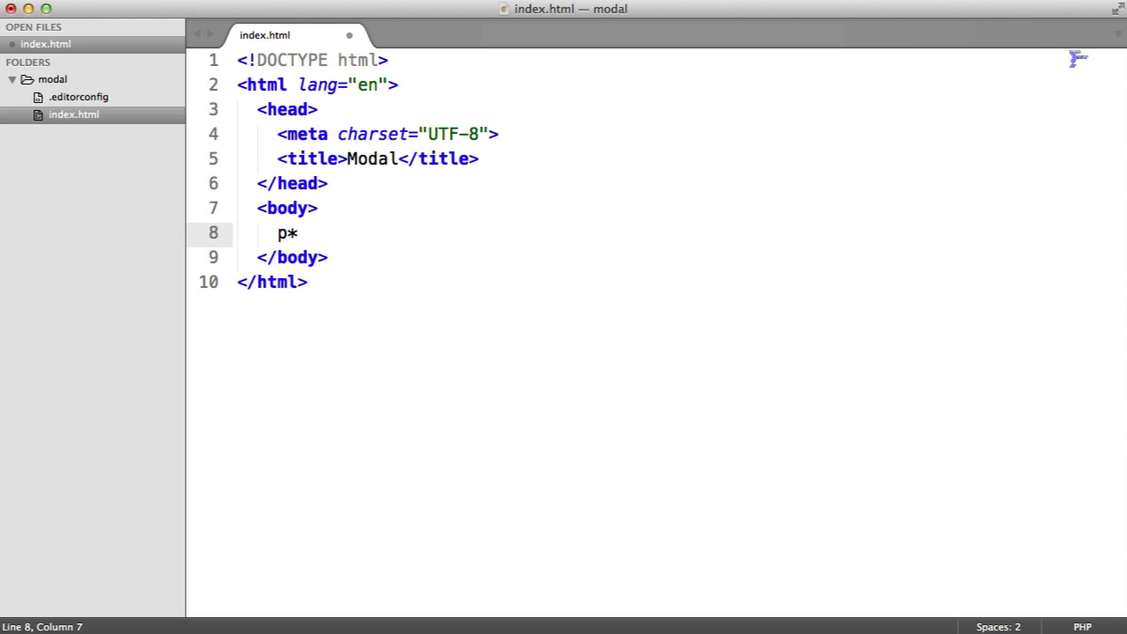
text(50>l)
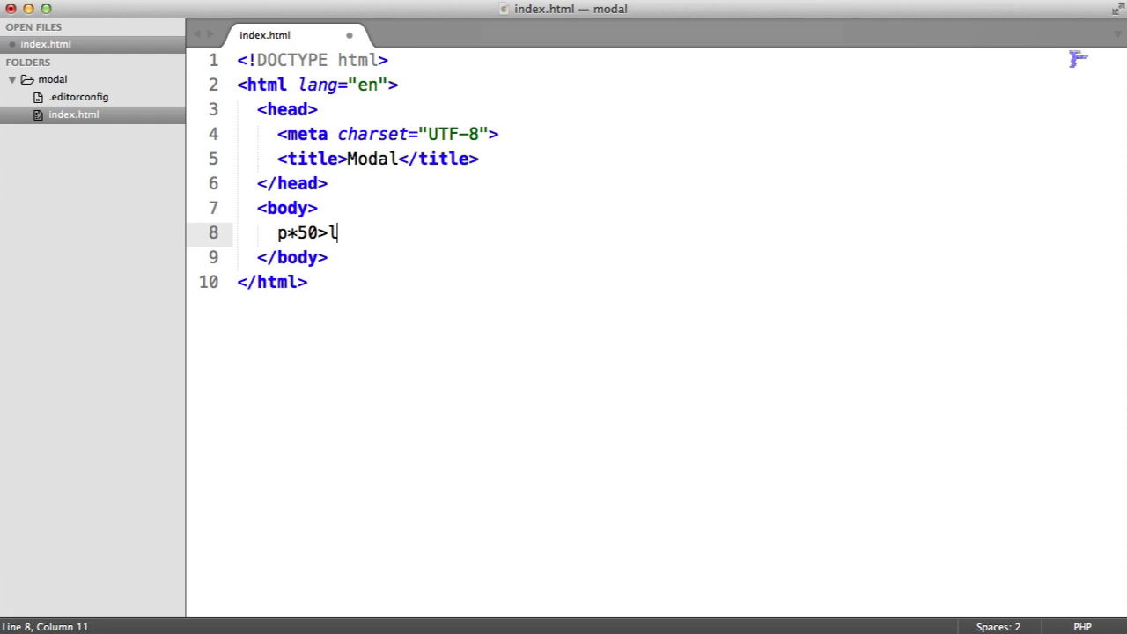
key(Tab)
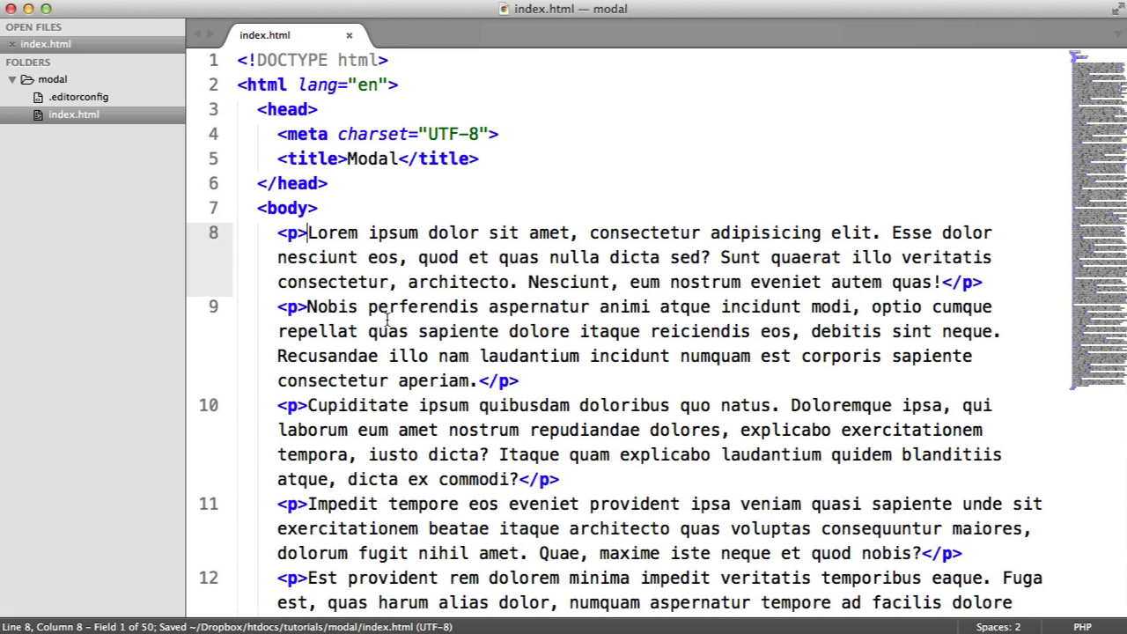
drag(307, 232, 483, 331)
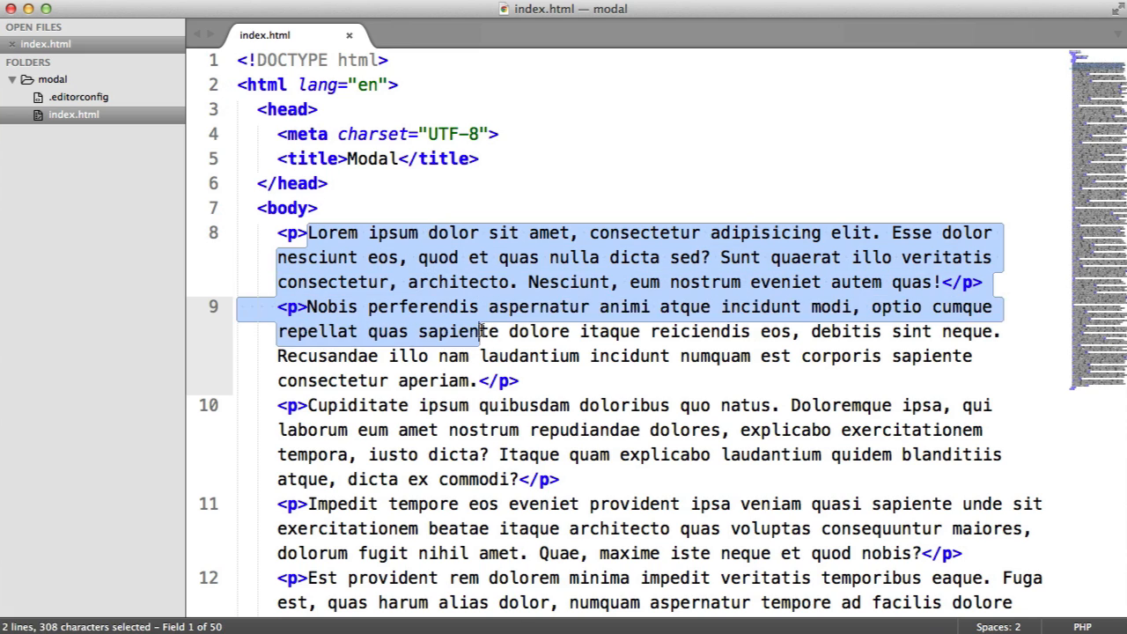
click(485, 331)
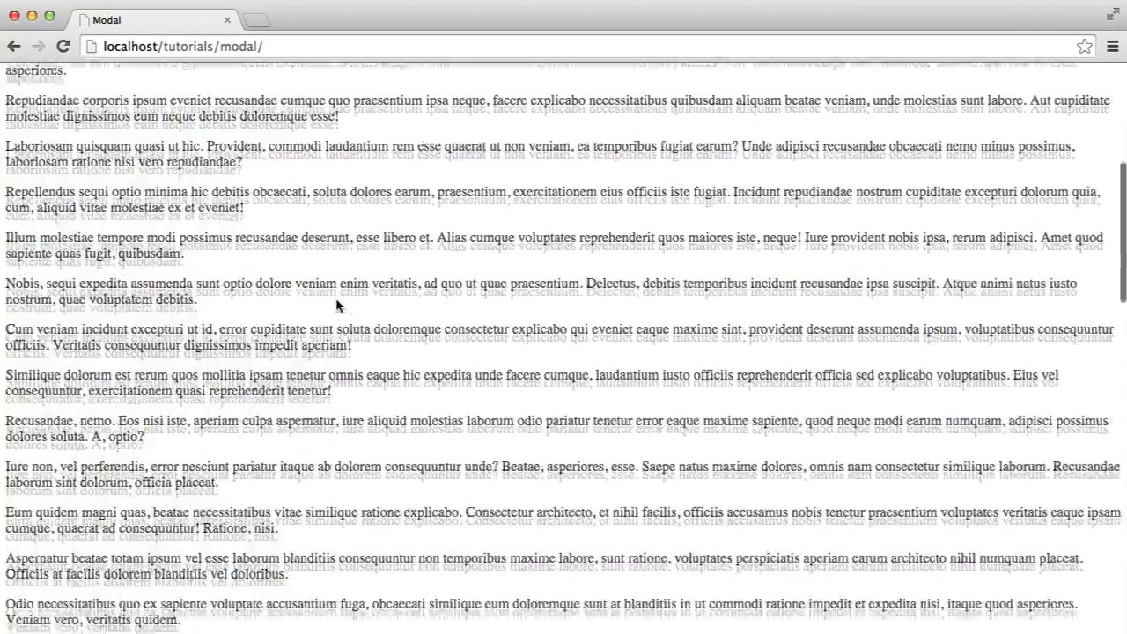
Scroll through the Modal page's filler paragraphs in Chrome
scroll(up, 3)
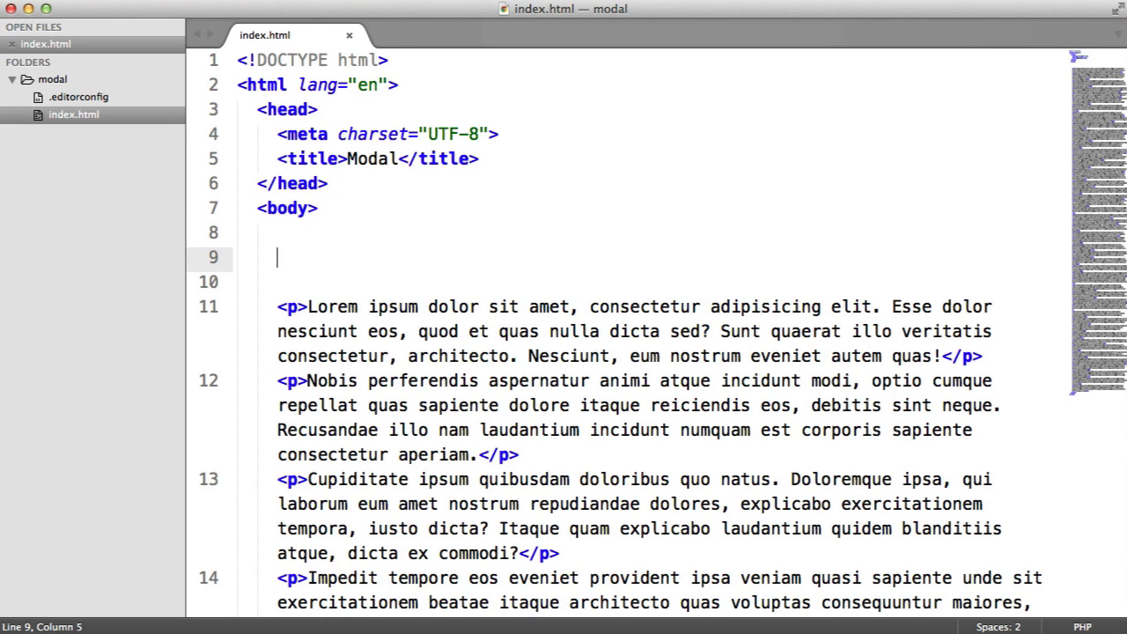
Create a css folder in the modal project and save an empty global.css inside it
right_click(52, 80)
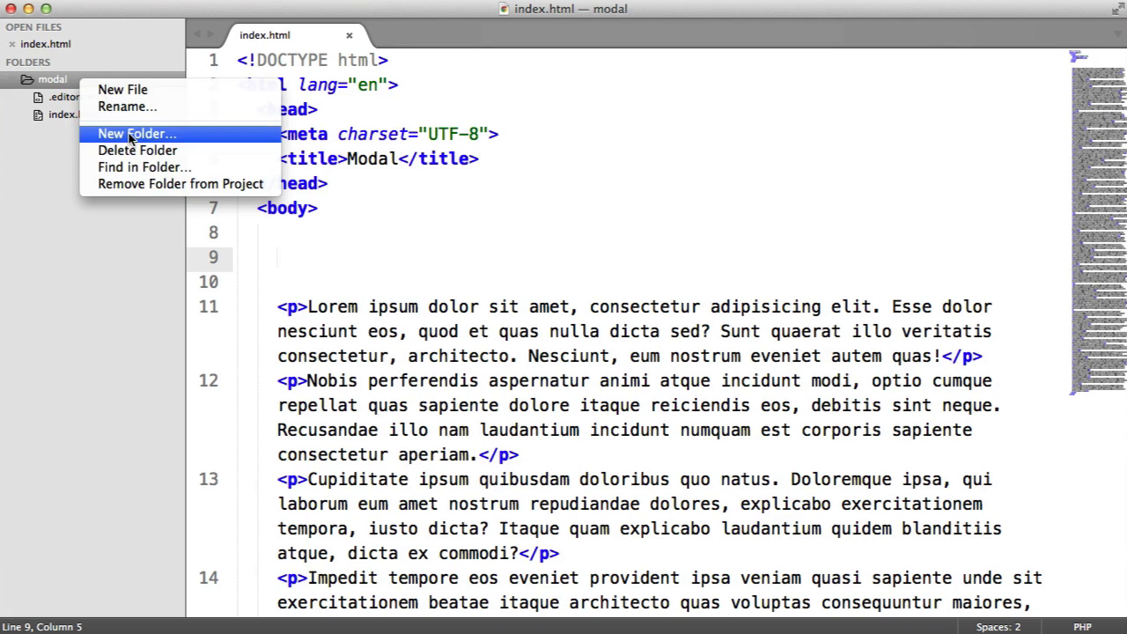
click(136, 133)
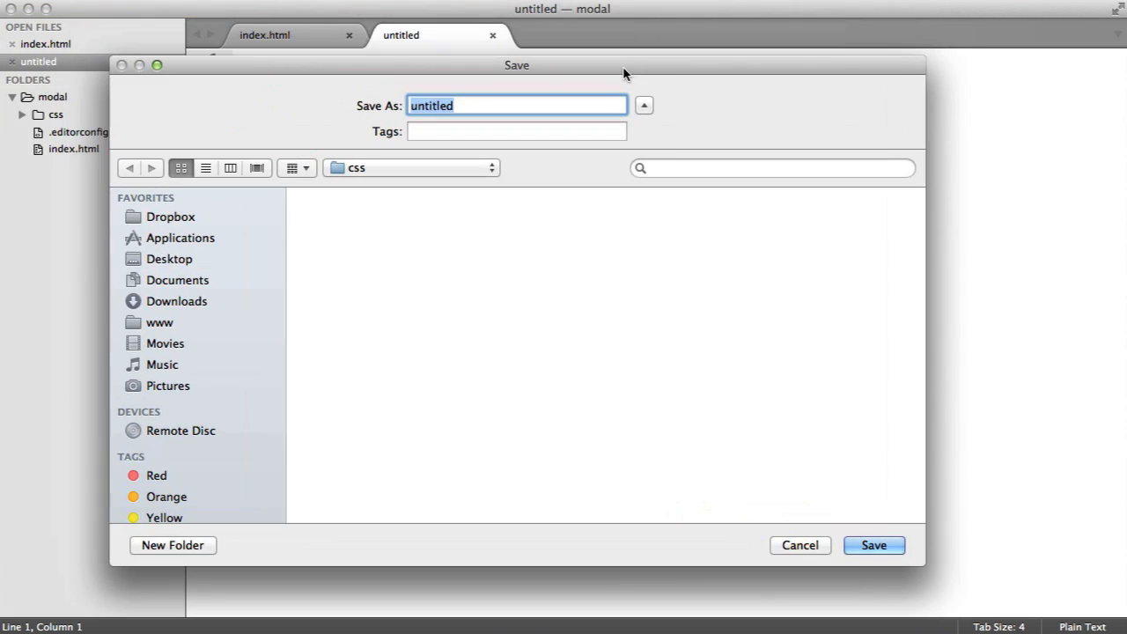
click(872, 545)
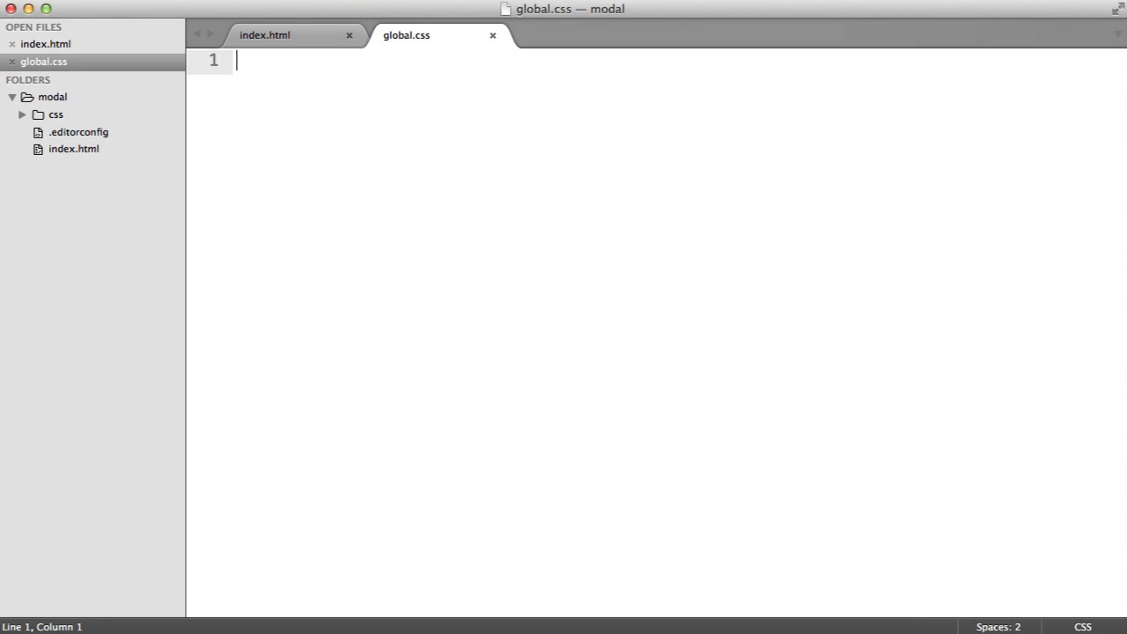
Add a body rule setting margin to 0 in global.css
text(body)
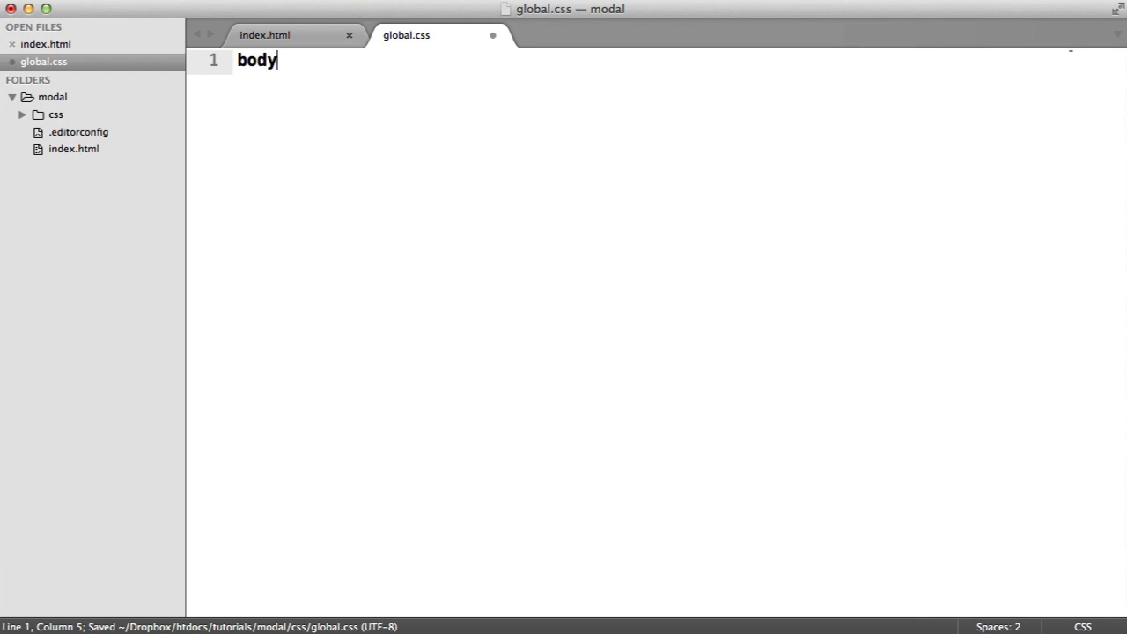
text({)
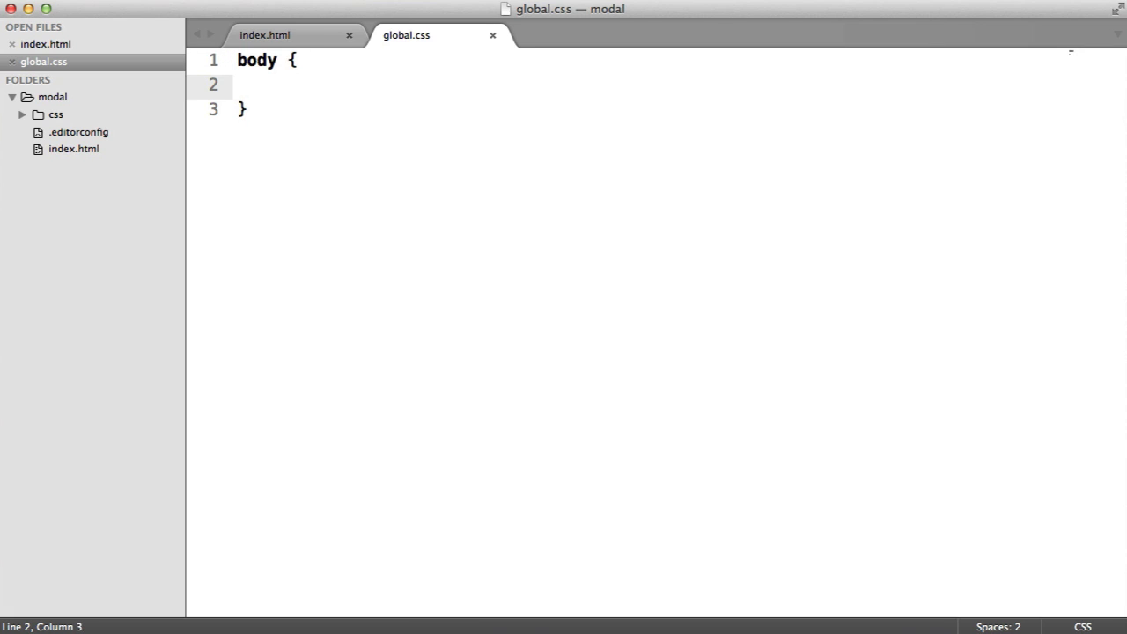
text(marign:0;)
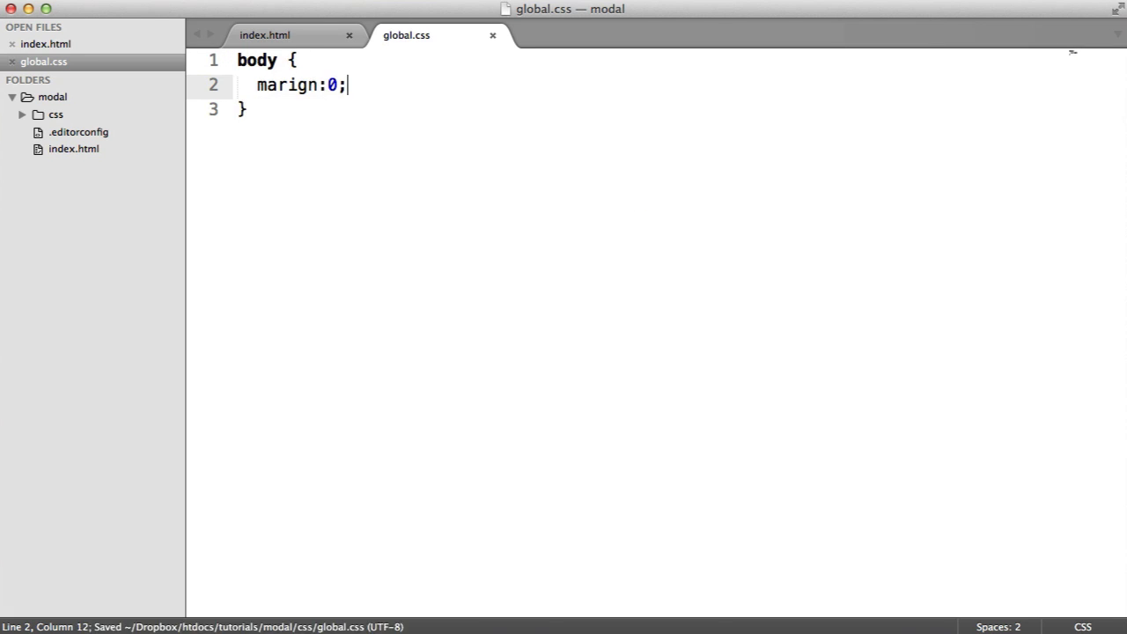
text(margin)
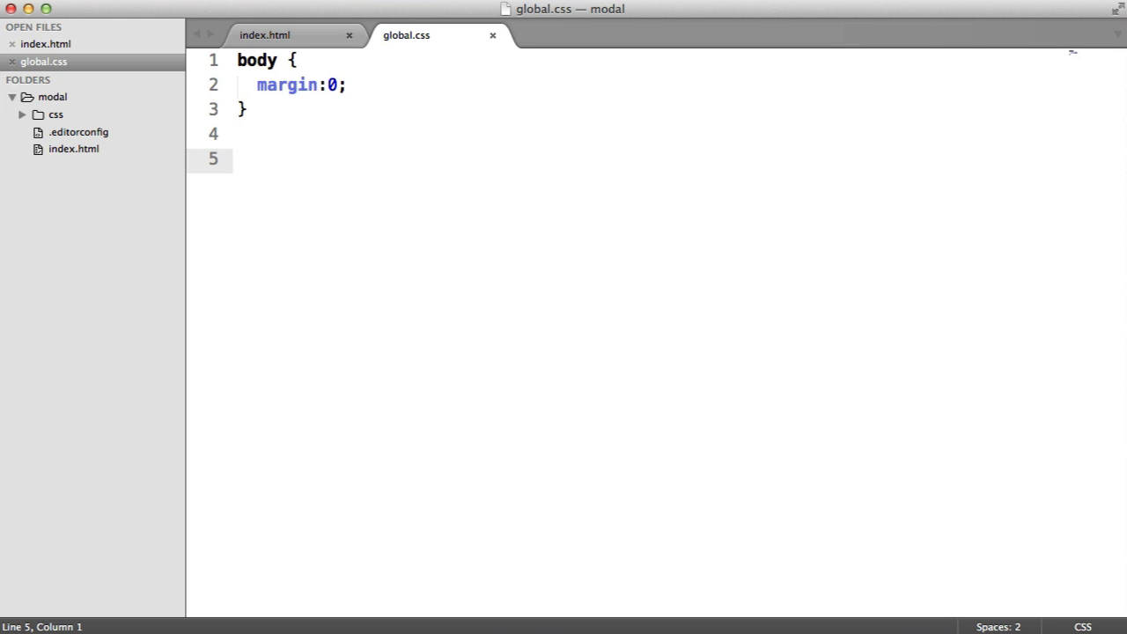
Add a .container rule below it with 20px padding
click(238, 158)
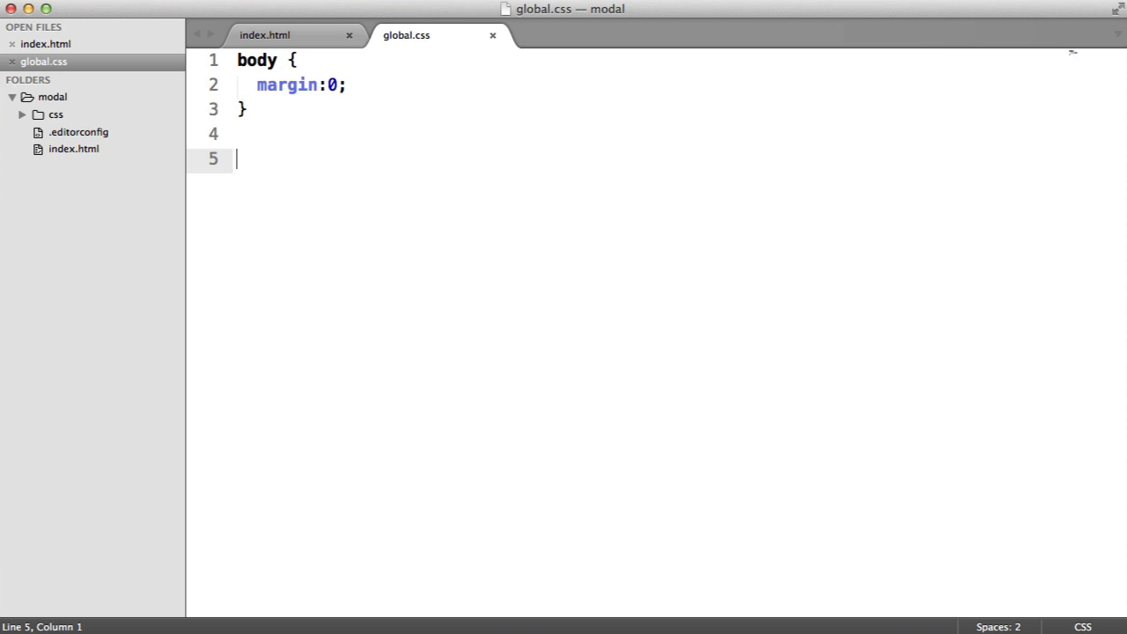
text(.container)
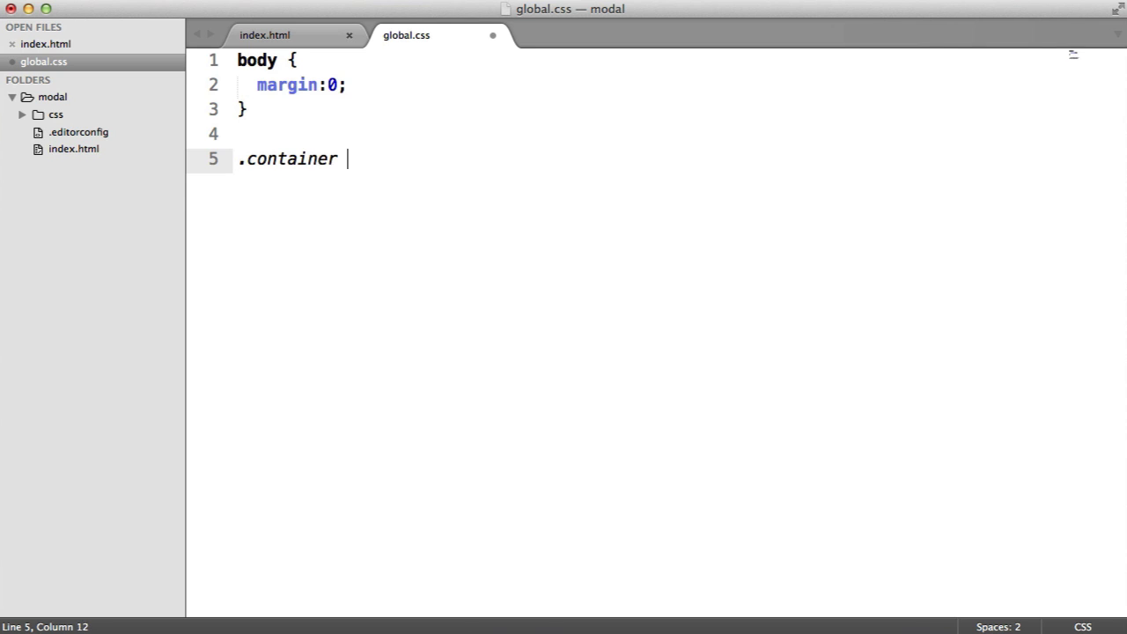
text({)
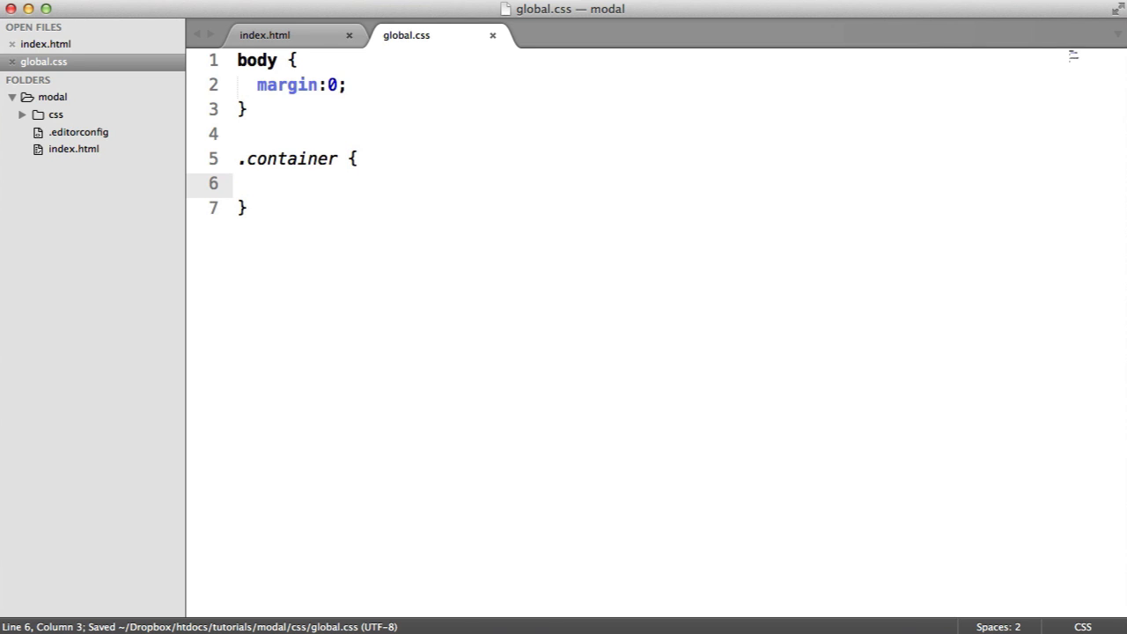
text(padding:2;)
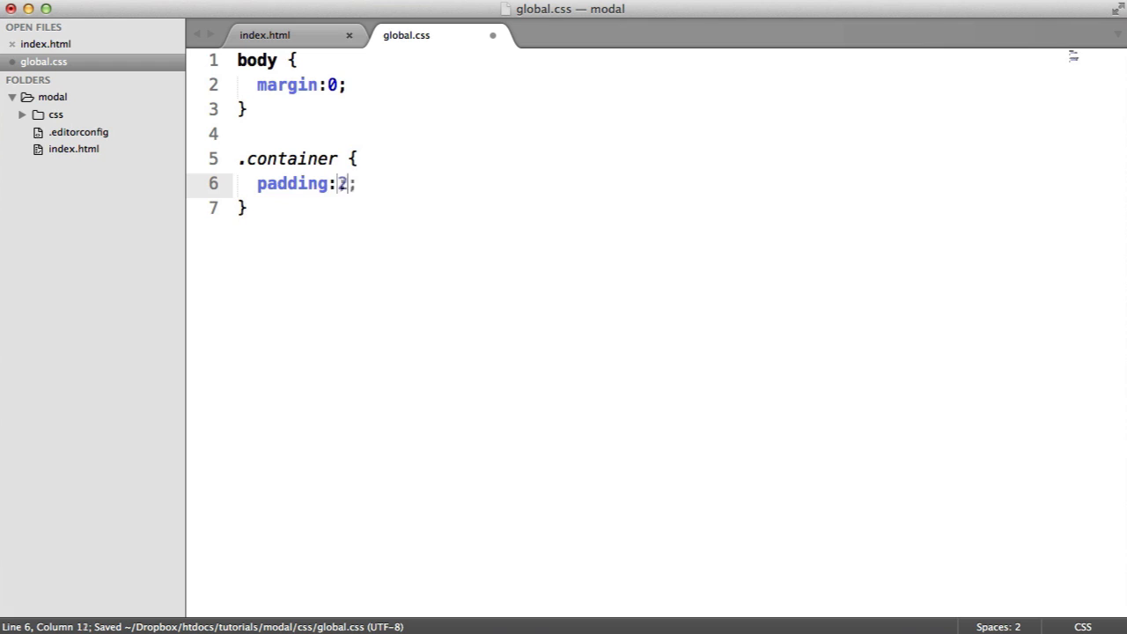
text(0px)
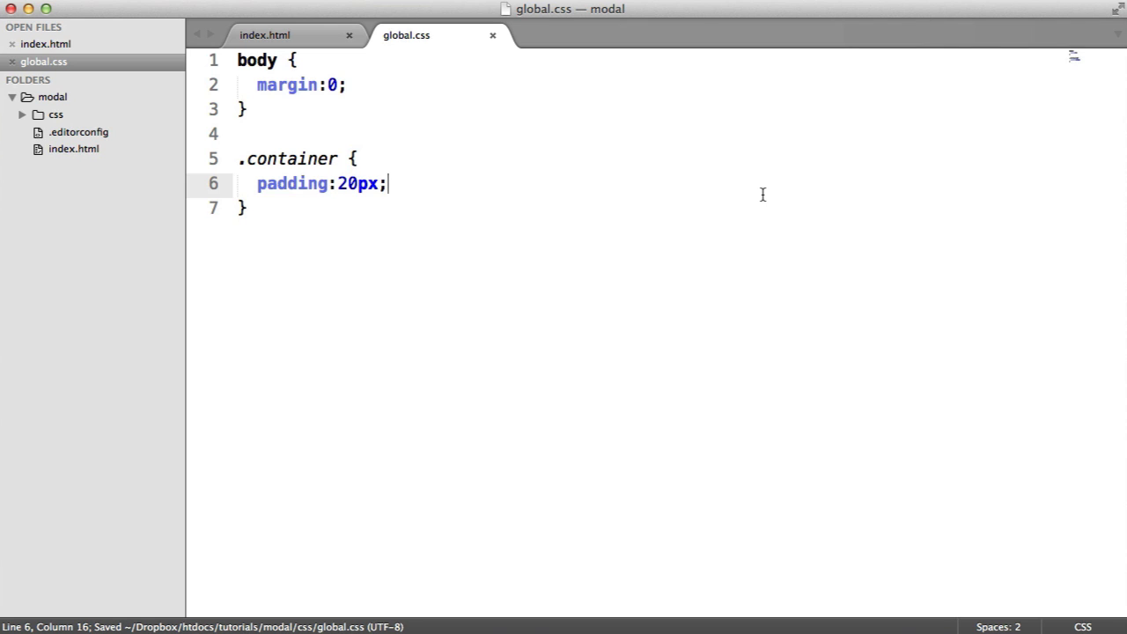
mouse_move(774, 199)
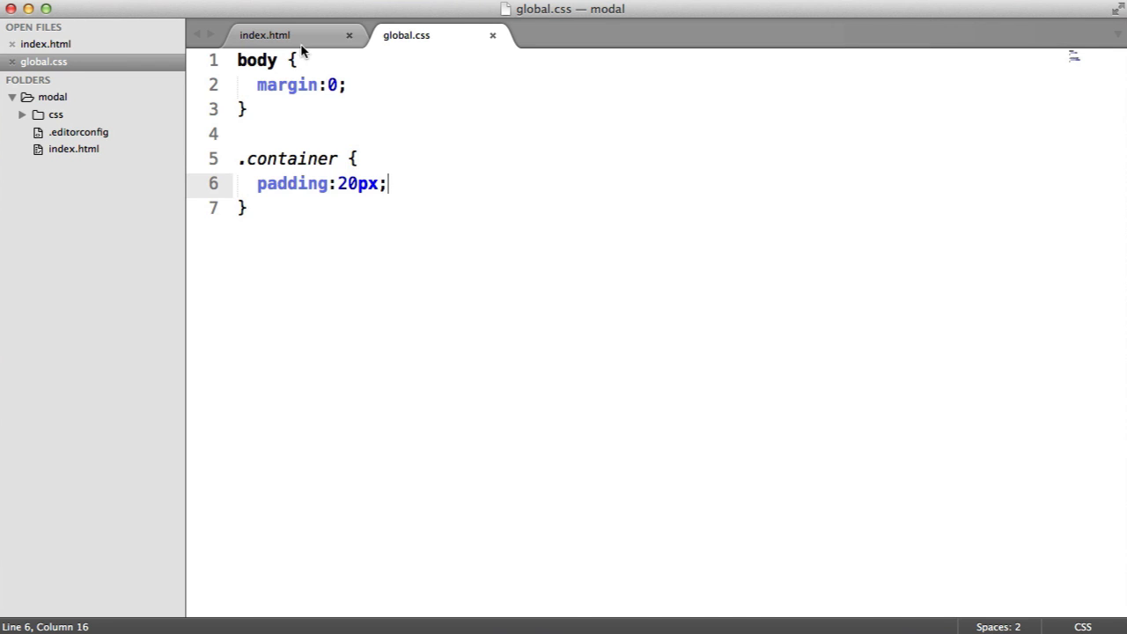
In index.html, wrap the filler paragraphs in a div with class 'container' and indent them
click(264, 34)
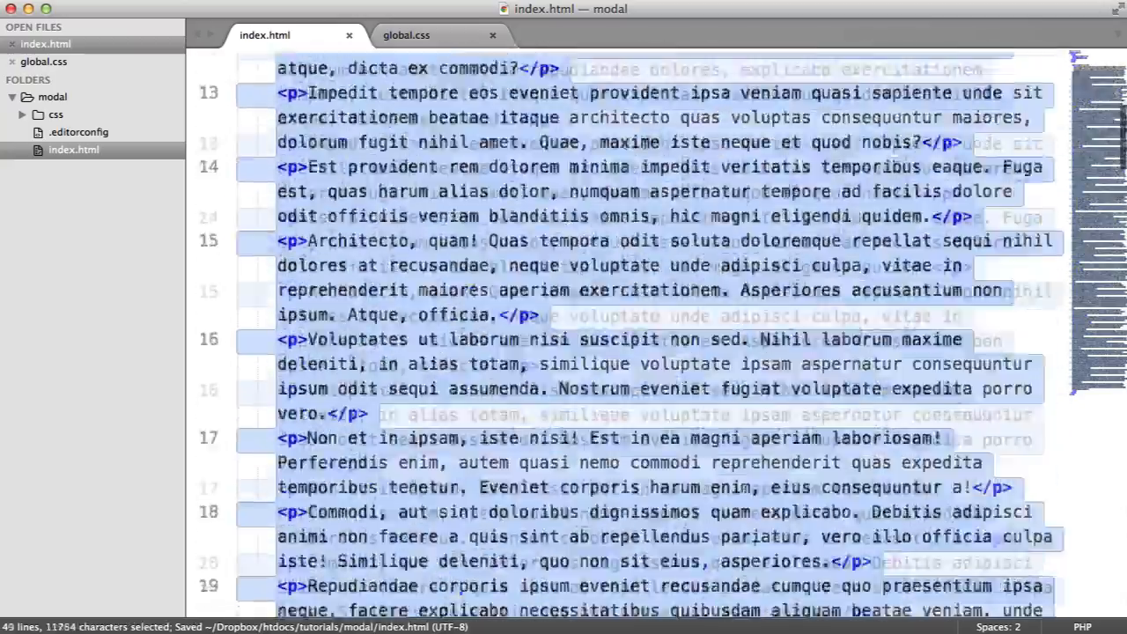
scroll(up, 3)
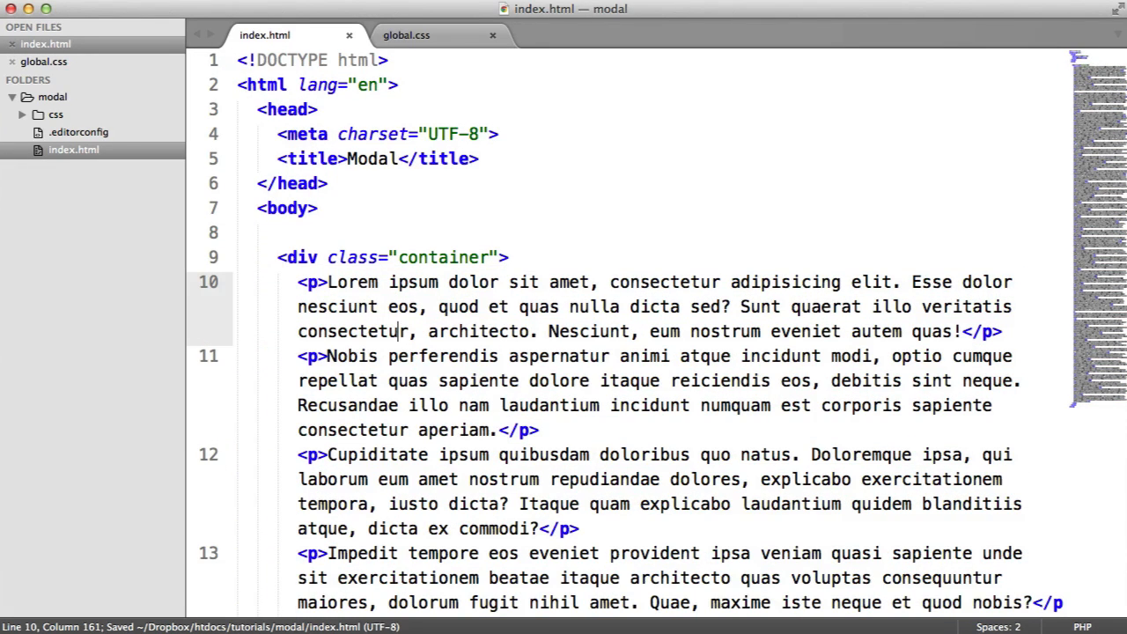
click(406, 34)
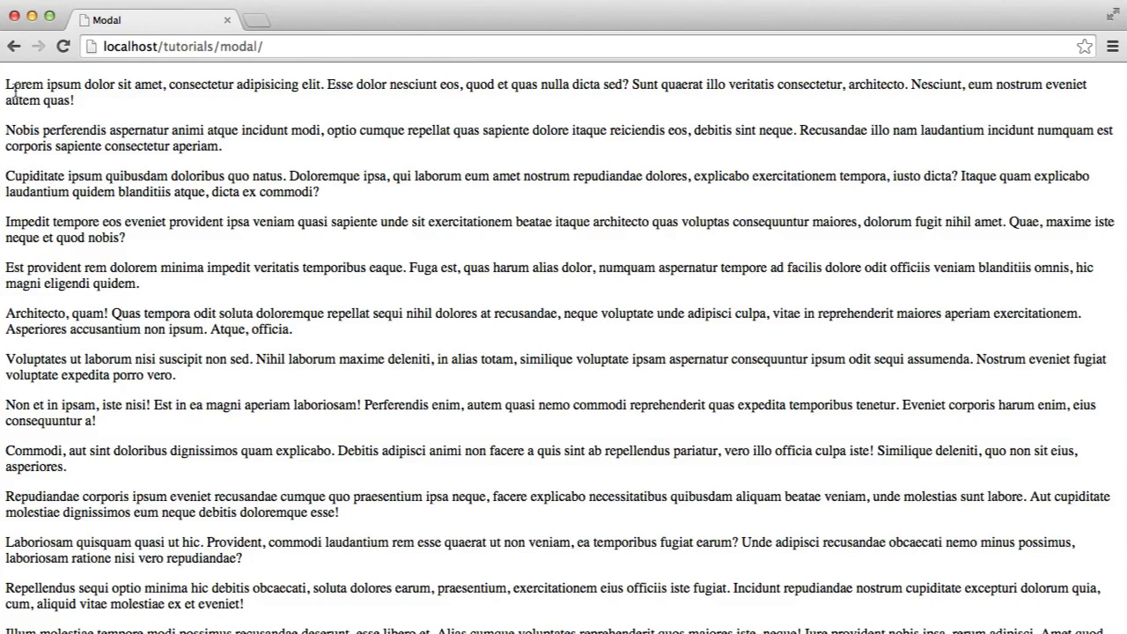
Open Chrome's developer tools on the modal page and show the Console panel
right_click(136, 130)
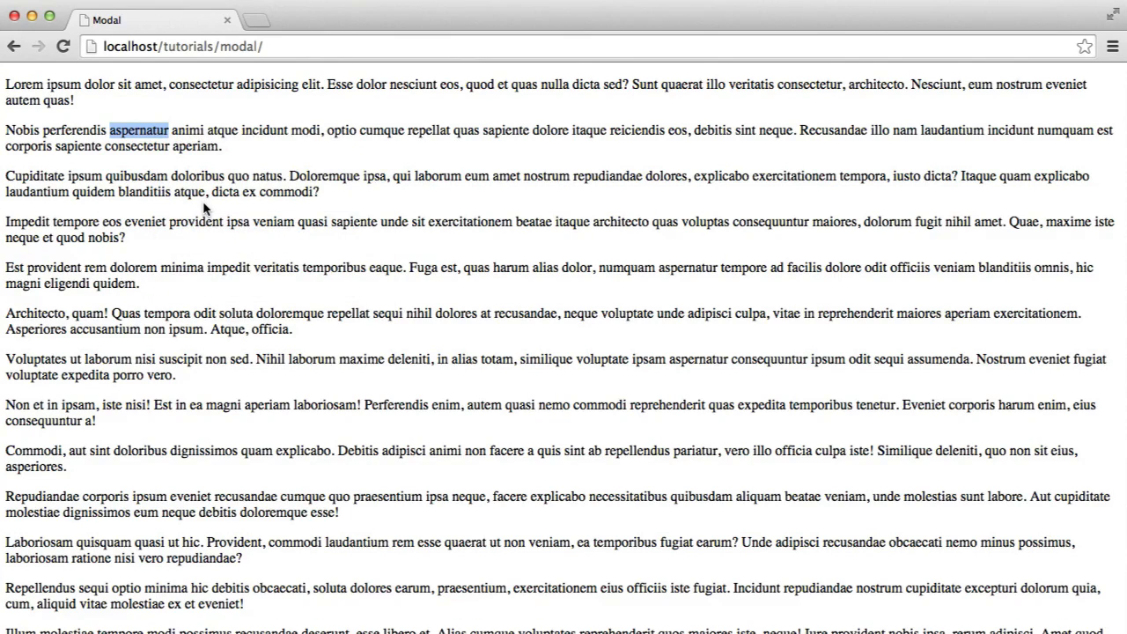
key(F12)
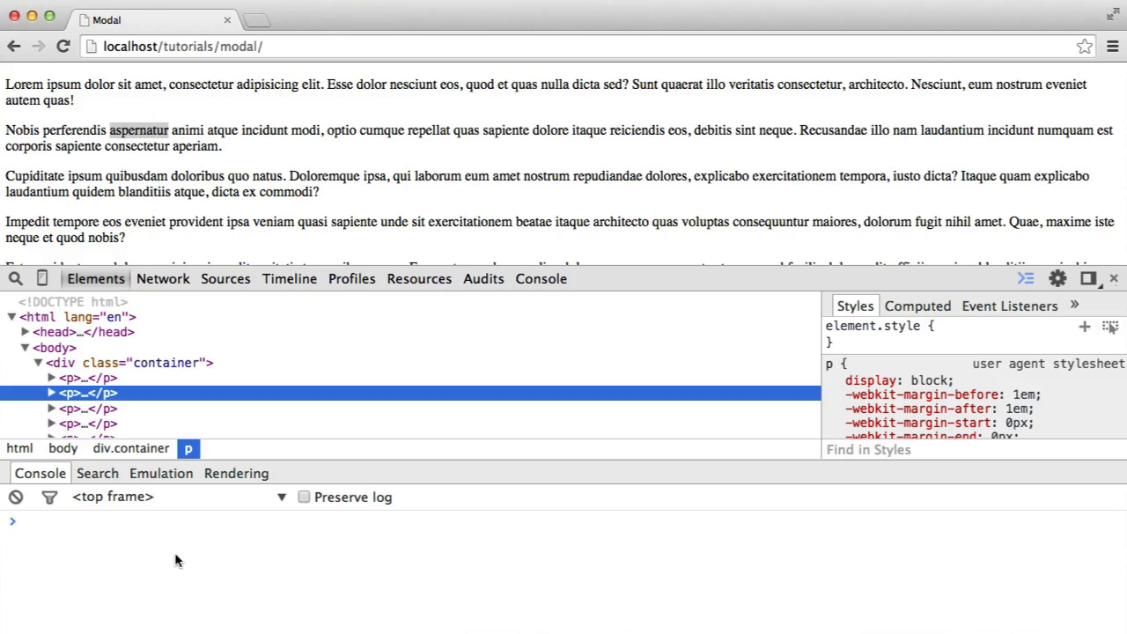
click(541, 278)
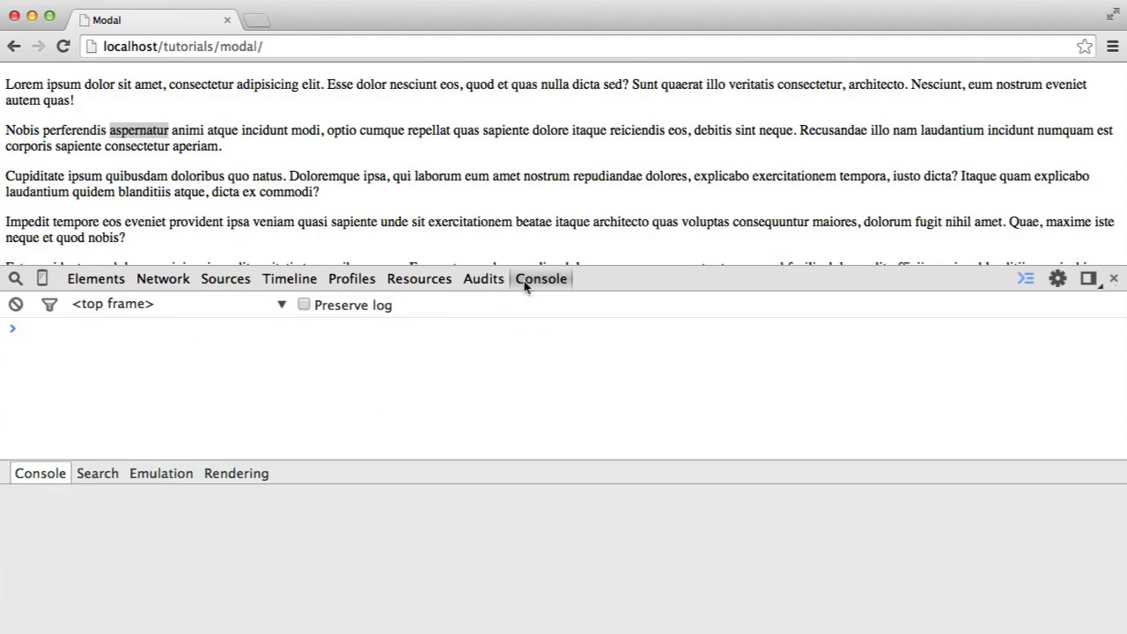
click(95, 278)
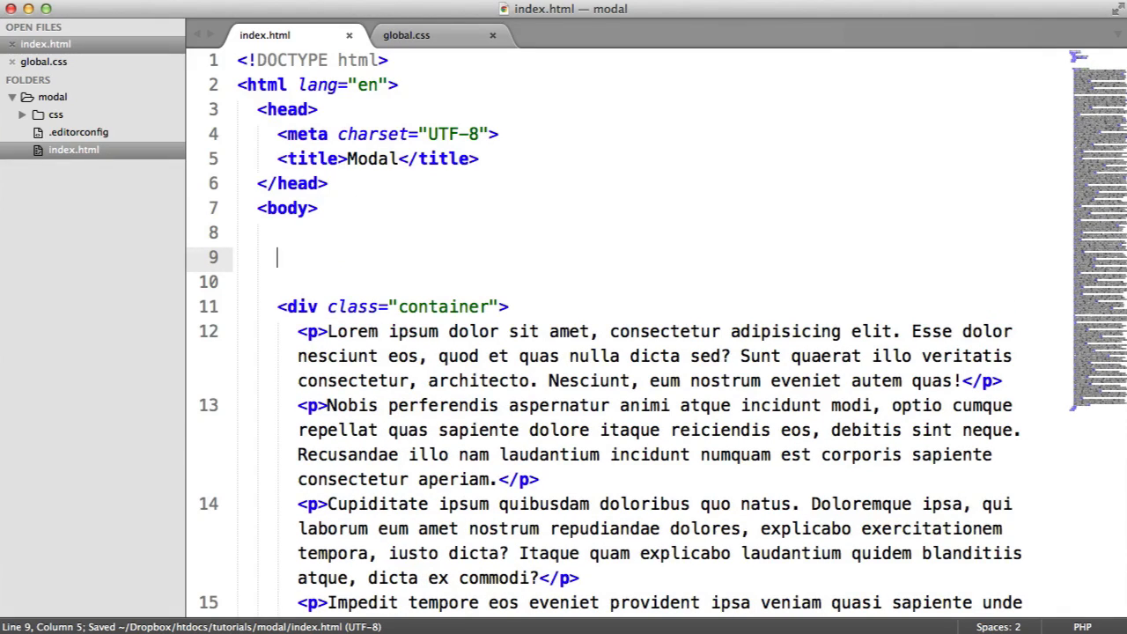
Expand .modal-window into a div above the container and type 'Content' inside it
text(.modal-window">)
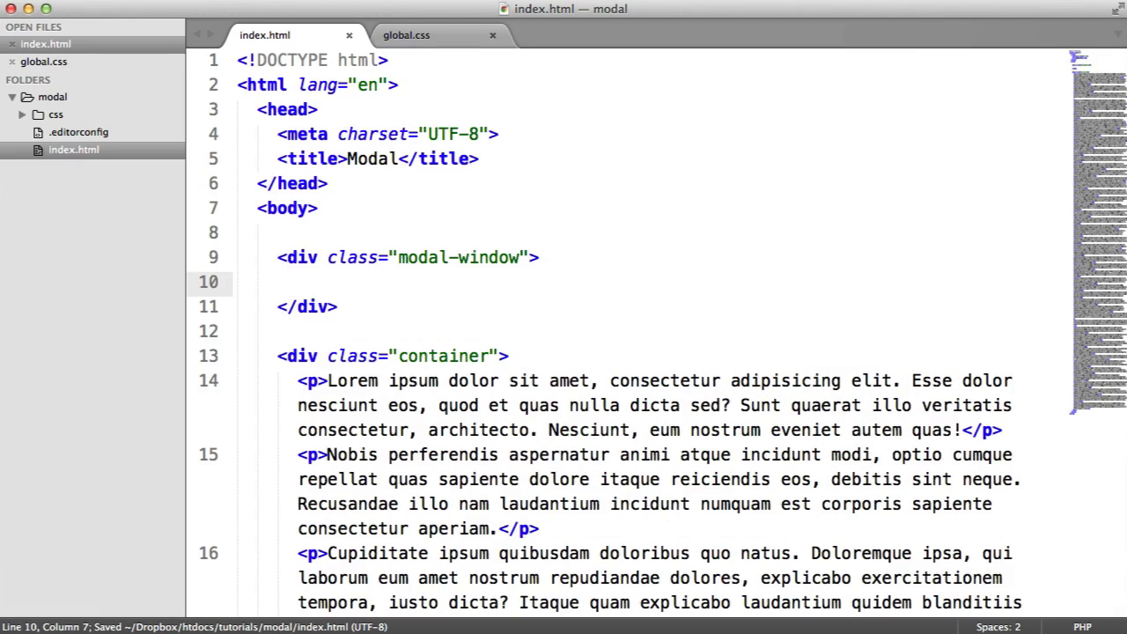
text(q)
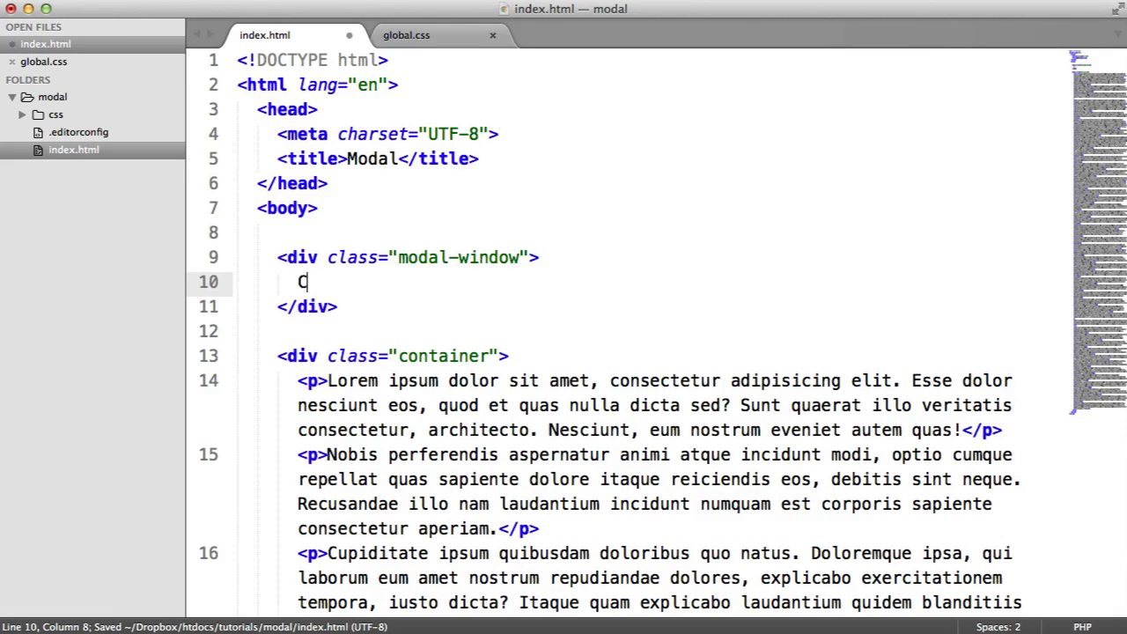
text(ontent)
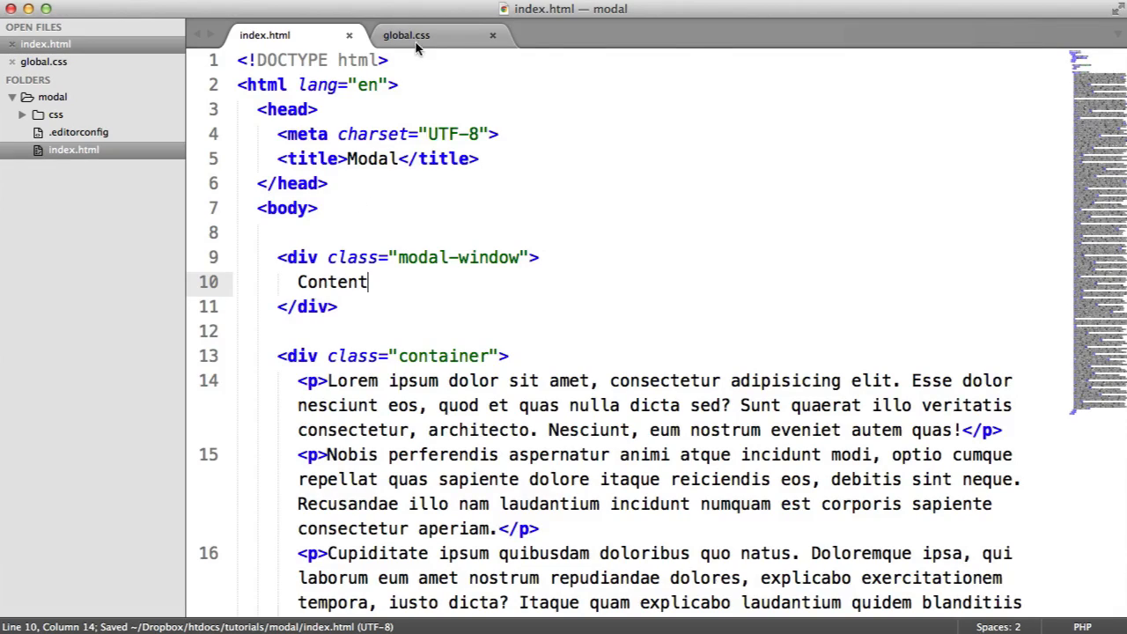
In global.css, write a .modal-window rule with position: fixed
click(406, 35)
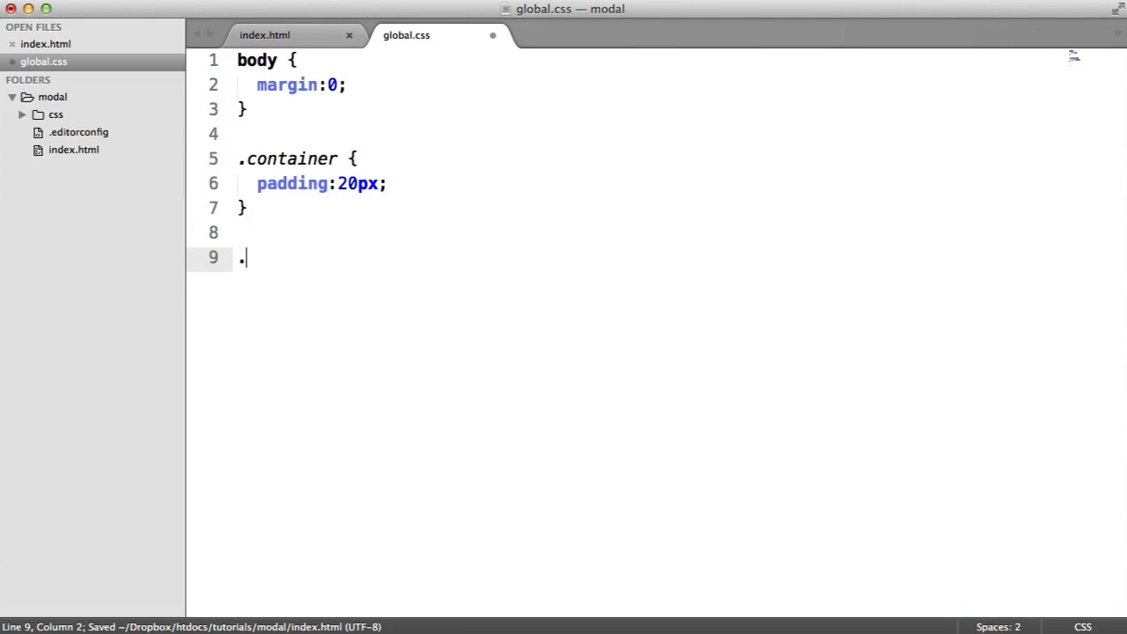
text(modal-window {)
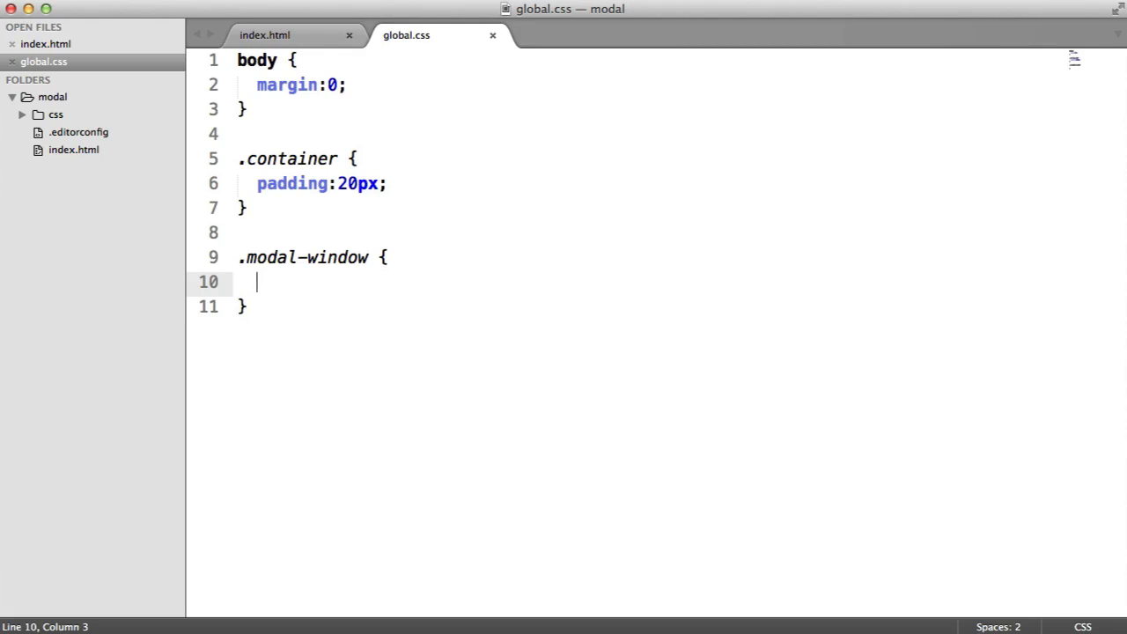
text(position:;)
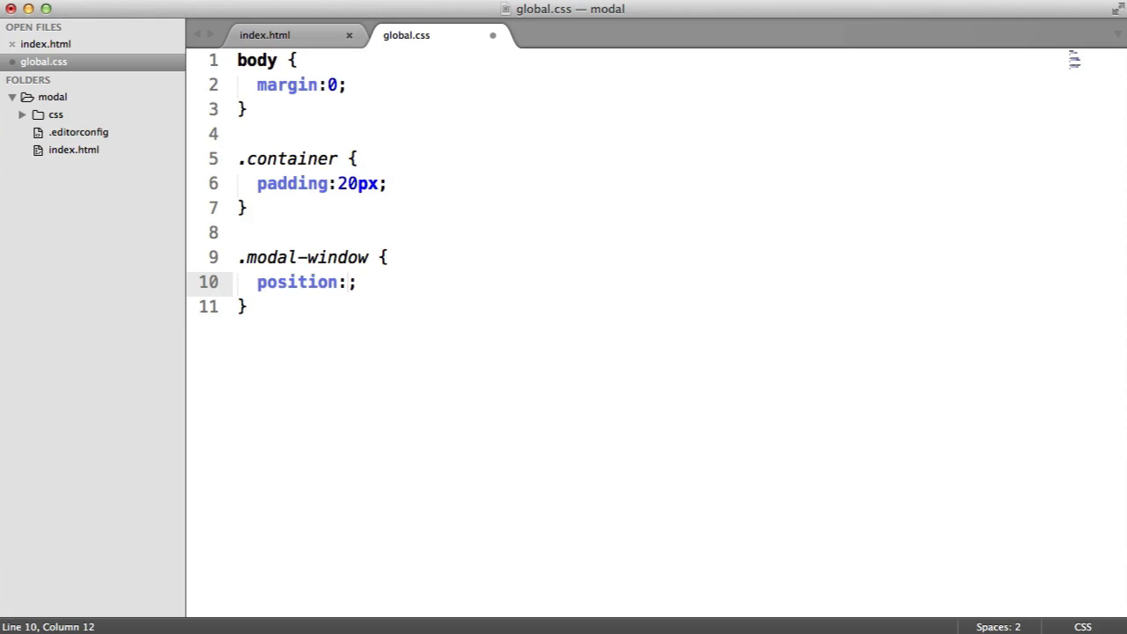
text(fixe)
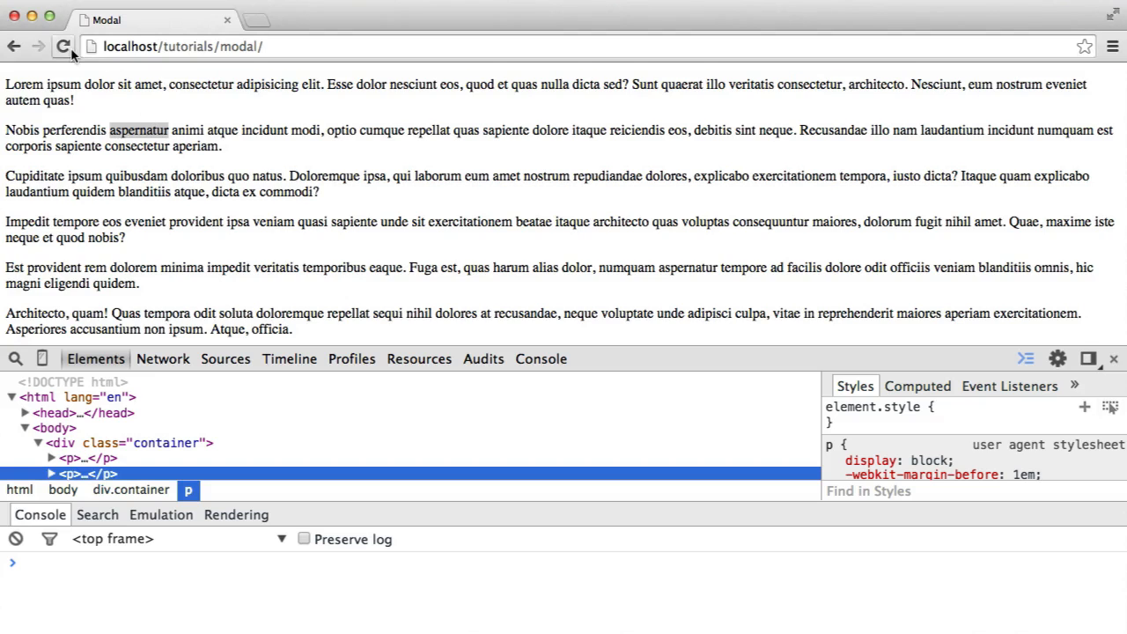
Reload localhost/tutorials/modal/ in Chrome to check the new styling
click(62, 46)
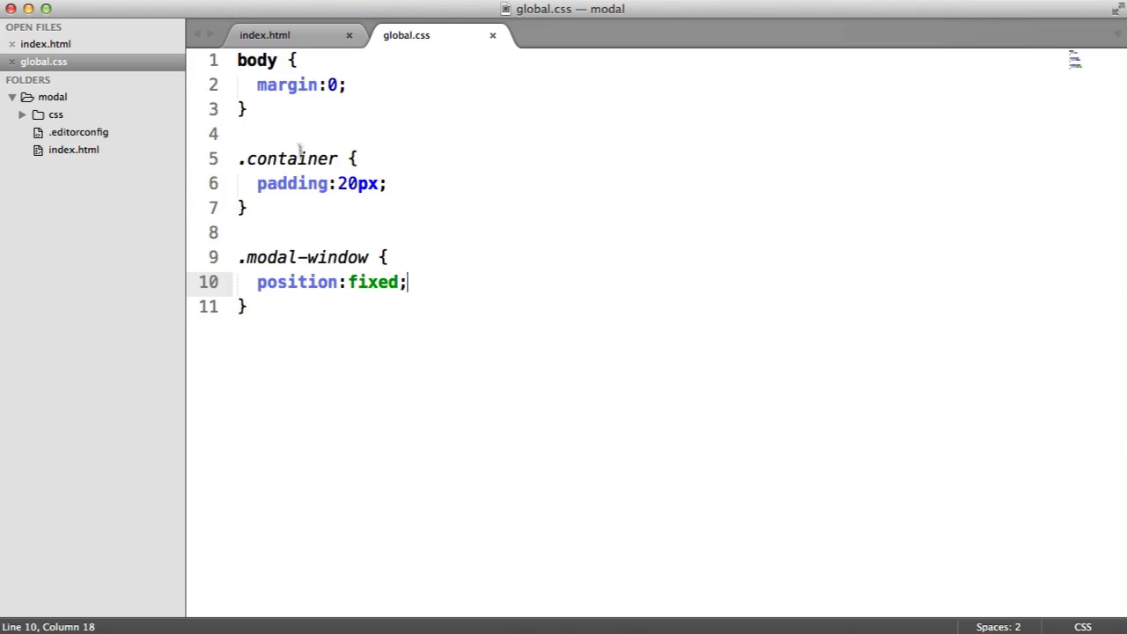
Link css/global.css as a stylesheet in the head of index.html
click(264, 34)
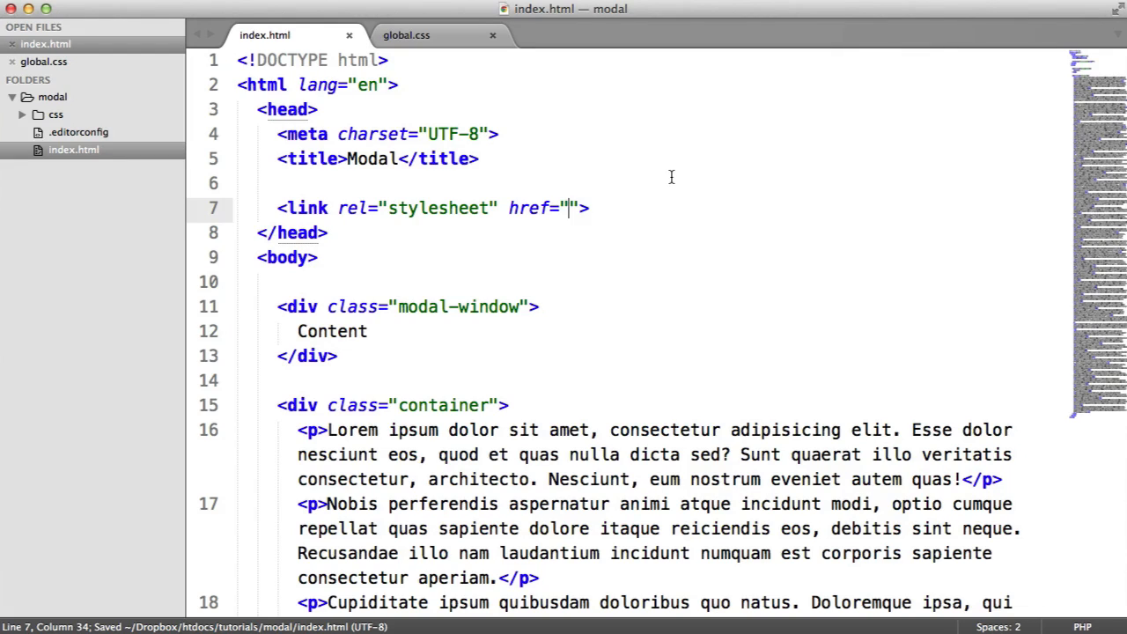
text(css/gl)
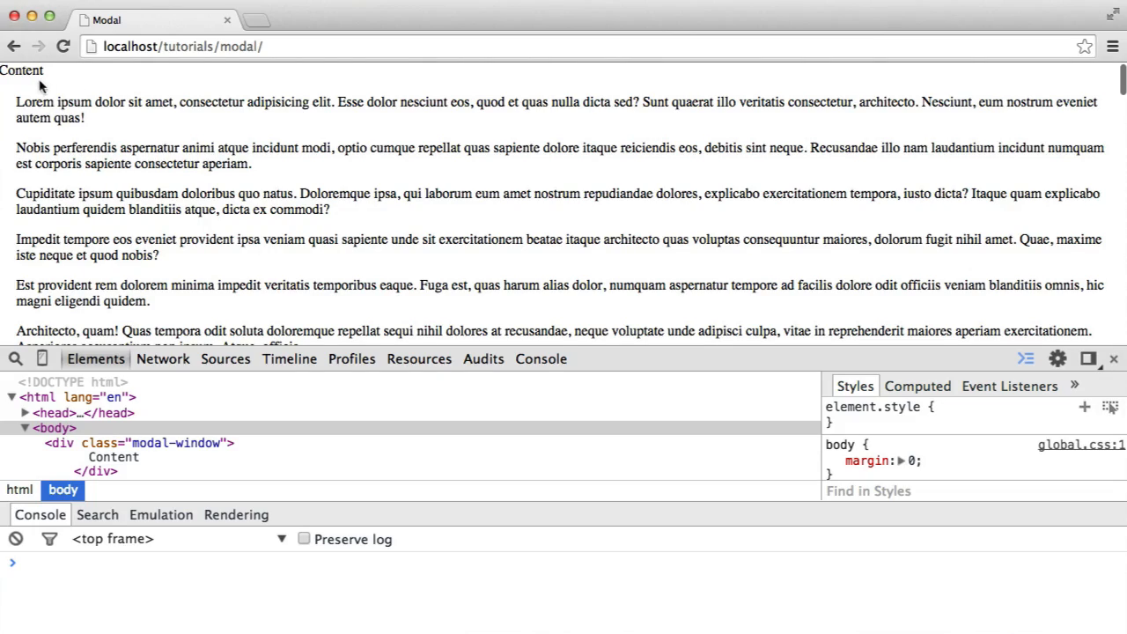
scroll(down, 3)
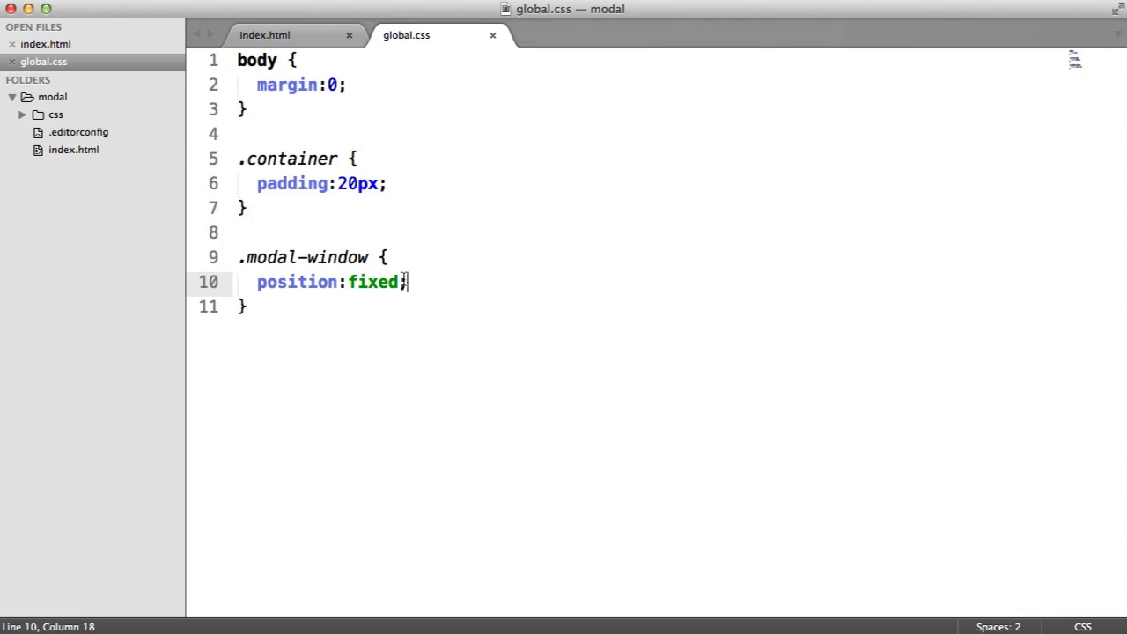
Make .modal-window absolute at left 50%, top 50px, 60% wide, 30px padding, #fff background
text(absolute)
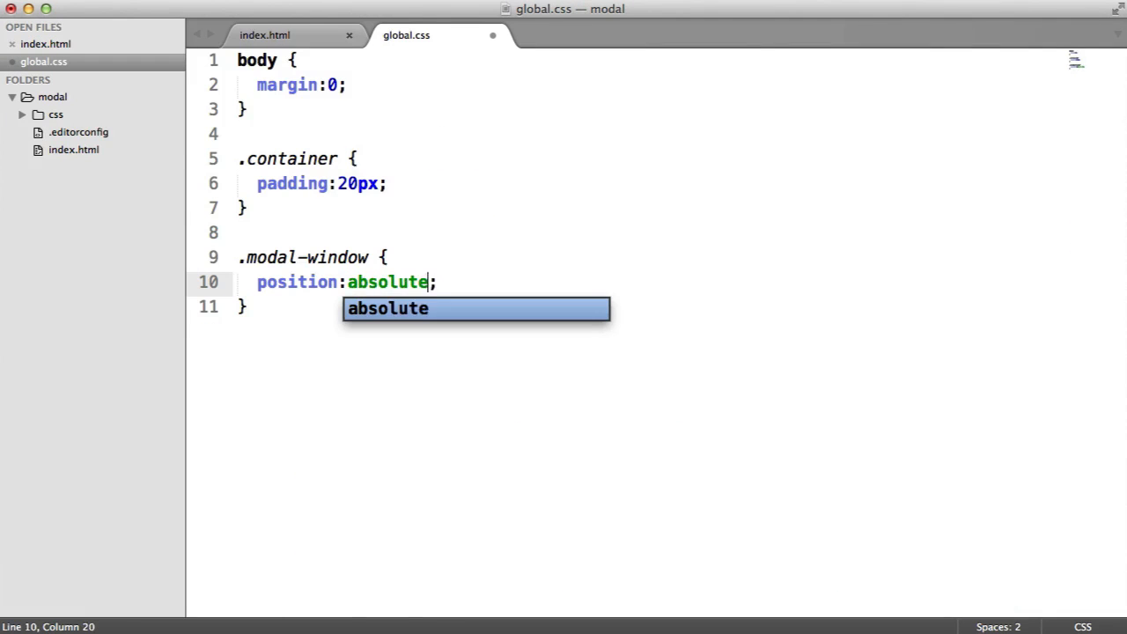
key(Return)
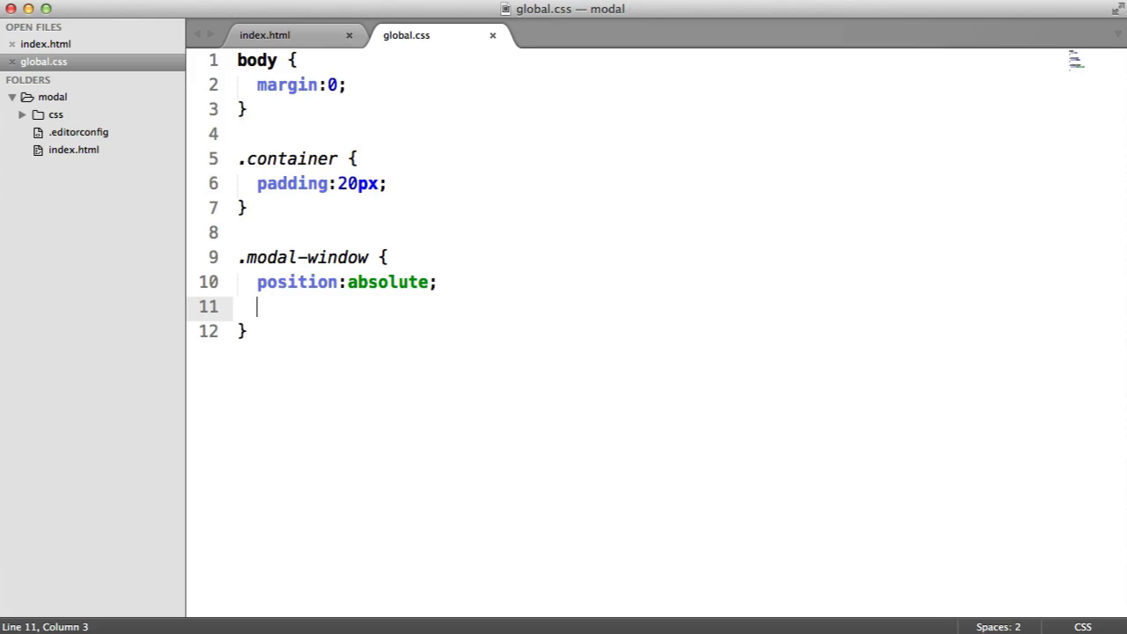
text(left:5;)
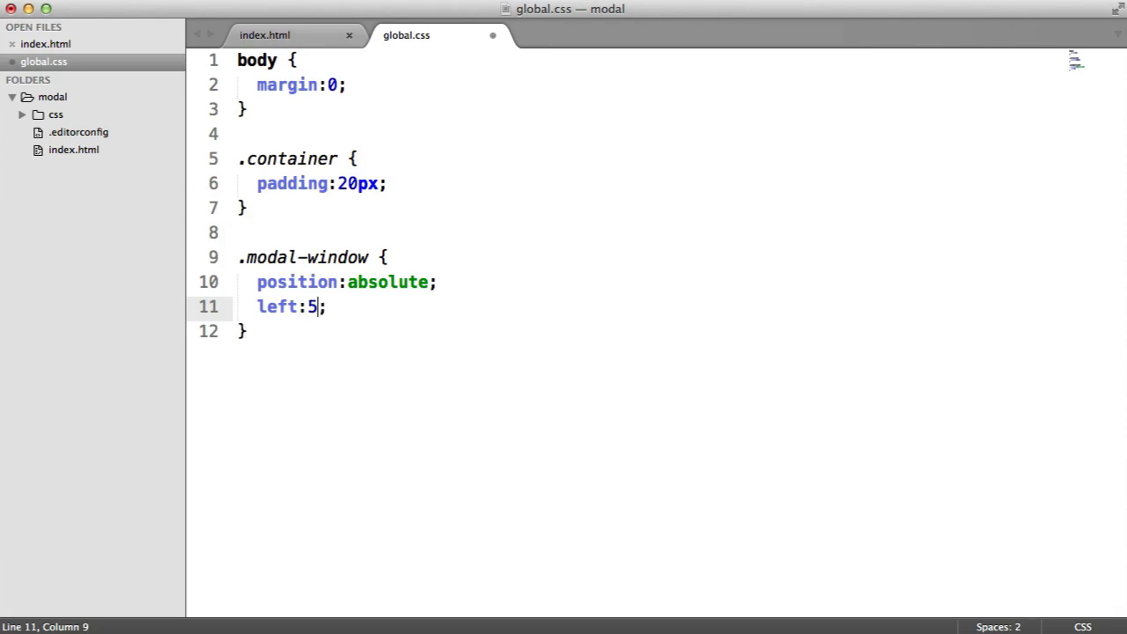
text(0%)
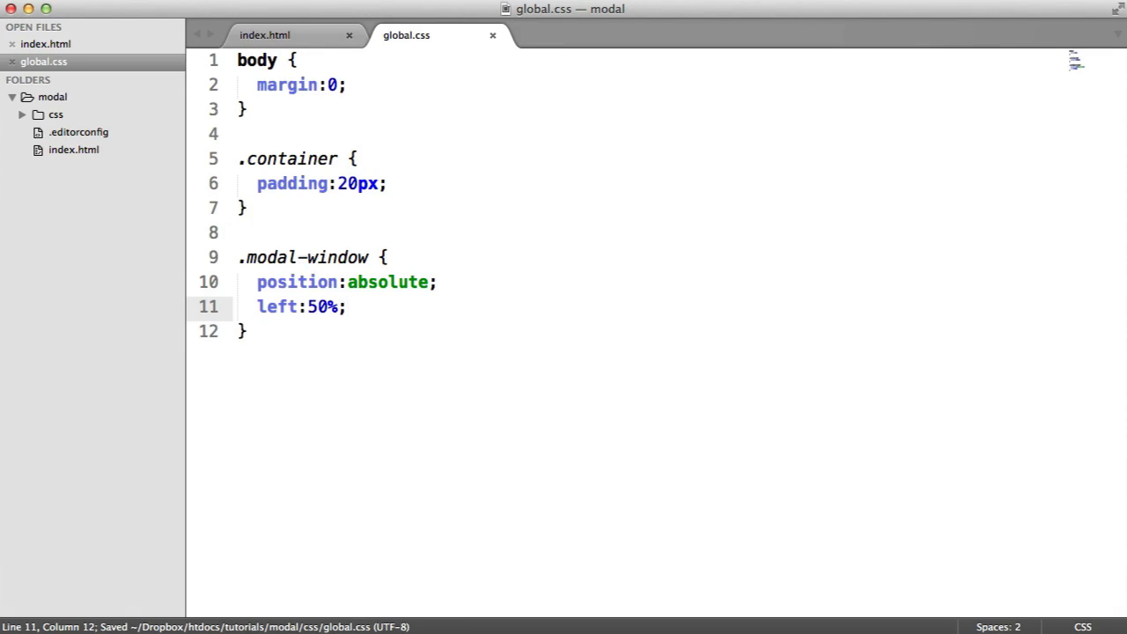
key(Return)
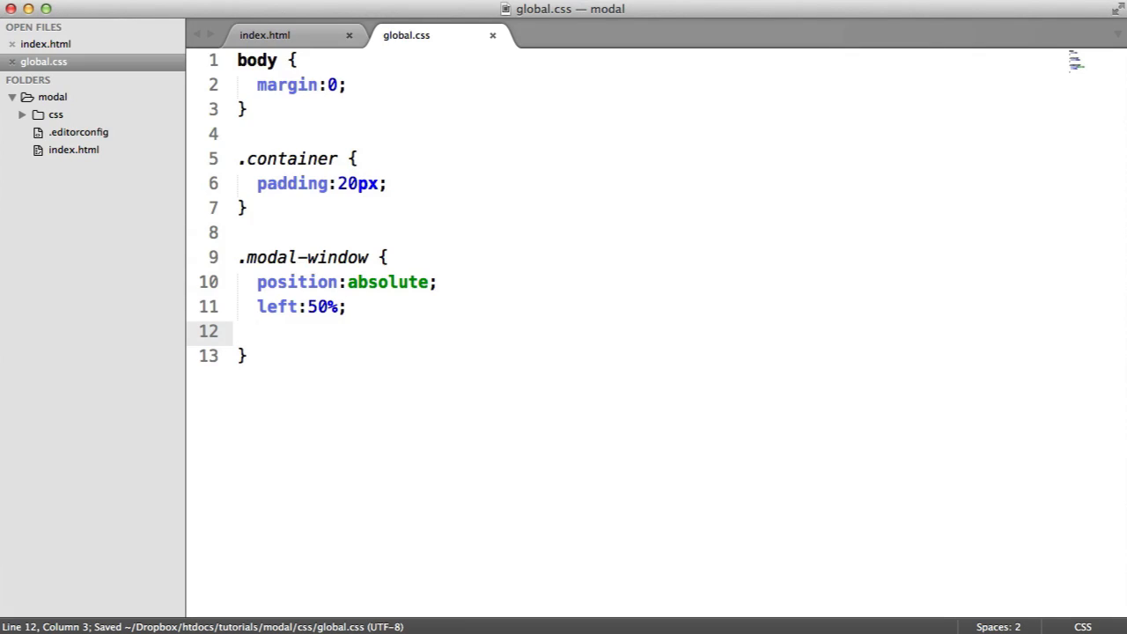
text(top:50px;)
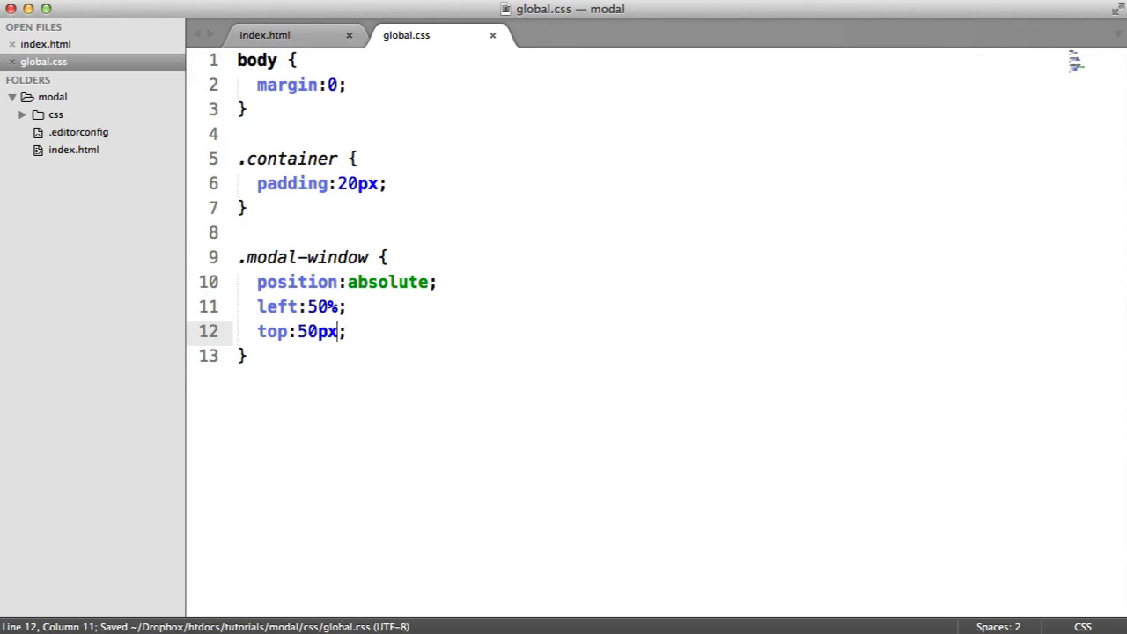
text(width:60%;)
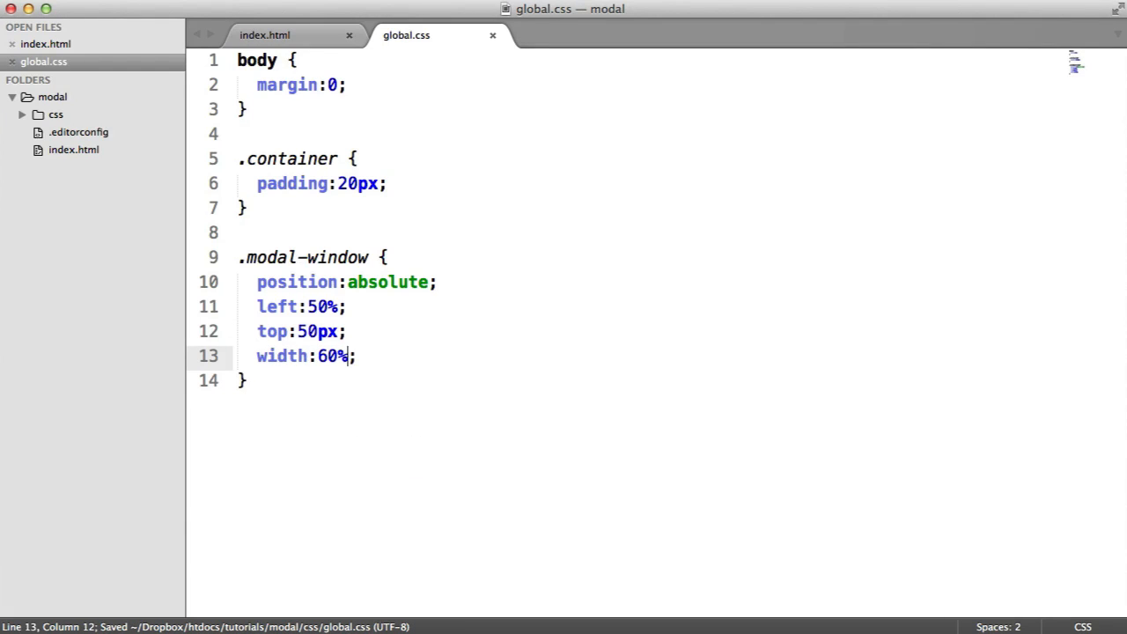
key(enter)
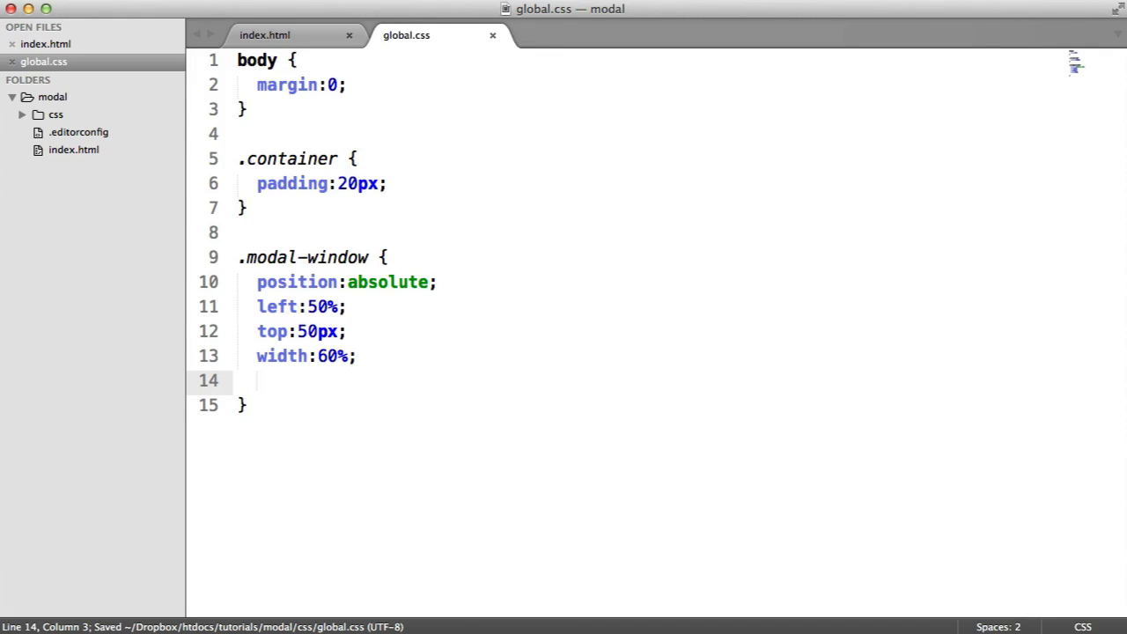
text(padding:30px;)
text(background:;)
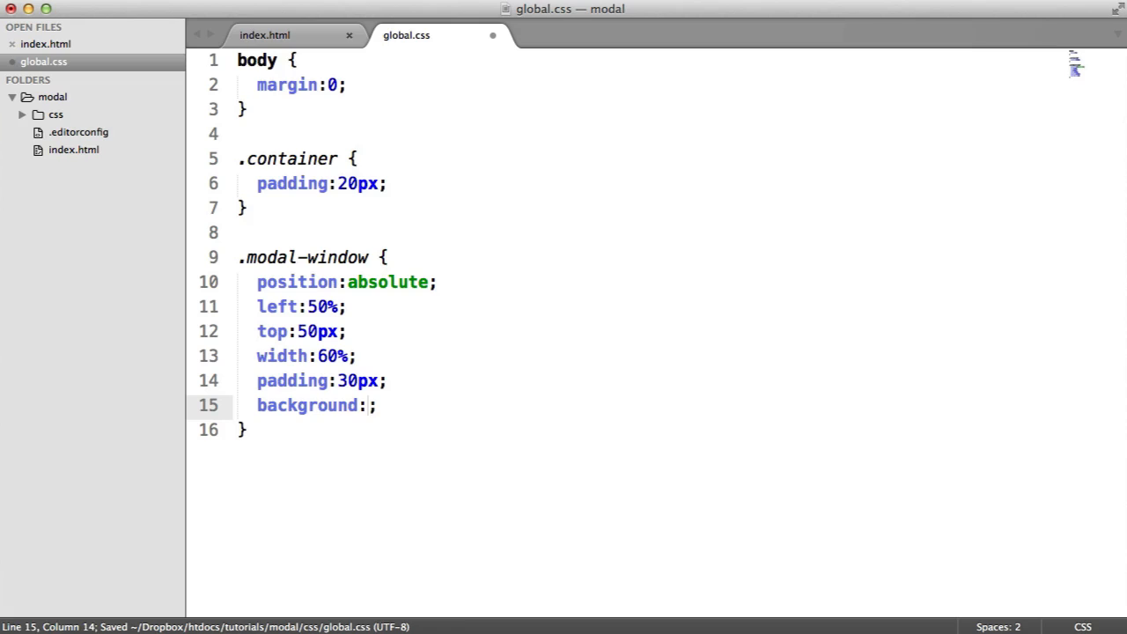
text(#fff)
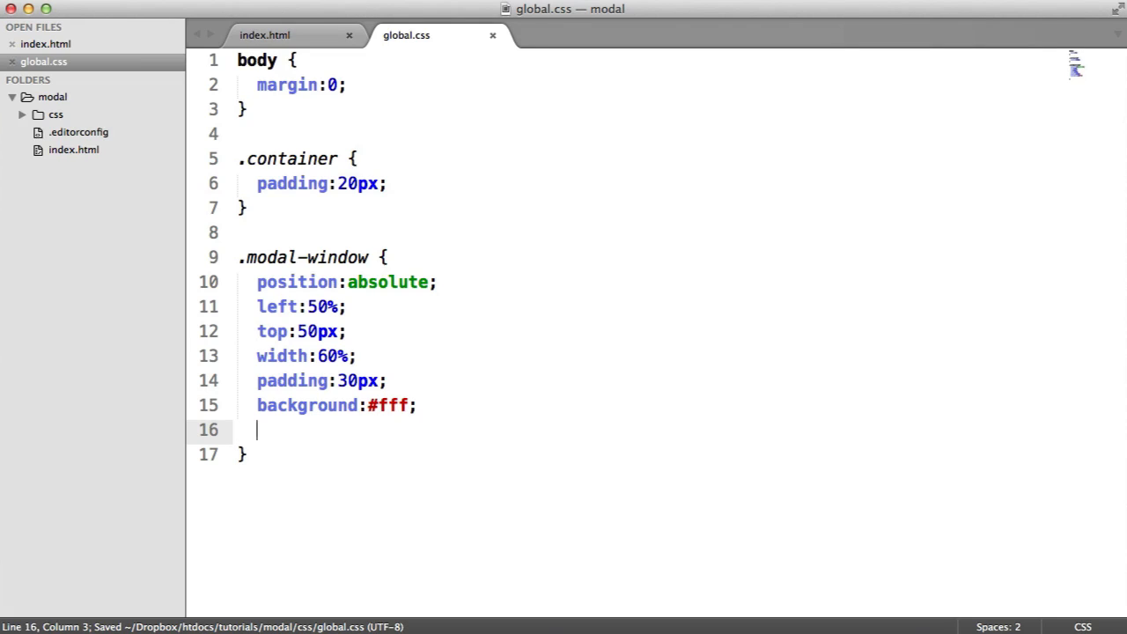
mouse_move(271, 332)
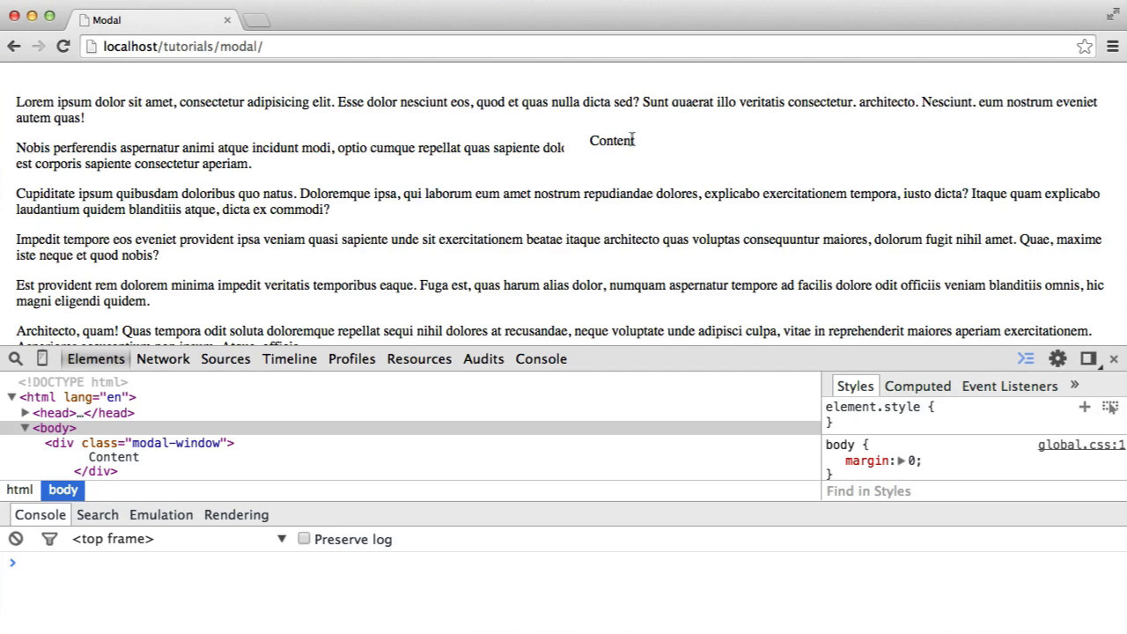
mouse_move(544, 140)
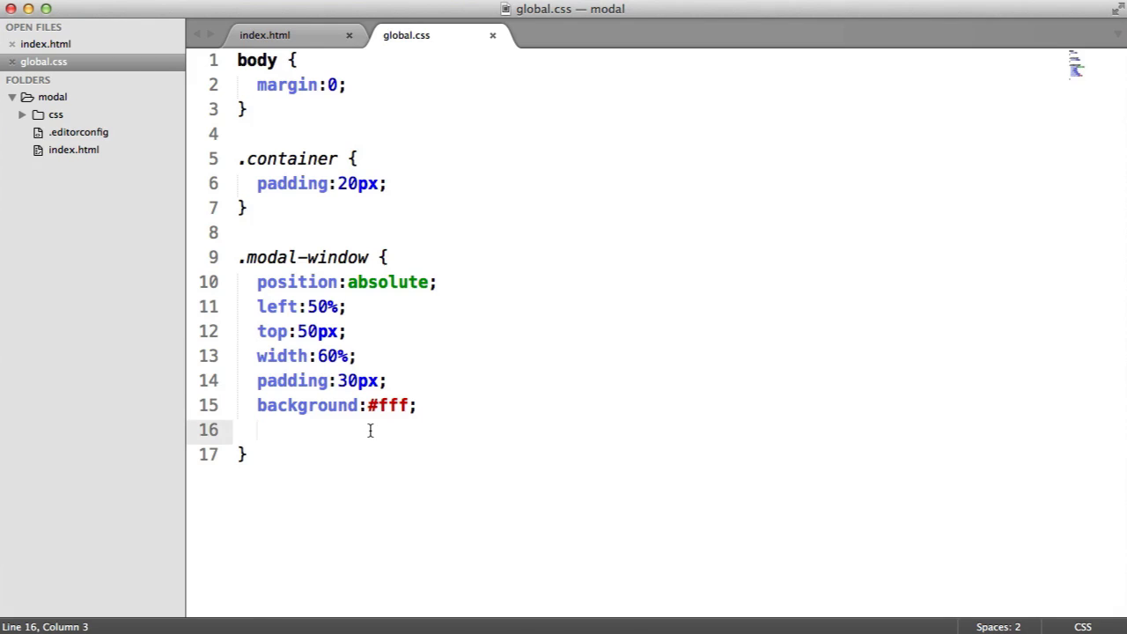
Add a 1px solid #000 border and transform: translate(-50%, 0) to .modal-window
text(border:1px;)
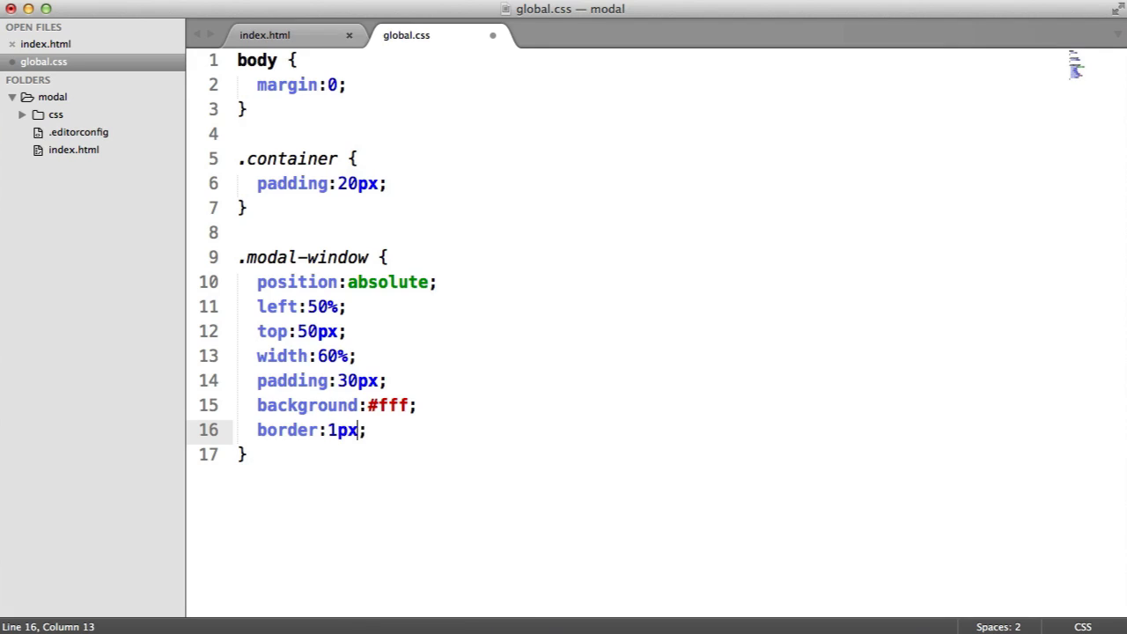
text(solid #000)
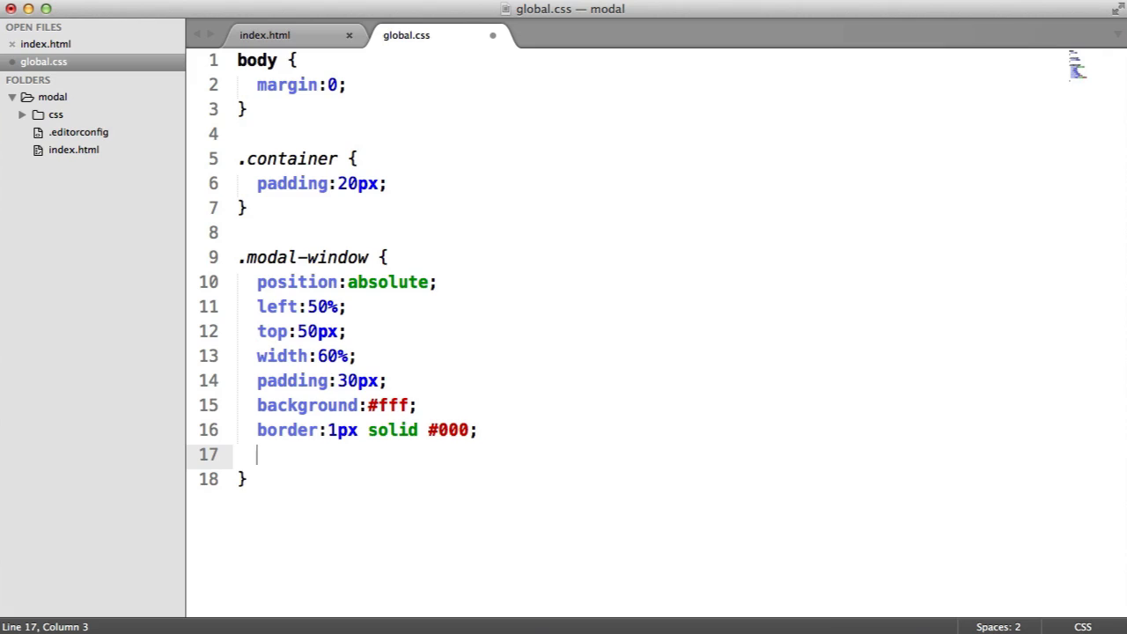
text(transform:;)
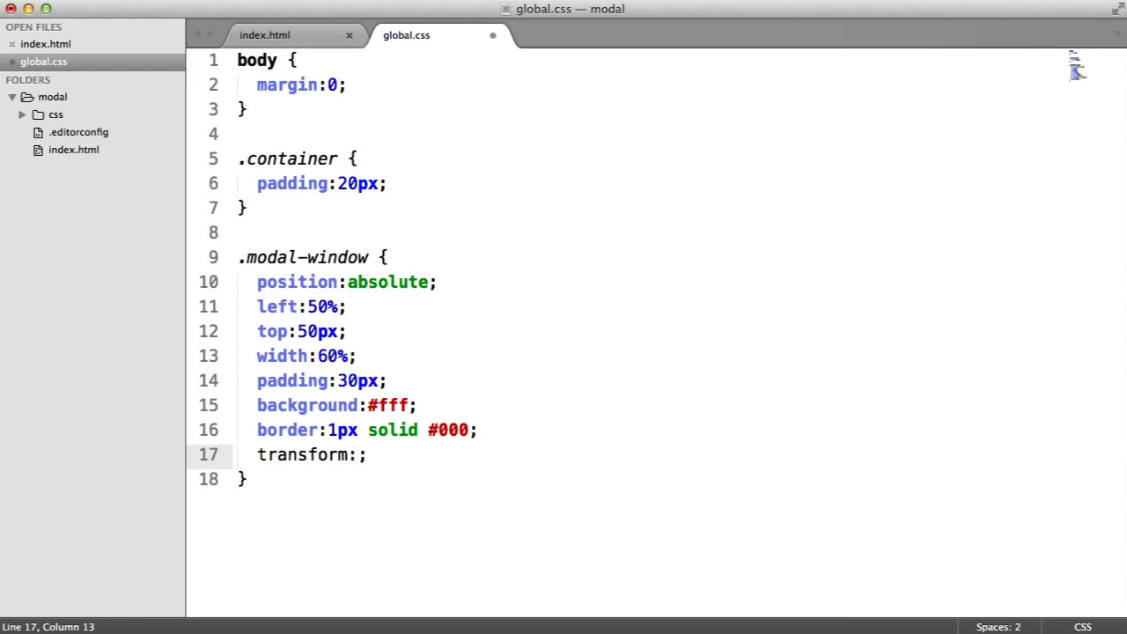
text(transl)
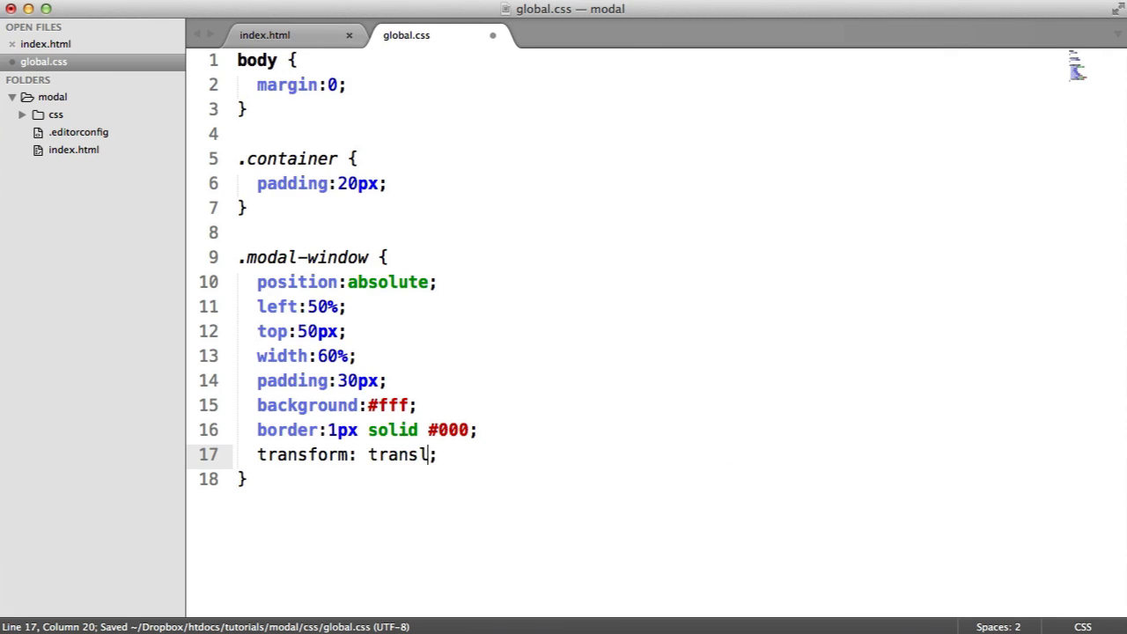
text(ate())
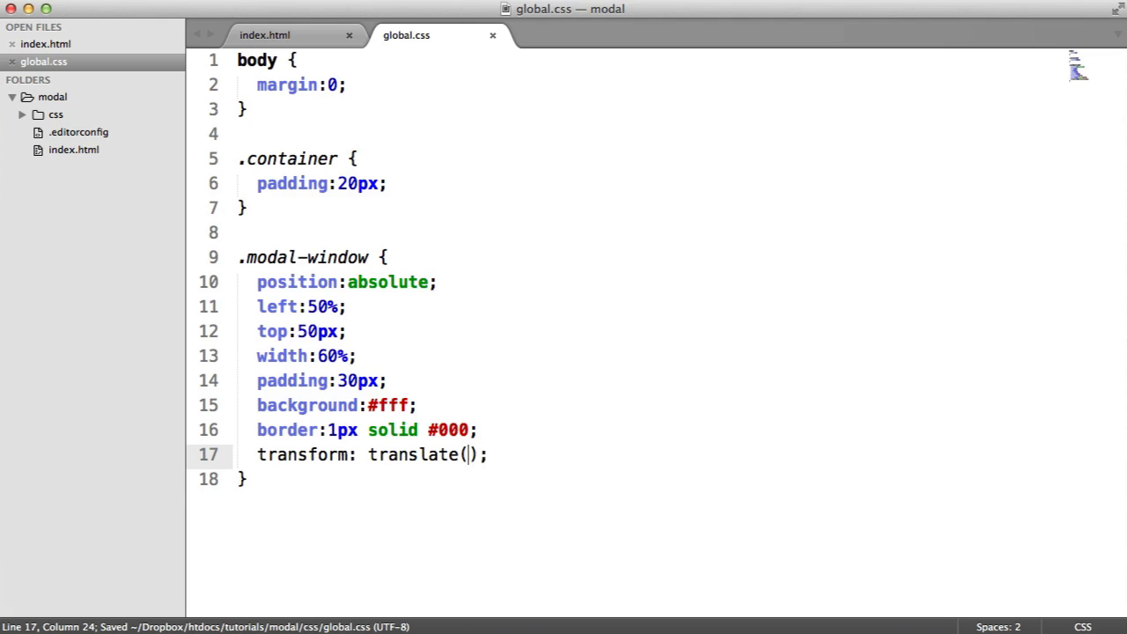
text(-5)
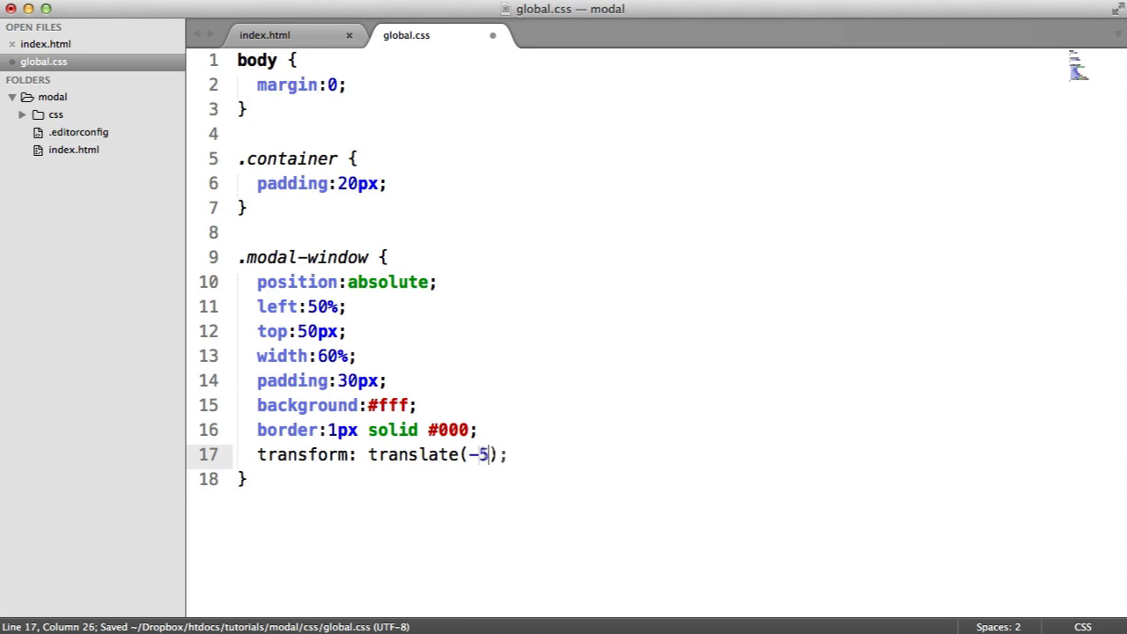
text(0%,)
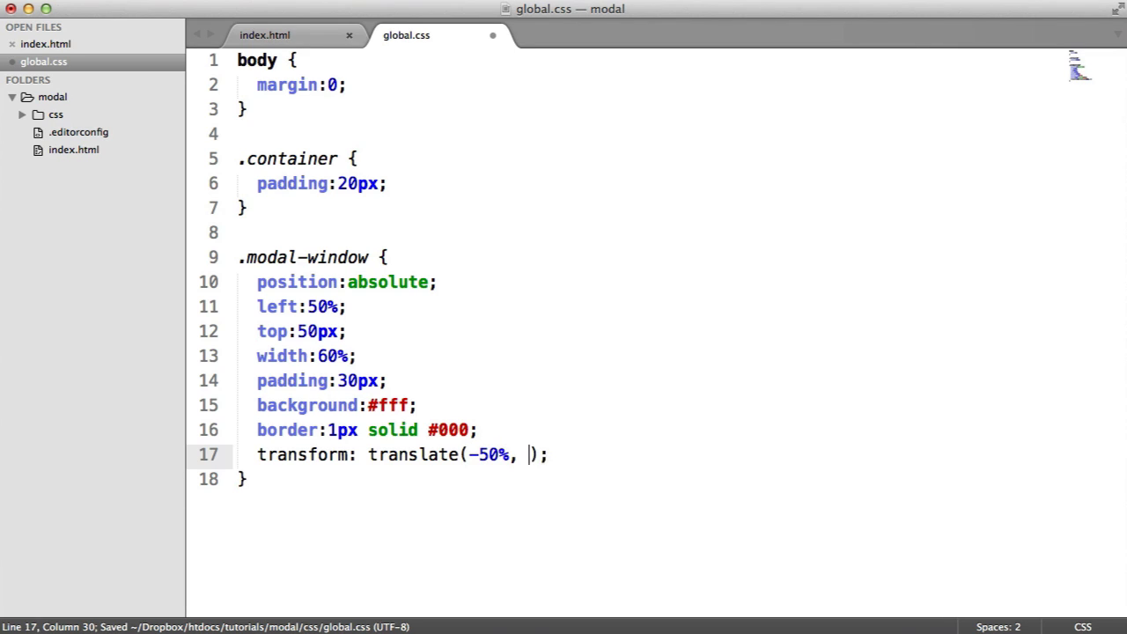
text(0)
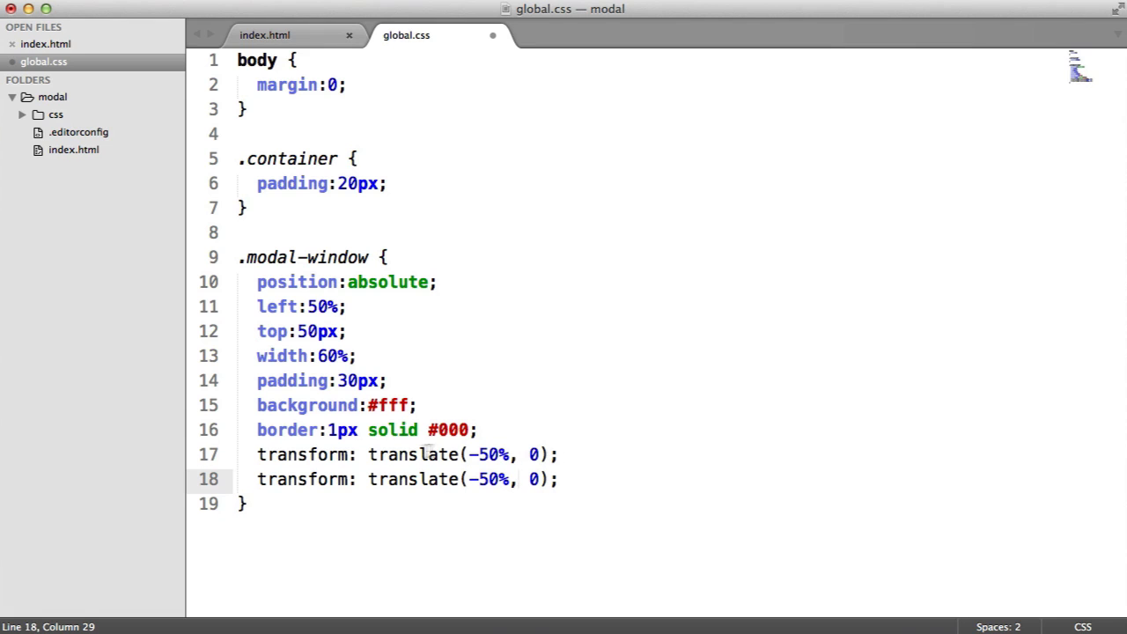
Prefix the first transform line with -webkit- and select the border declaration
text(-webkit-)
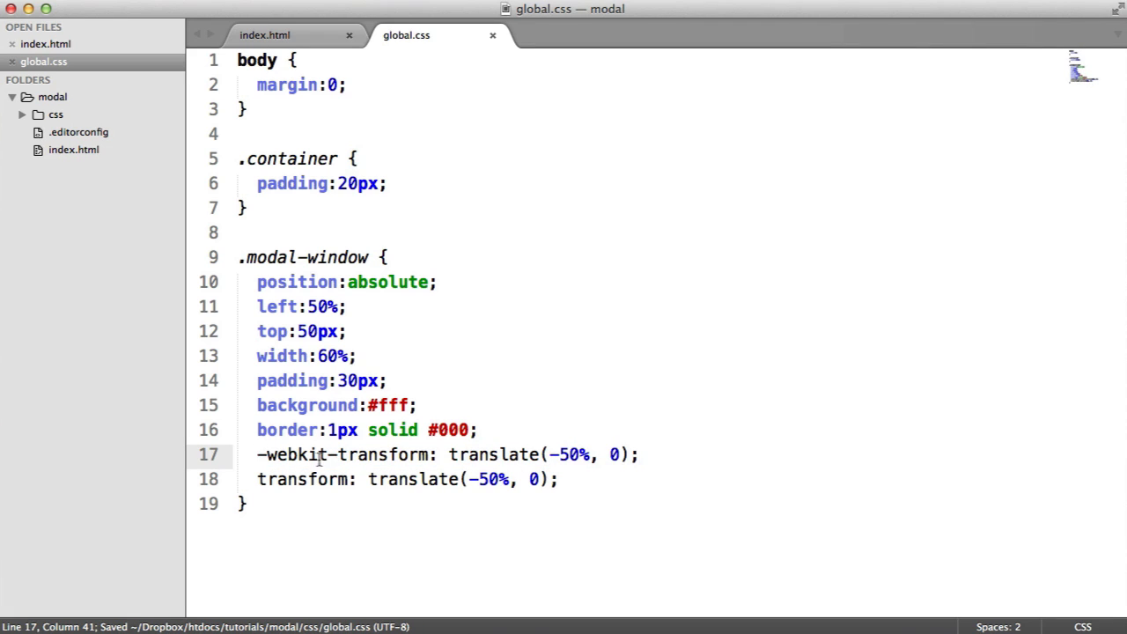
mouse_move(672, 455)
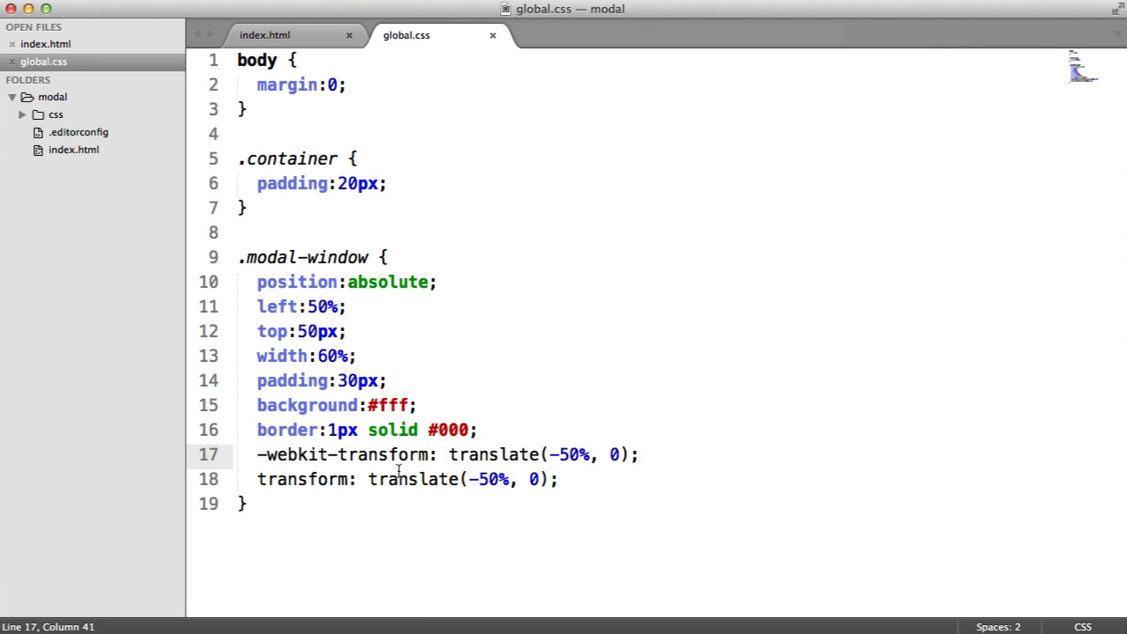
click(275, 455)
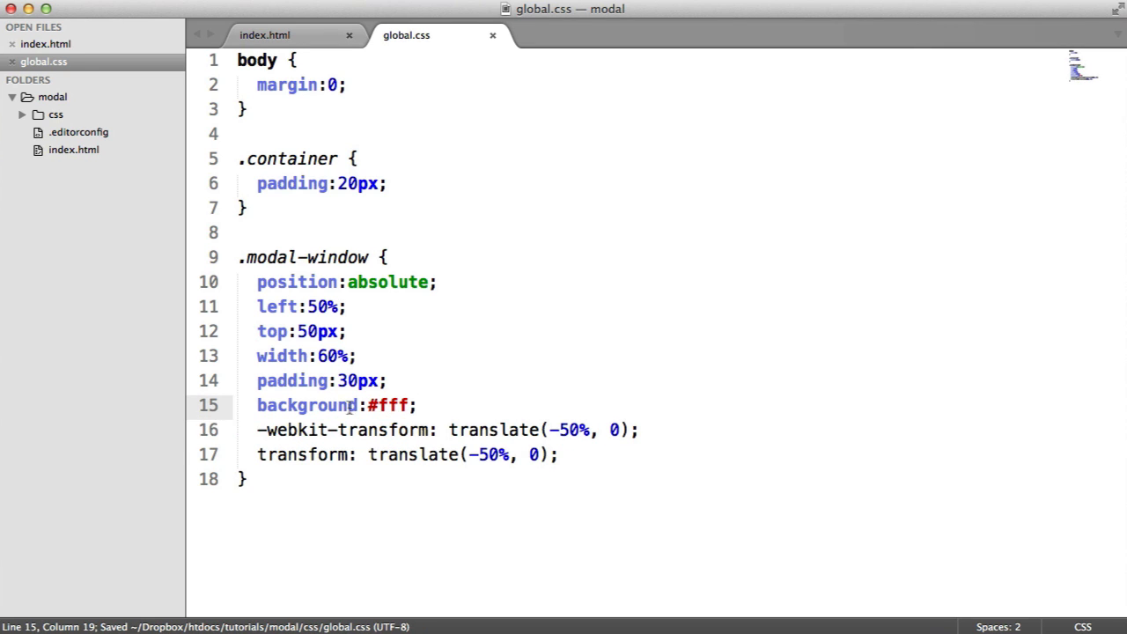
Rename background to background-color and add a 5px border-radius
text(-color)
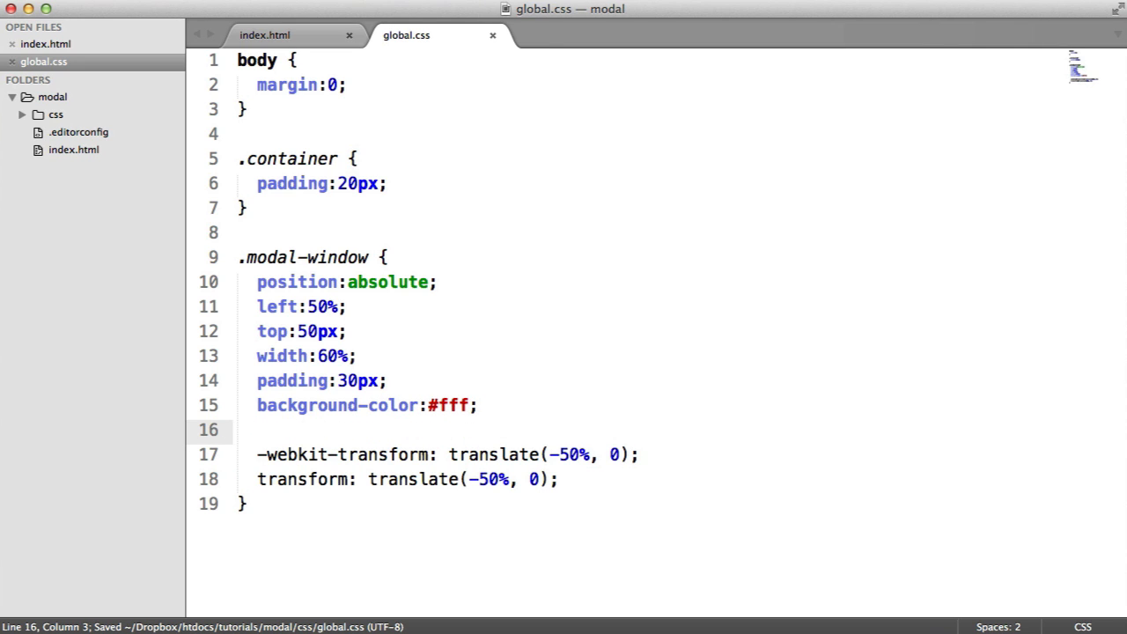
text(bor)
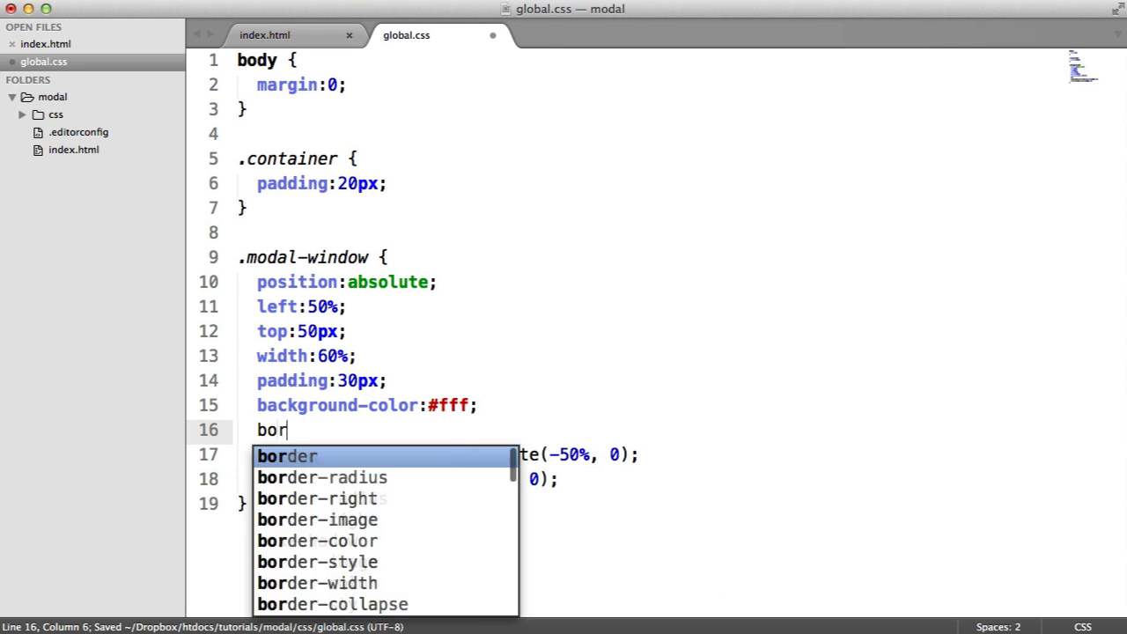
text(der-radius: 5px;)
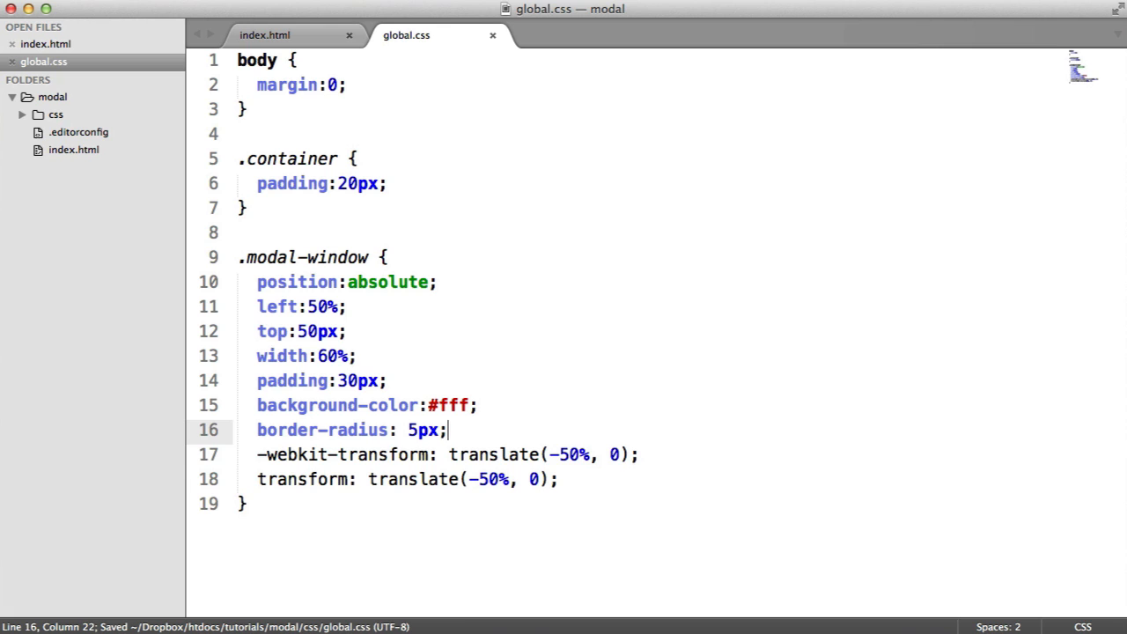
Add a box-shadow of 3px 3px 5px rgba(0,0,0,.5) to .modal-window
text(box-shadow:;)
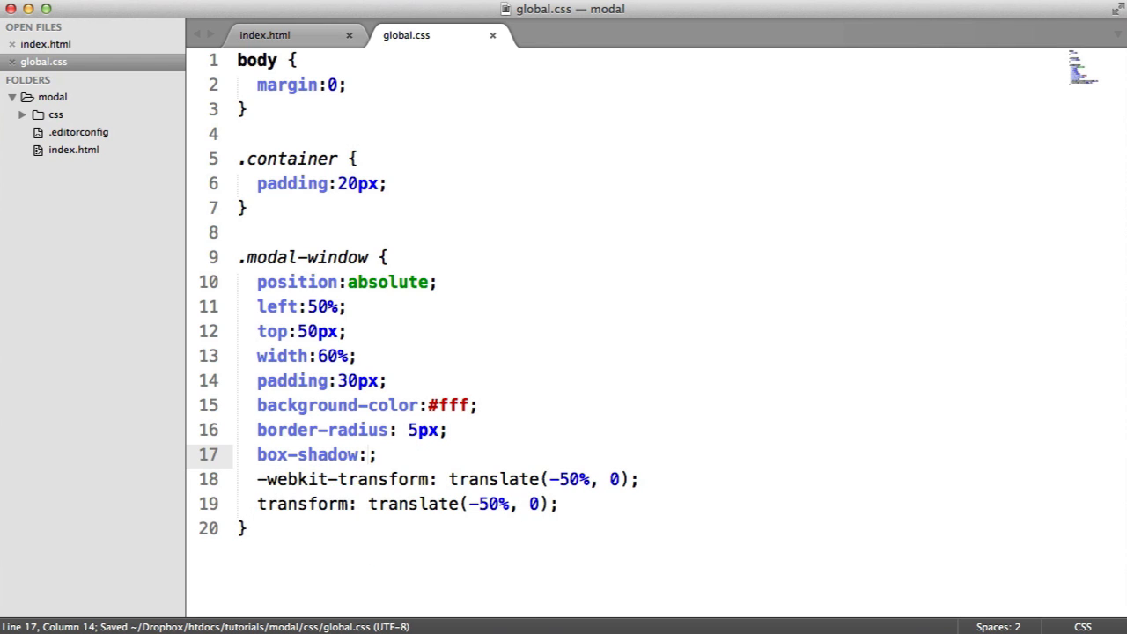
text(3px 3px)
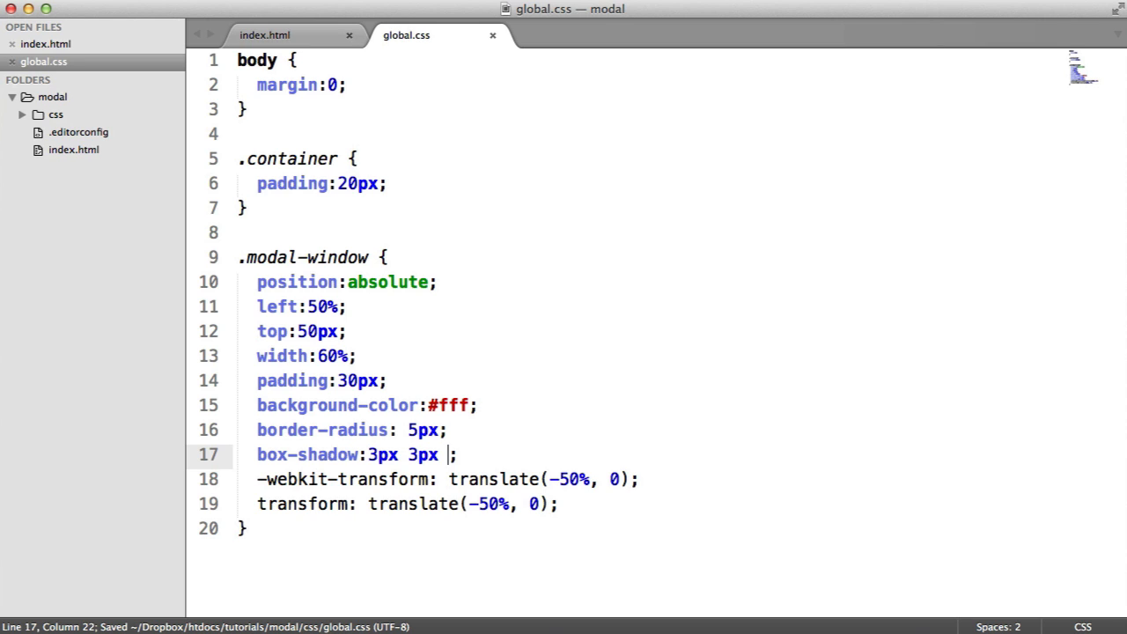
text(5px)
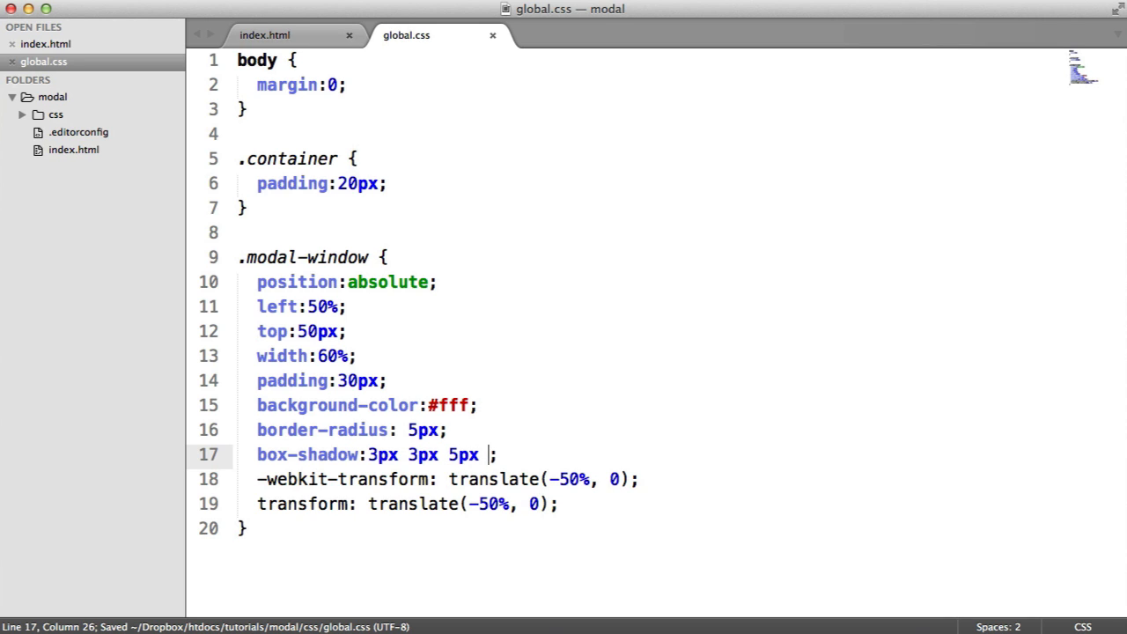
text(rgba())
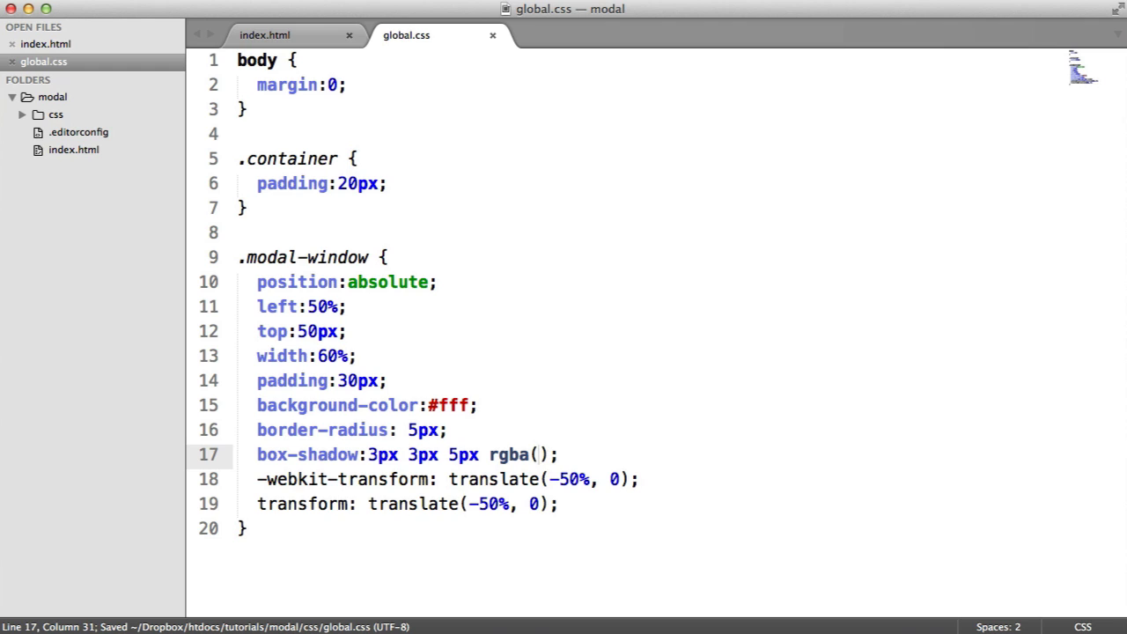
text(0,0,0,.)
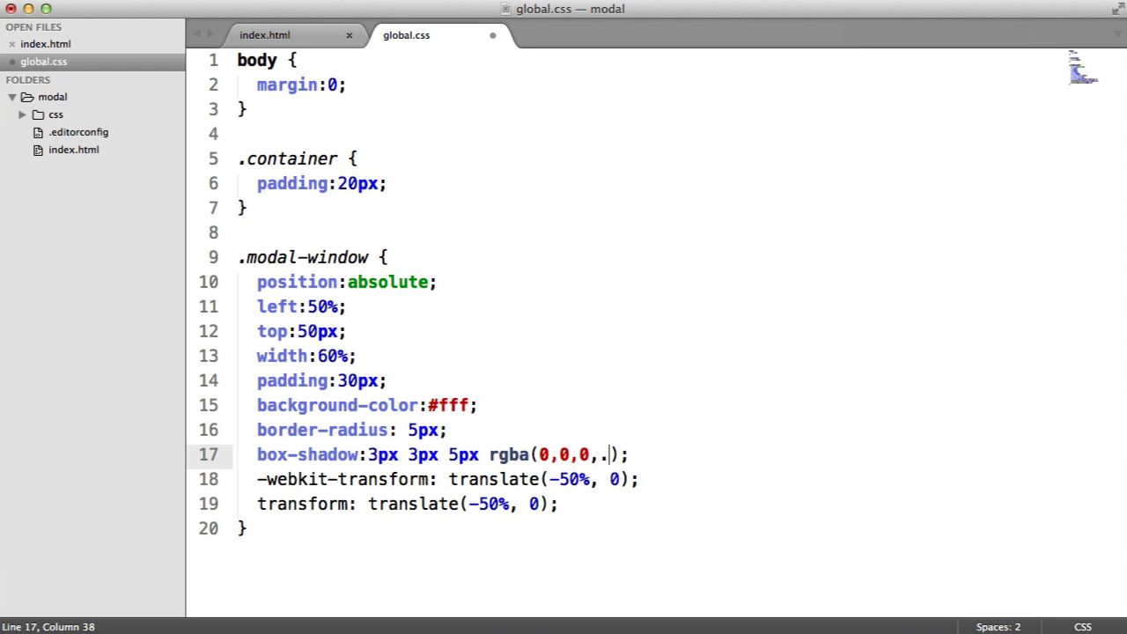
text(5)
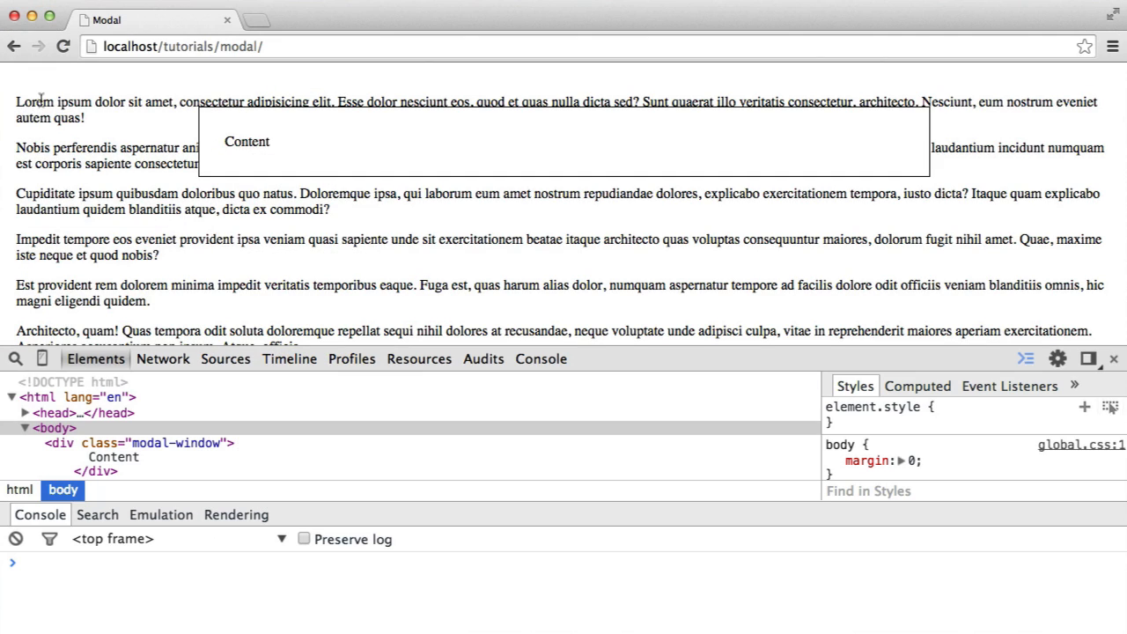
Scroll the reloaded page to inspect the modal's rounded corners and shadow
scroll(down, 3)
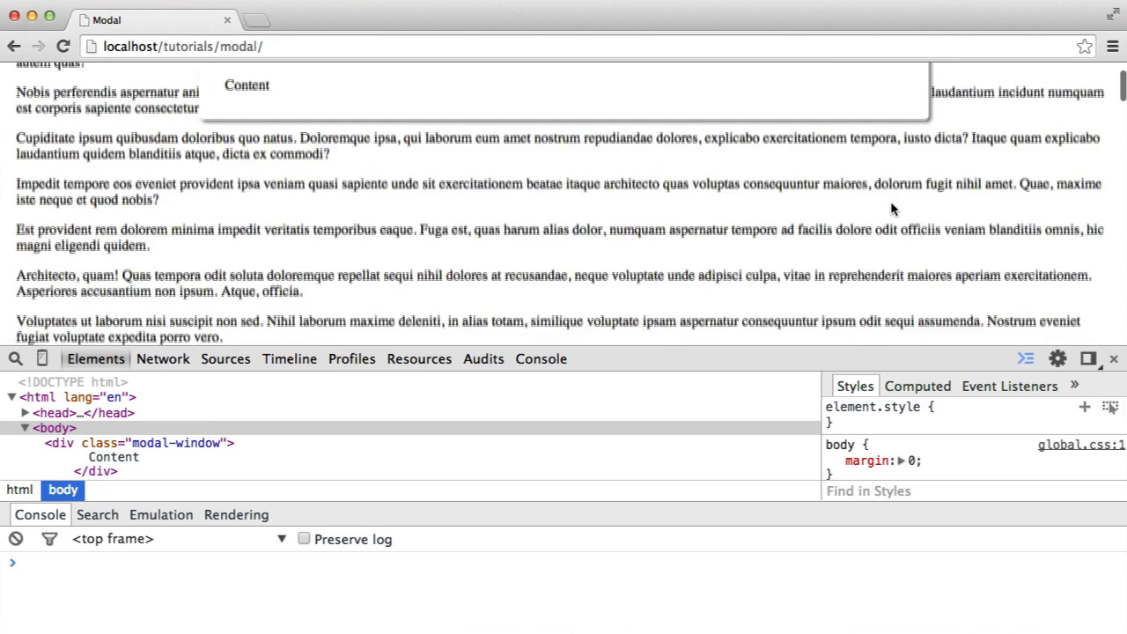
scroll(up, 3)
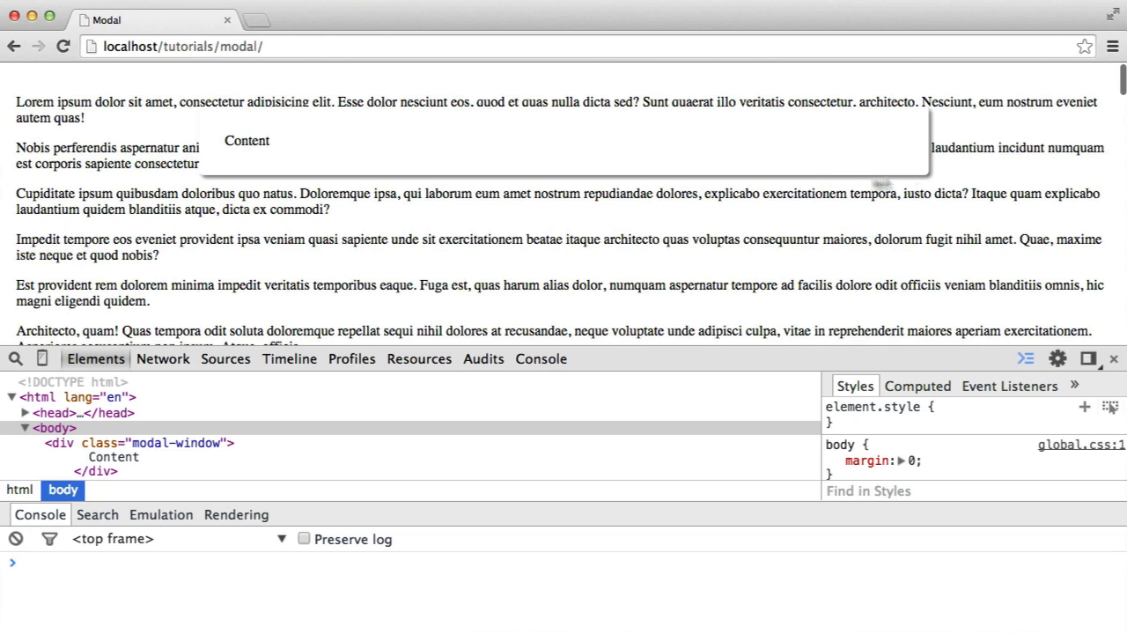
mouse_move(199, 124)
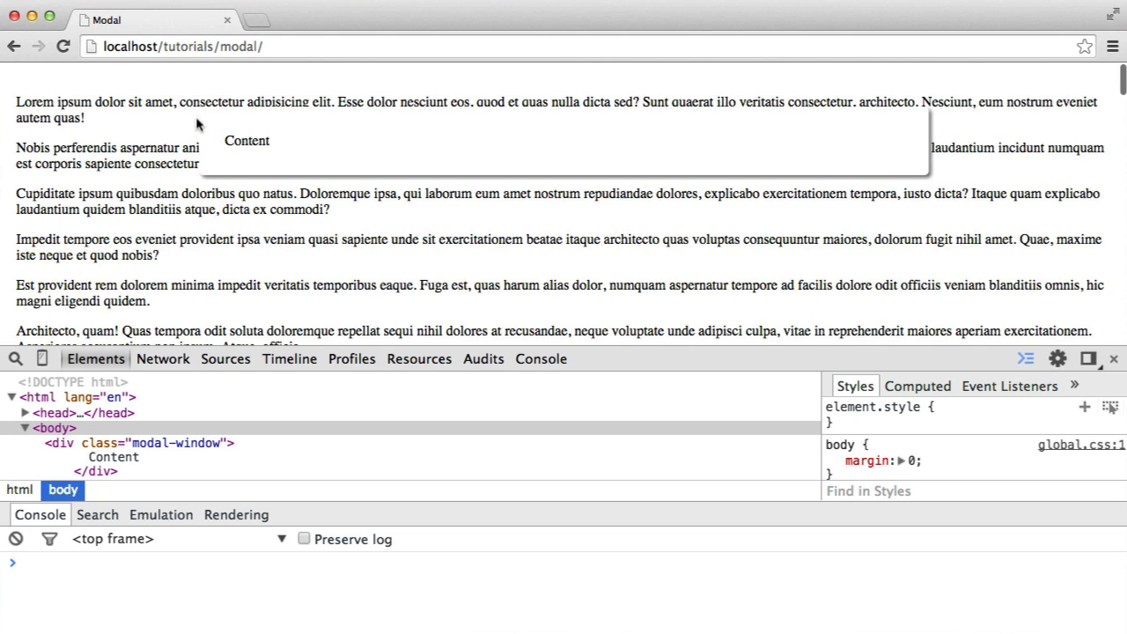
mouse_move(924, 124)
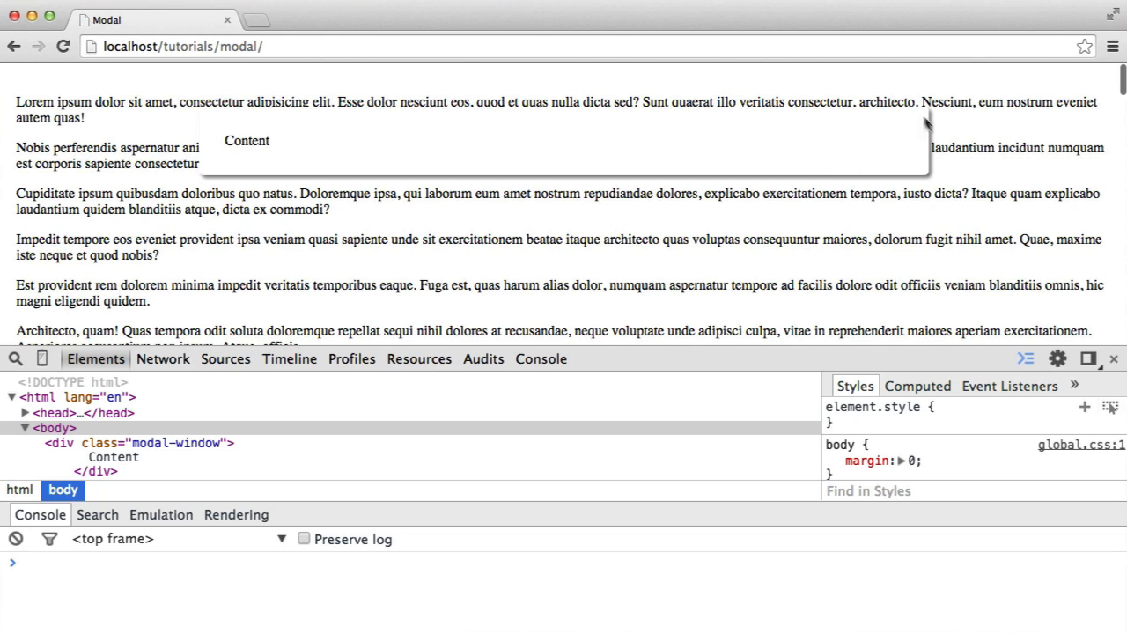
mouse_move(889, 277)
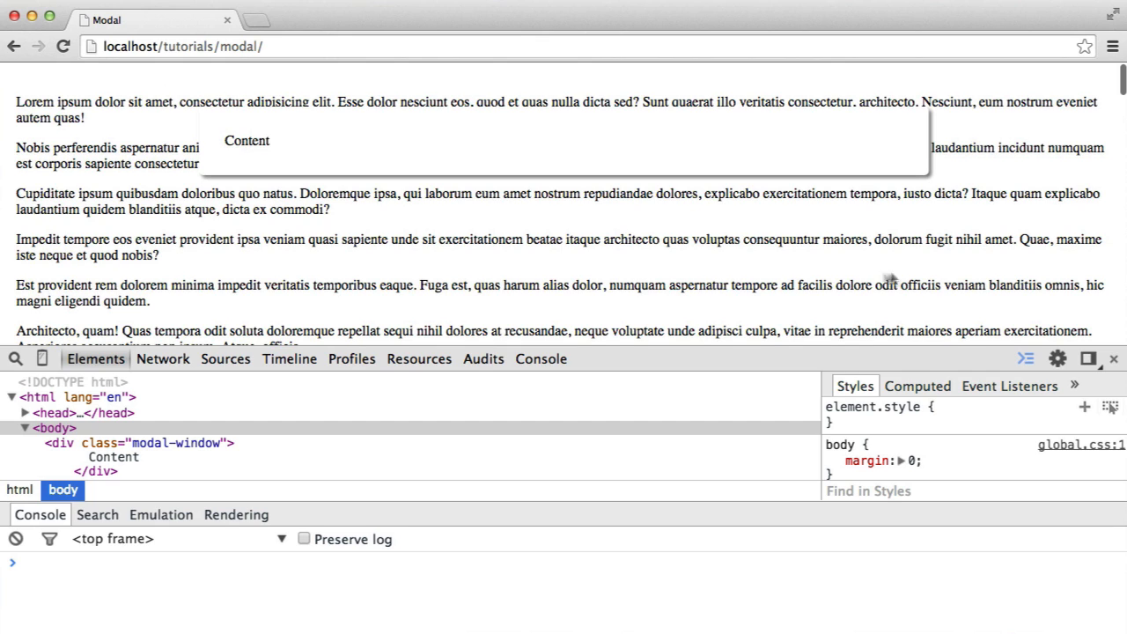
mouse_move(850, 137)
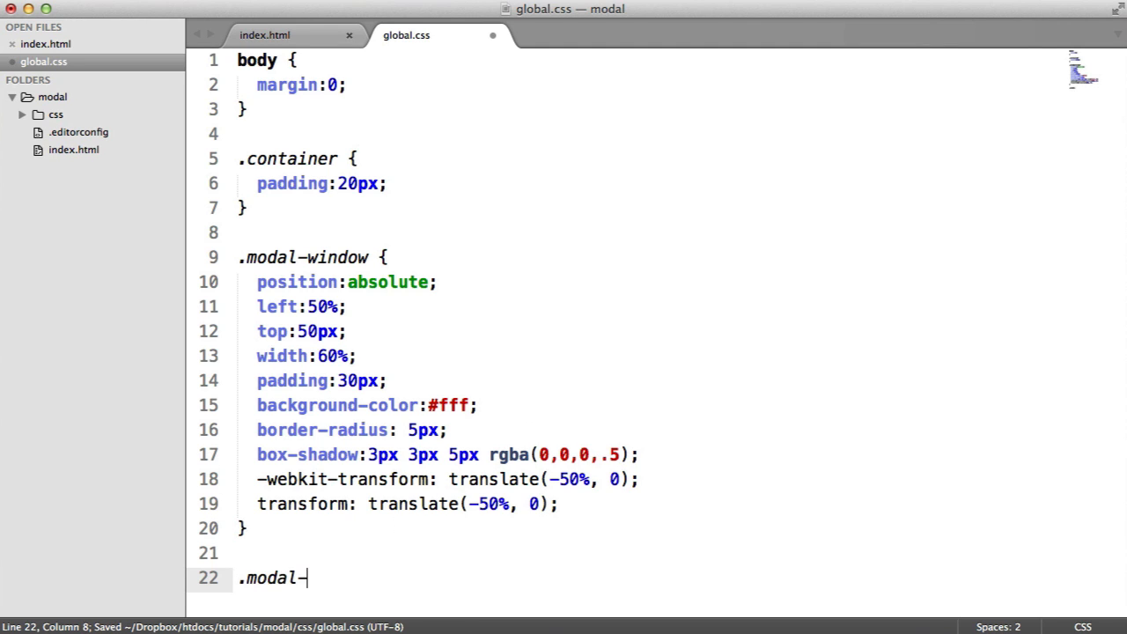
Start an empty .modal-shade rule and add <div class="modal-shade"></div> to index.html
text(shade {)
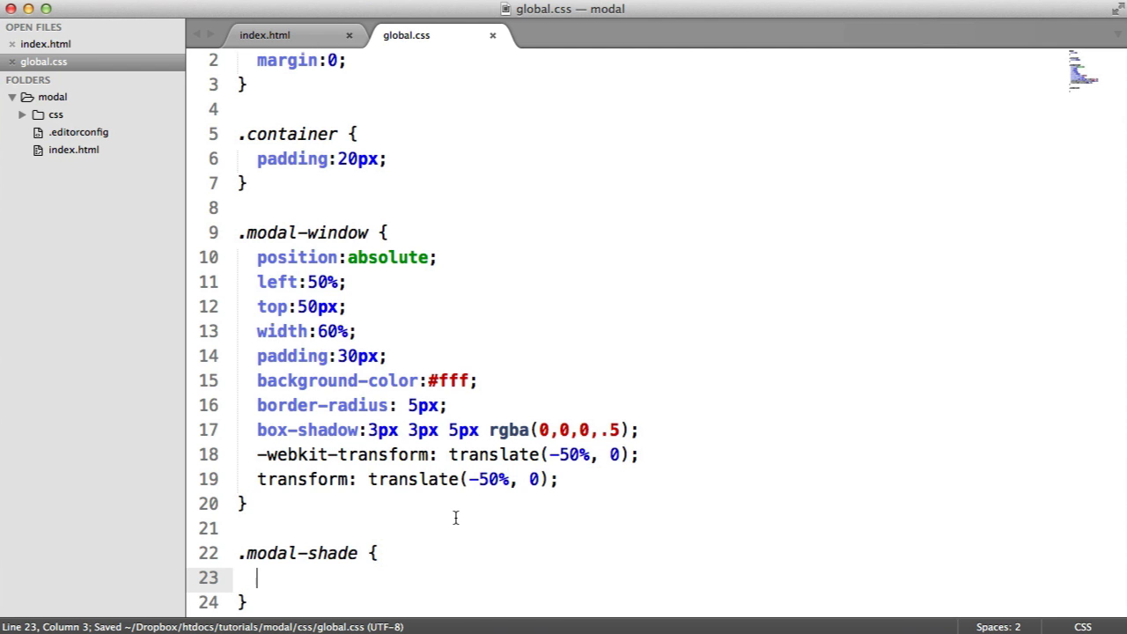
click(265, 35)
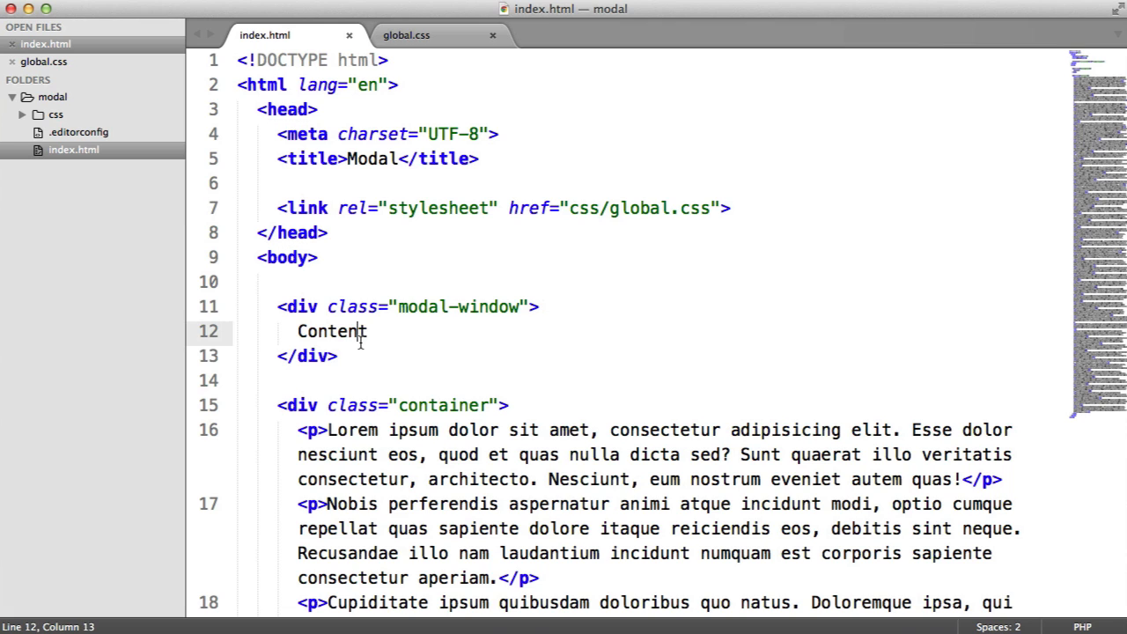
text(.mo)
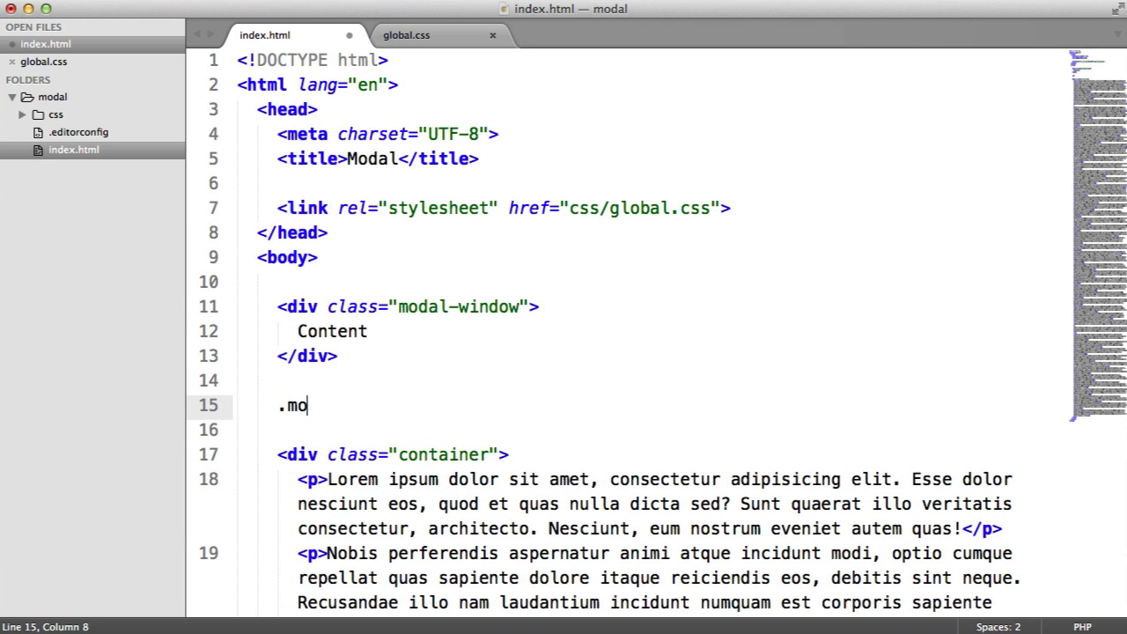
text(div class="modal-shade"></div>)
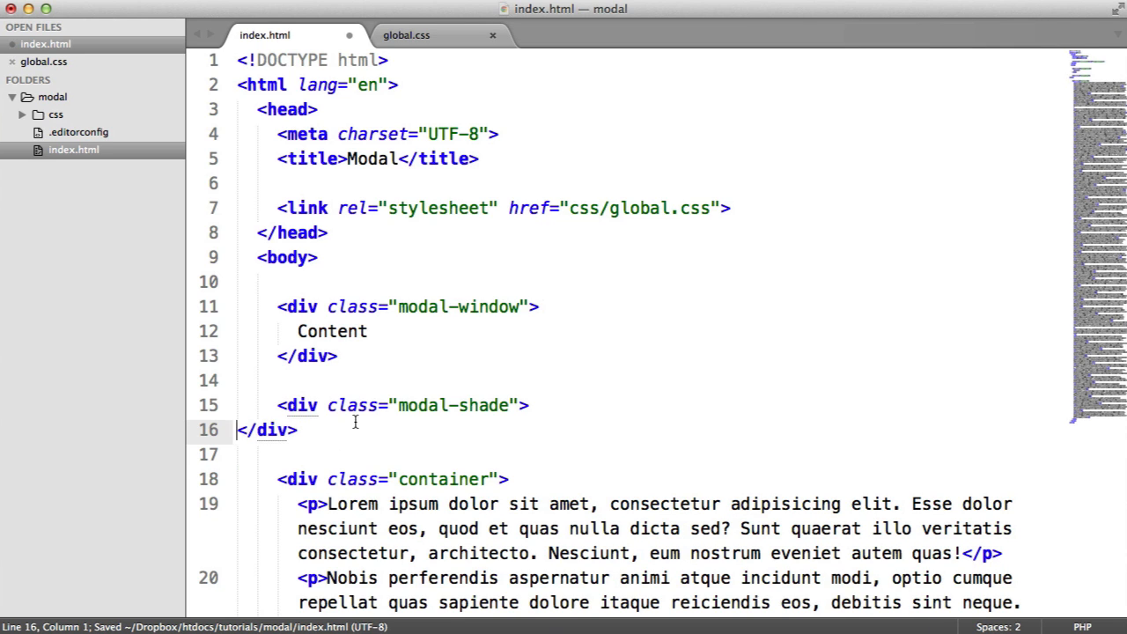
click(405, 35)
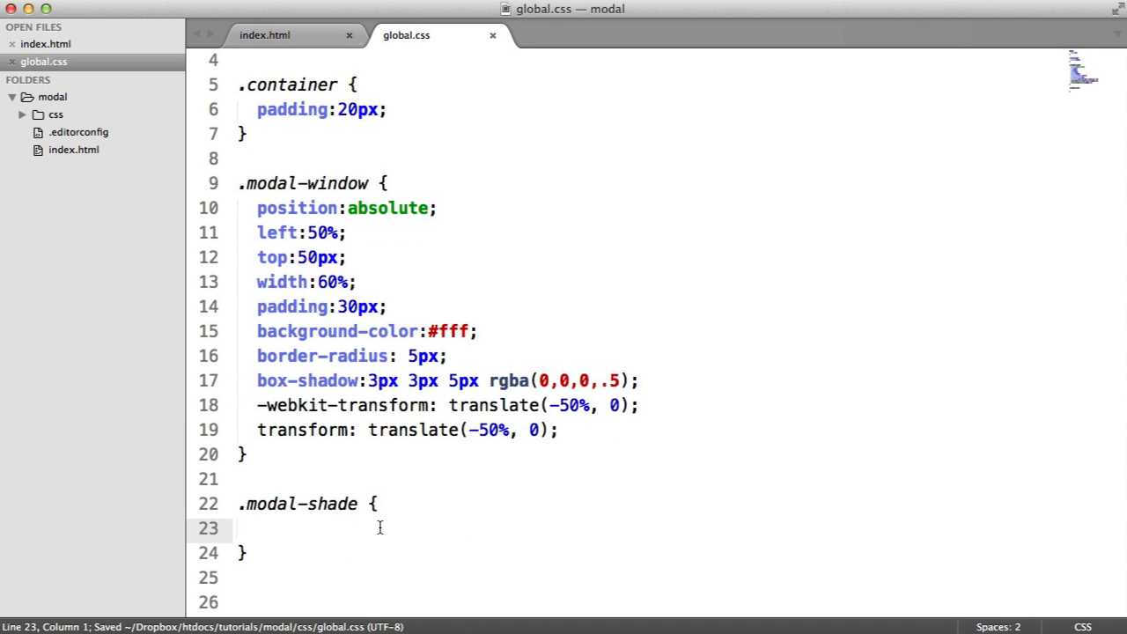
Set .modal-shade to position fixed, 100% height and width, rgba(0,0,0,.7) background
text(position:fixed;)
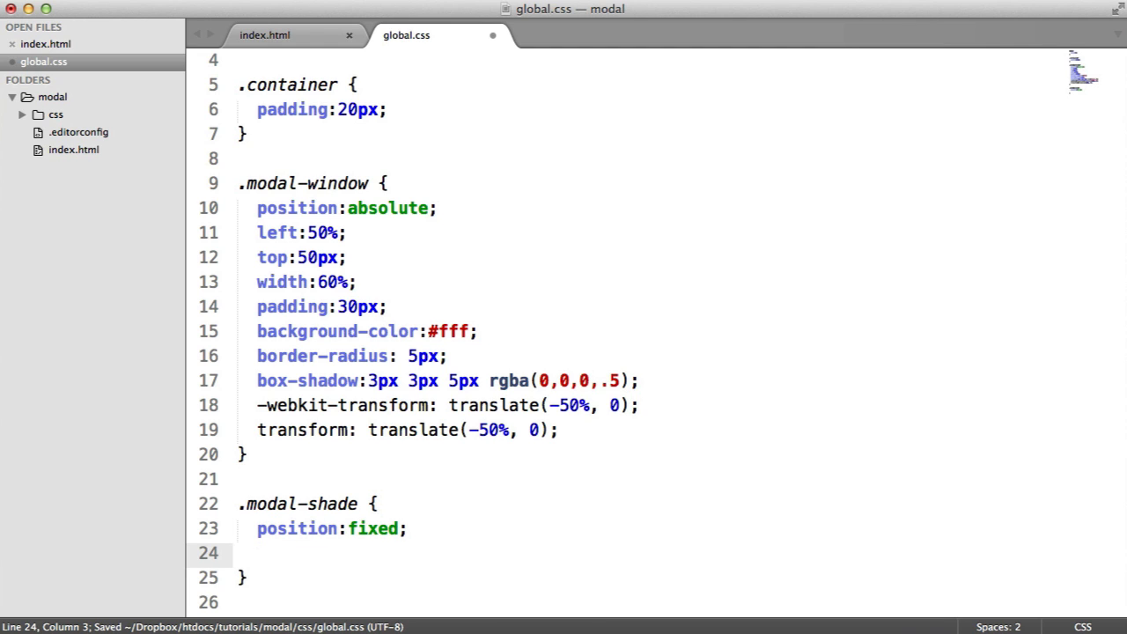
text(height:100%;)
text(width:100%l;)
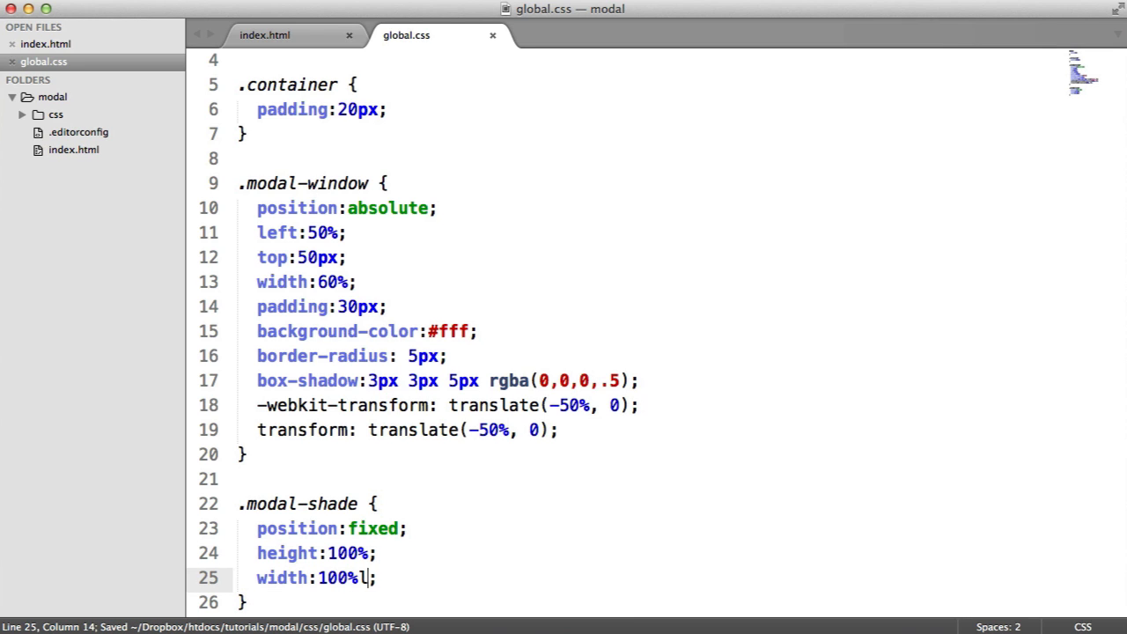
text(background-color:;)
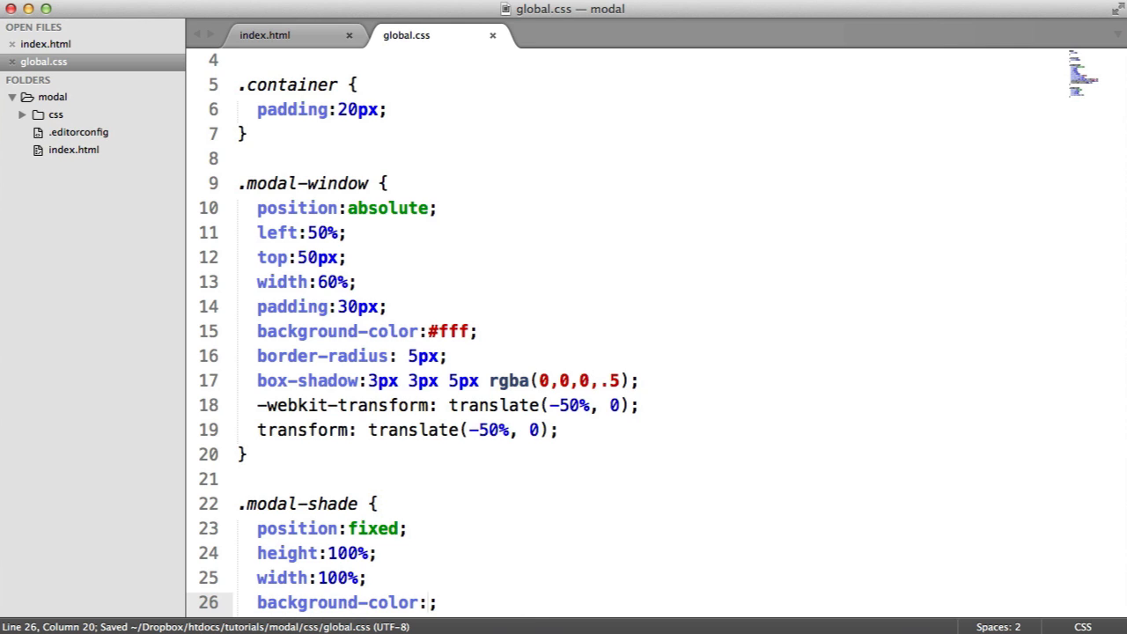
text(rgba()
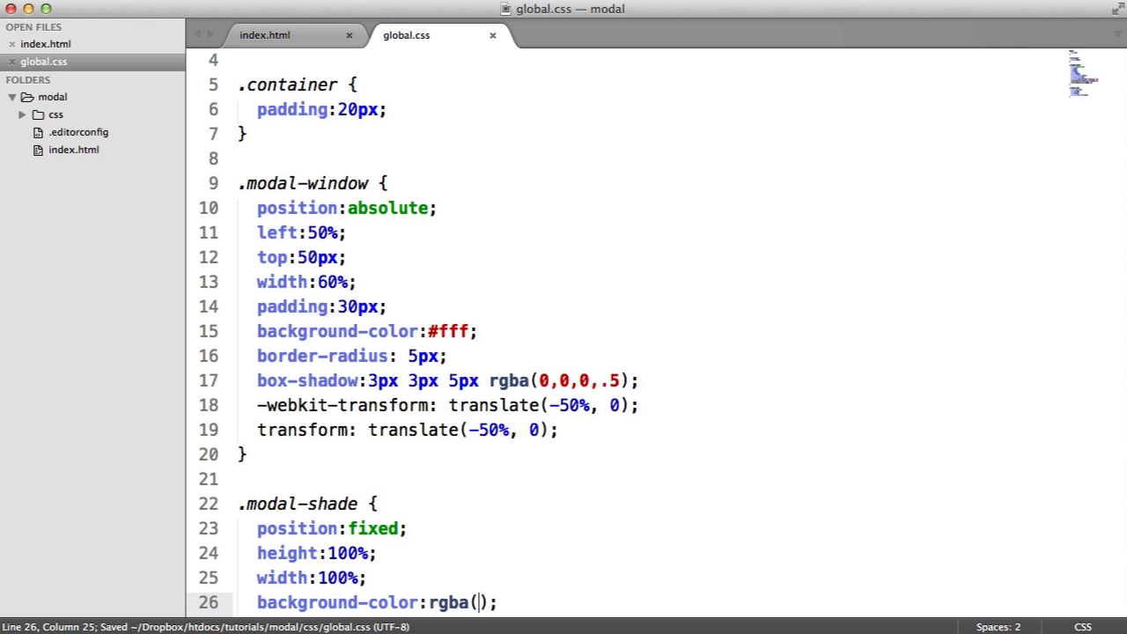
text(0,0,0,)
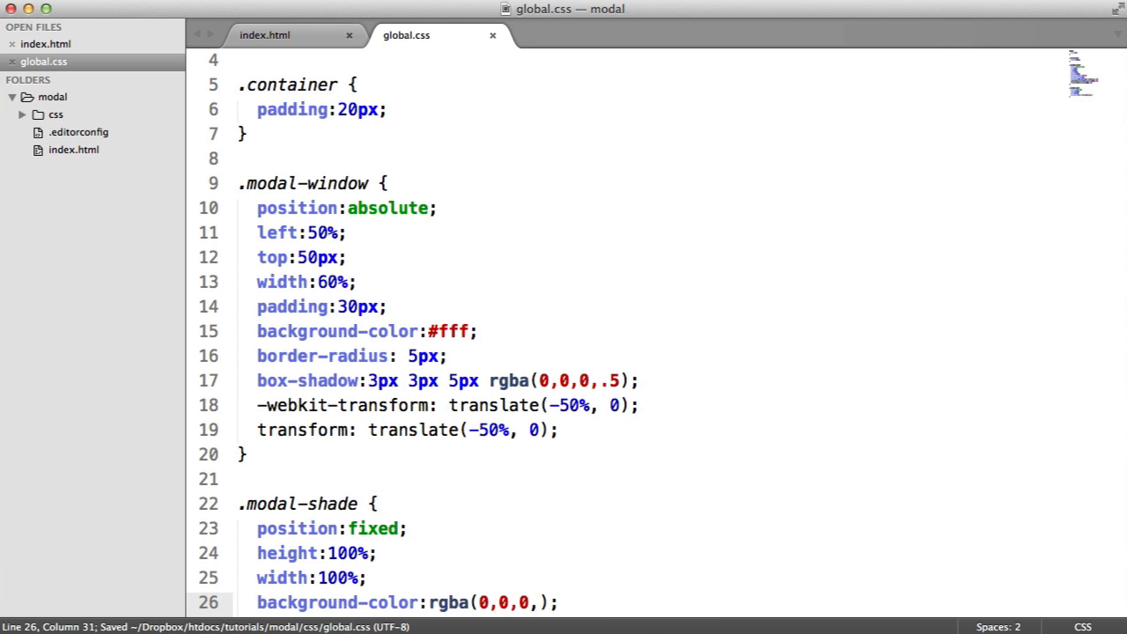
text(.7)
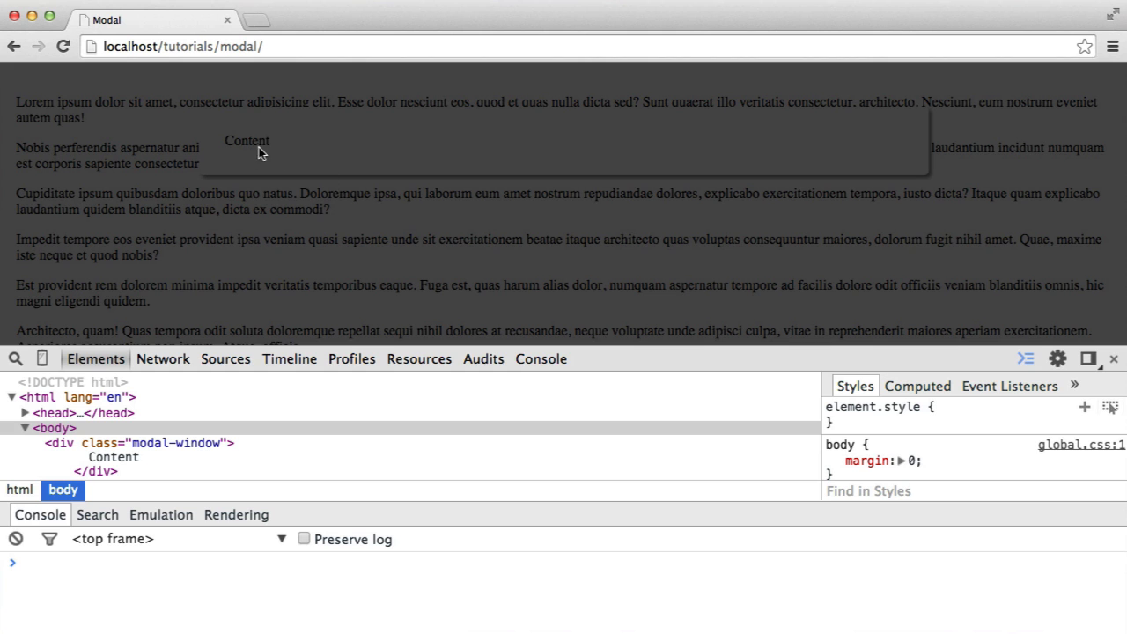
mouse_move(936, 166)
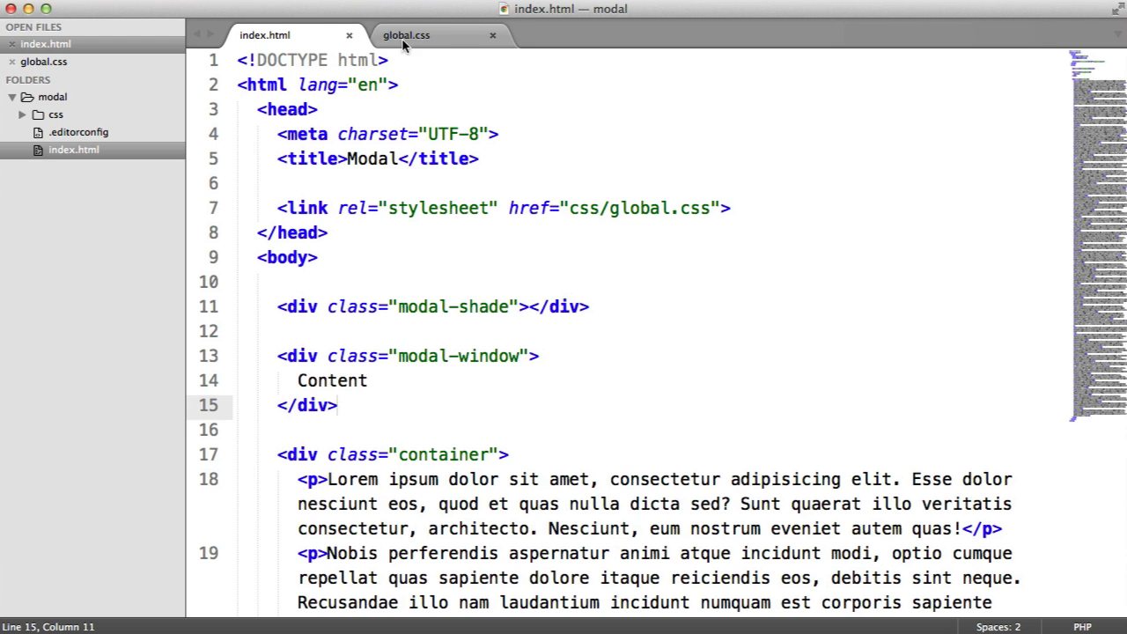
Add z-index 1 to .modal-shade and z-index 2 to .modal-window
click(406, 35)
text(z-index:;)
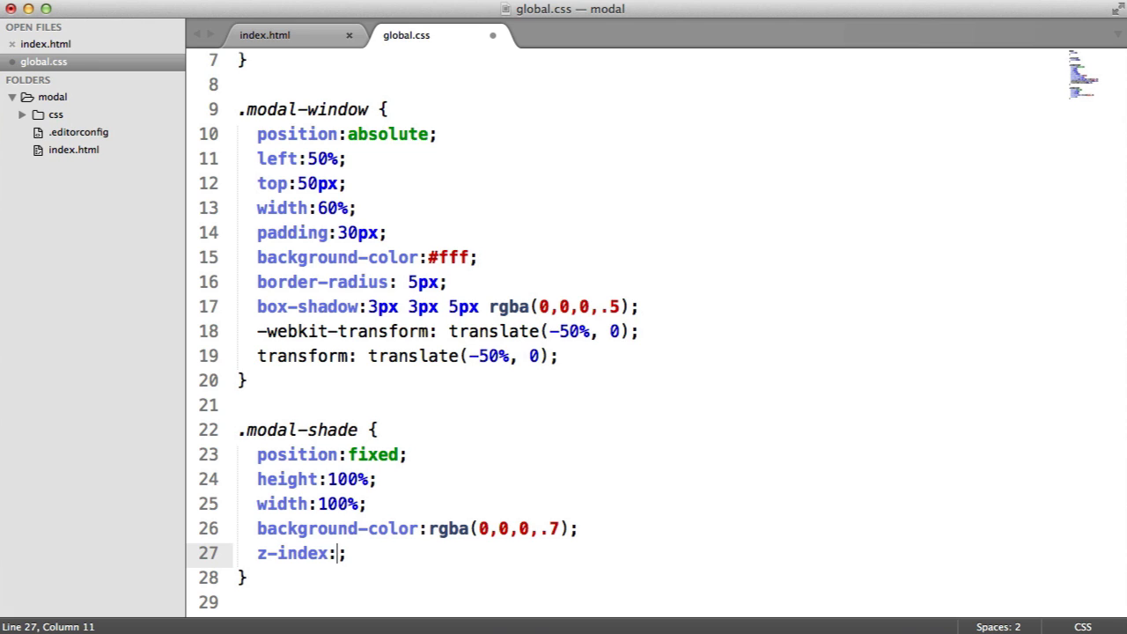
text(1)
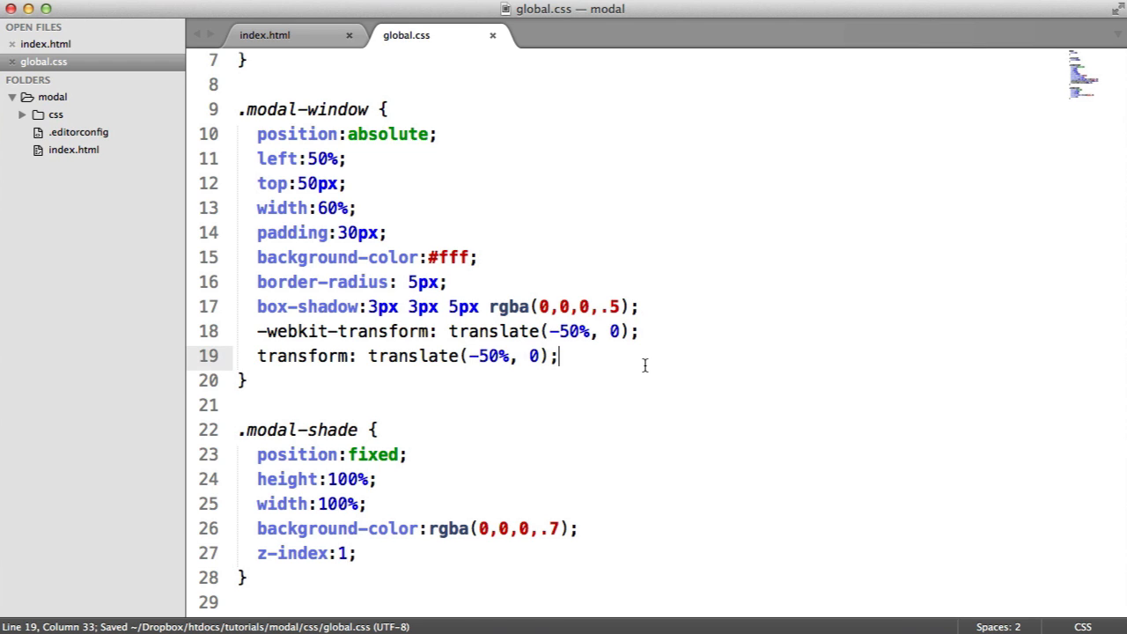
text(z-index:;)
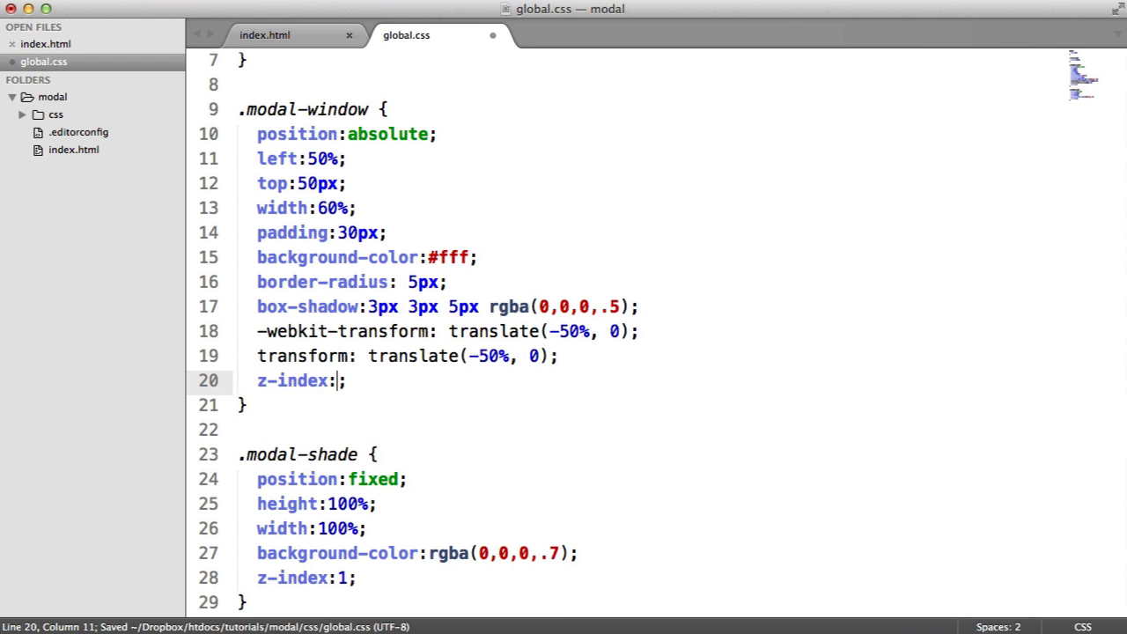
text(2)
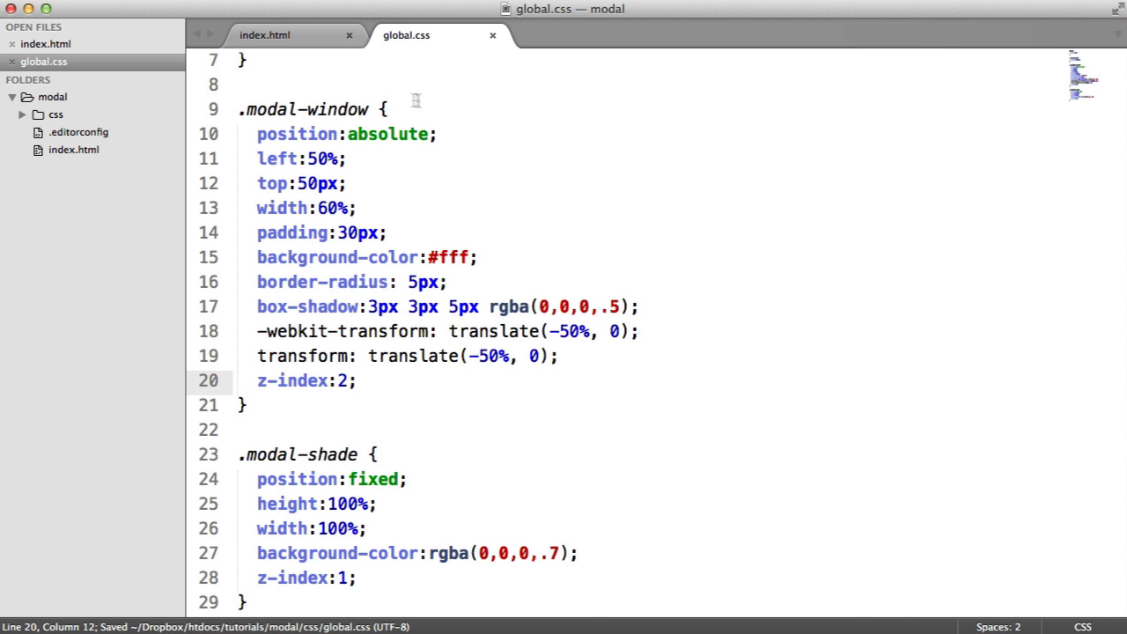
click(264, 36)
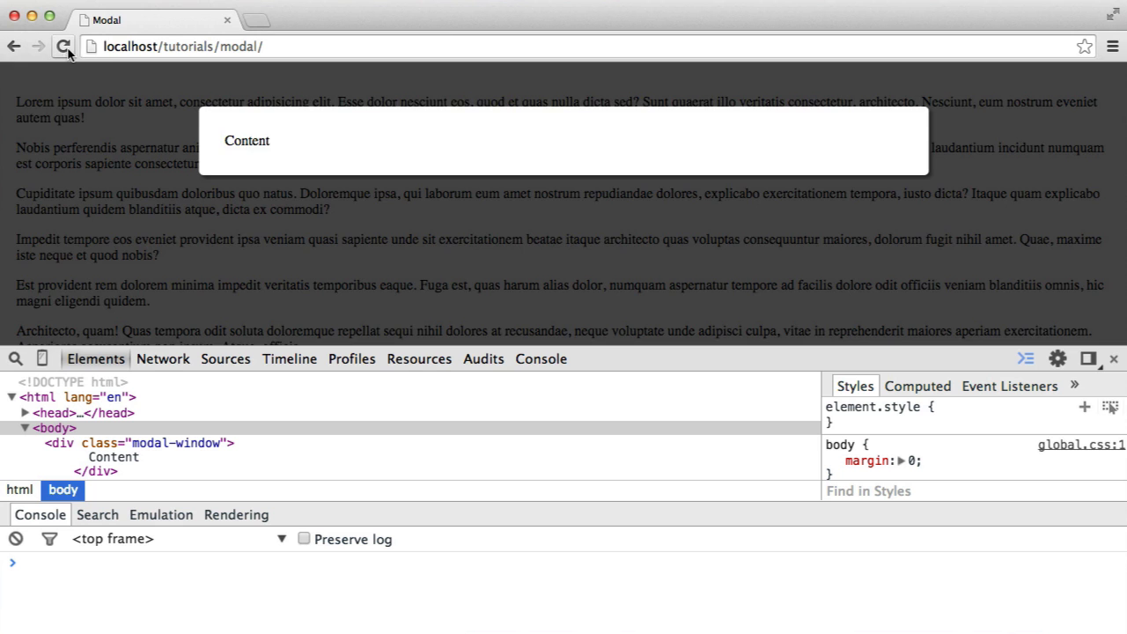
Reload Chrome to confirm the modal sits above the shade, then return to index.html
click(62, 46)
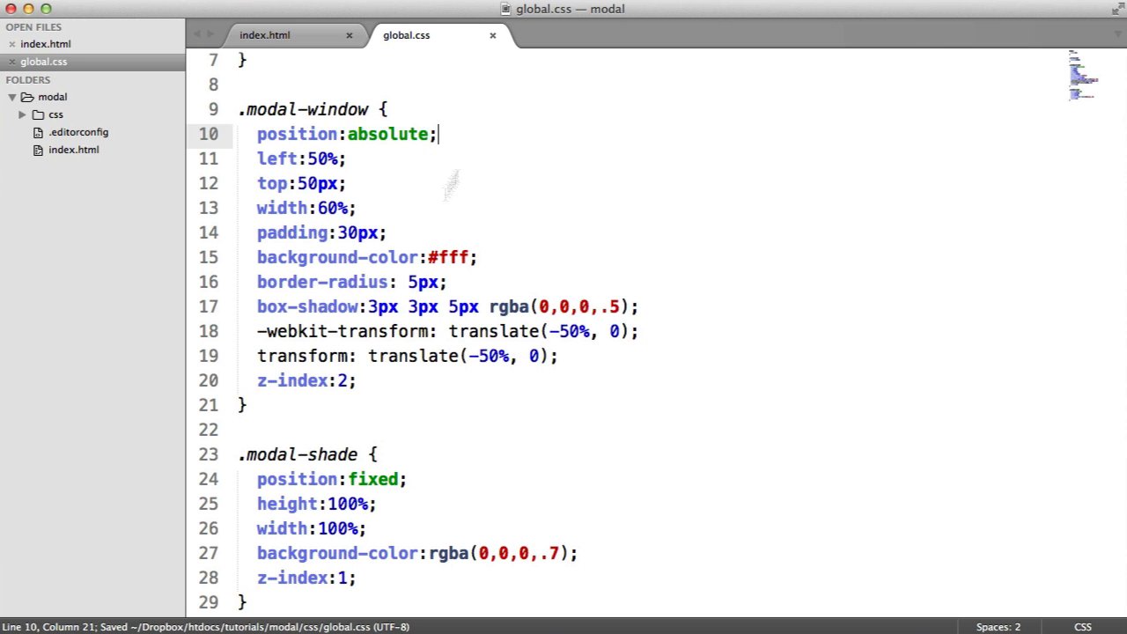
click(264, 35)
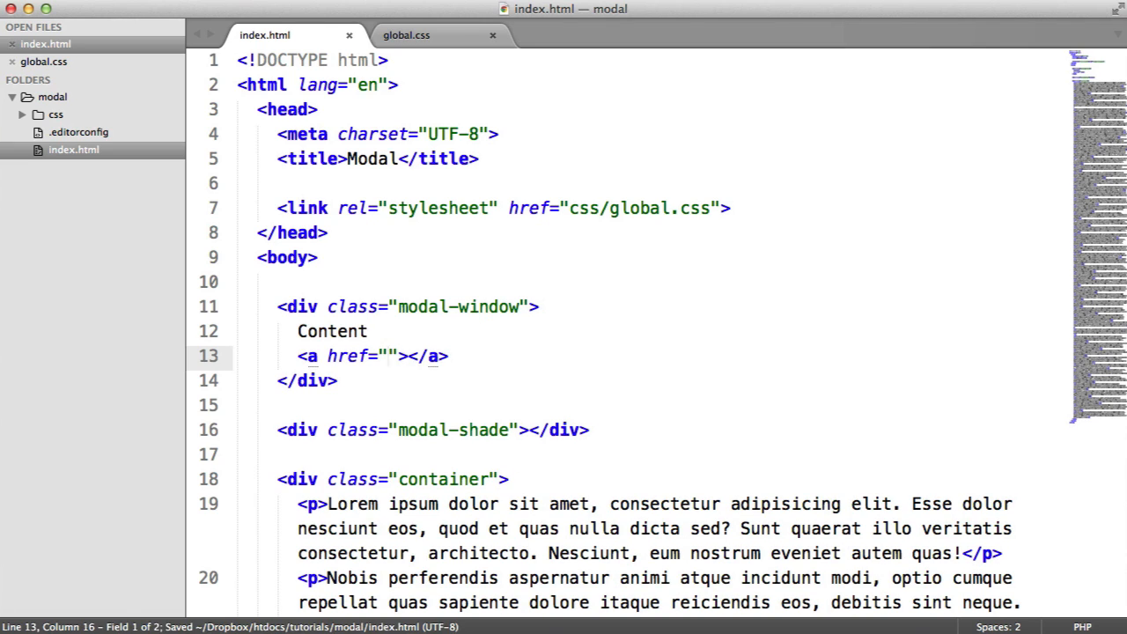
Give the modal link the text 'Close' and class modal-close, then return to global.css
text(Close)
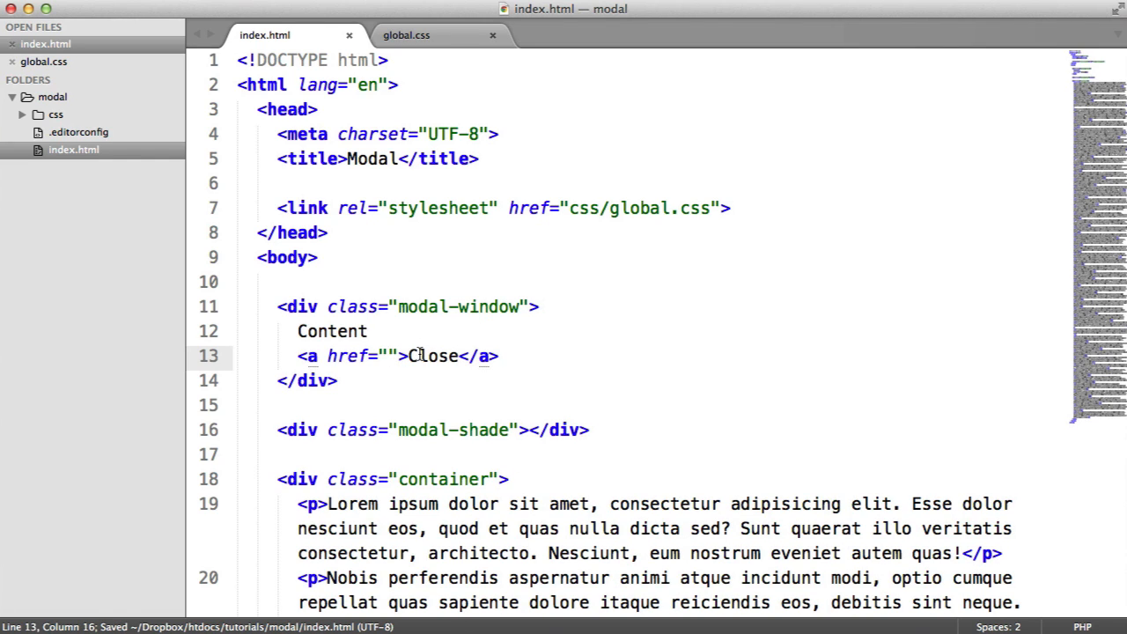
text(class="")
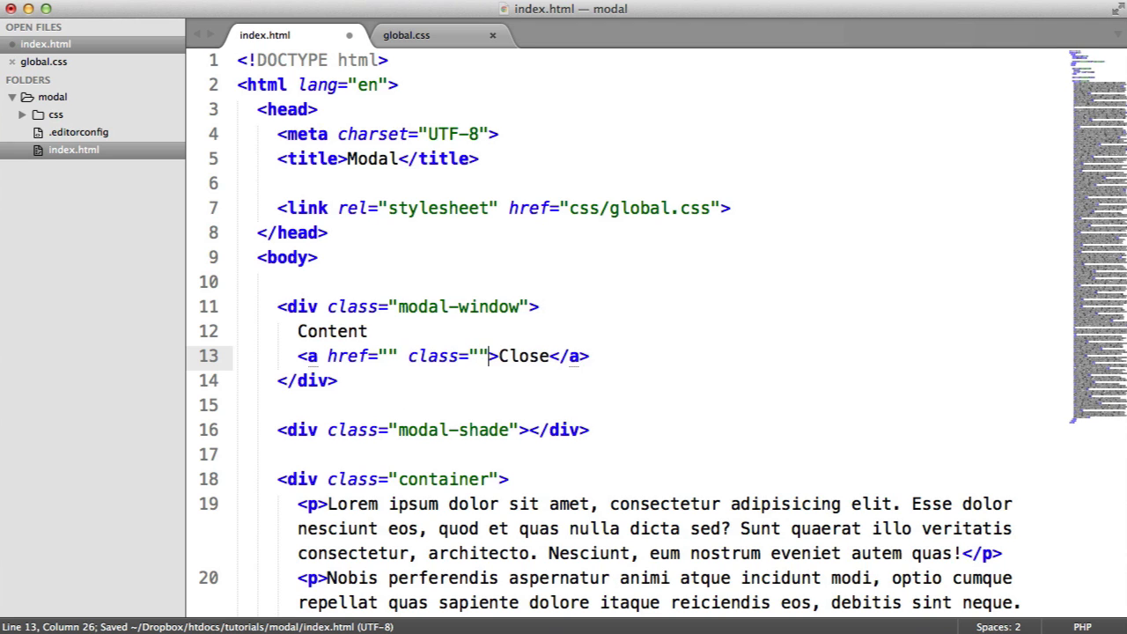
text(modal-close)
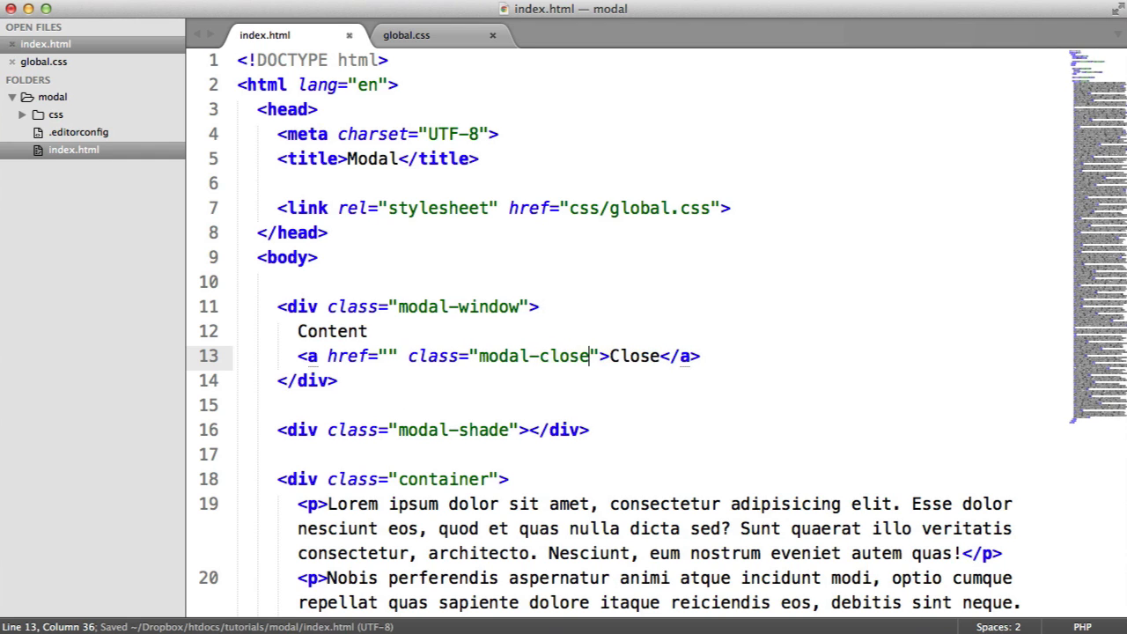
click(406, 35)
text(.modal {)
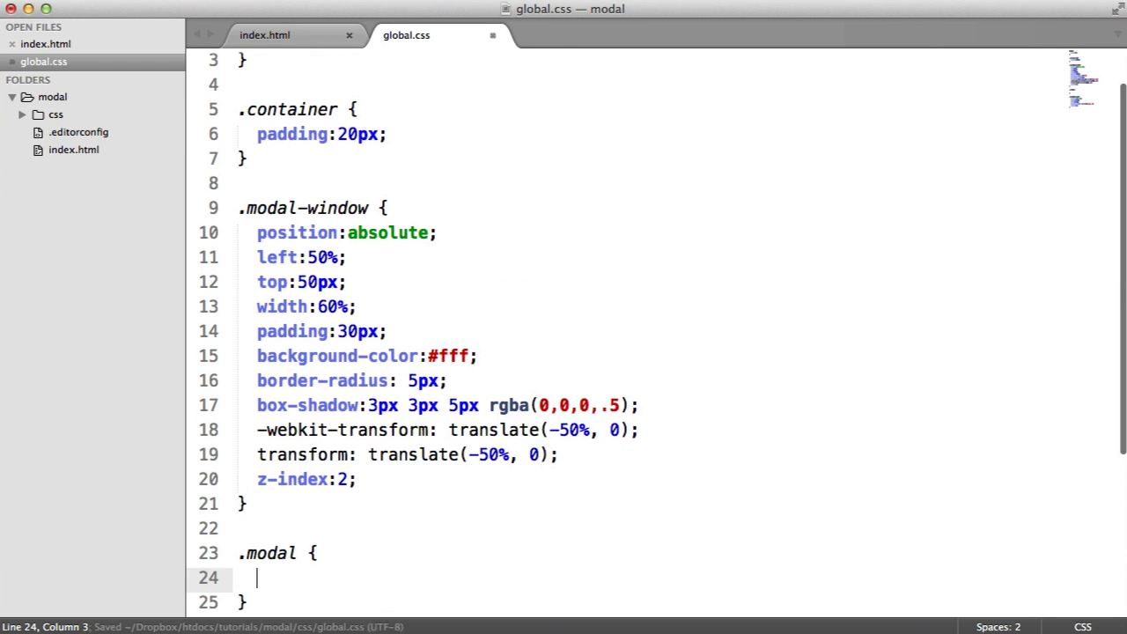
Write a .modal-close rule (absolute, top 10, right 10px) and delete the modal and shade markup
scroll(down, 3)
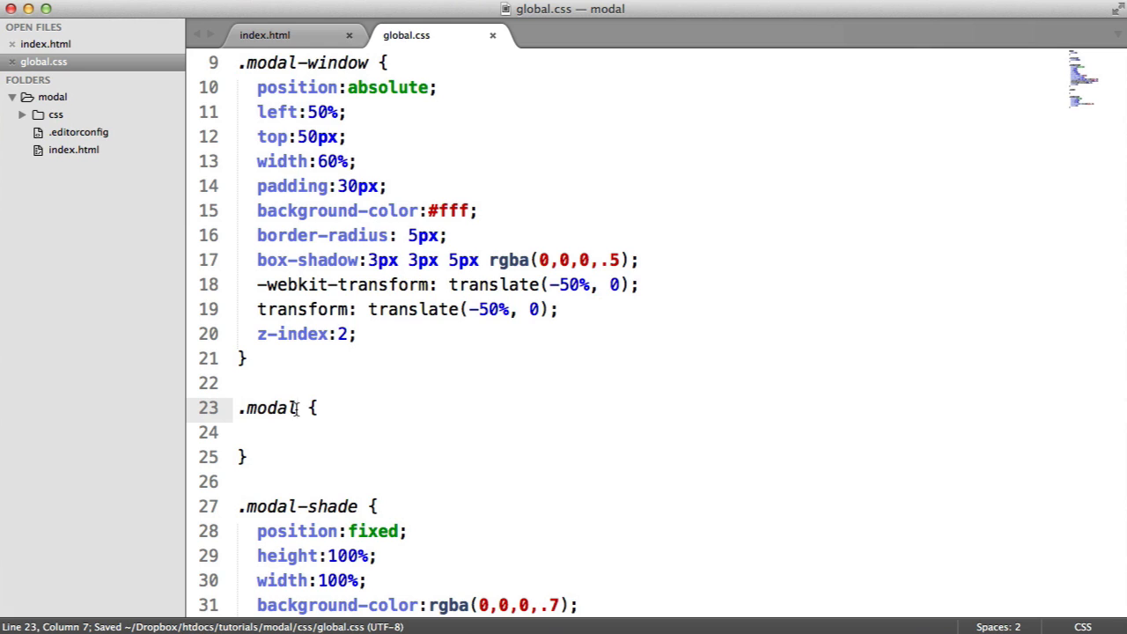
text(-close)
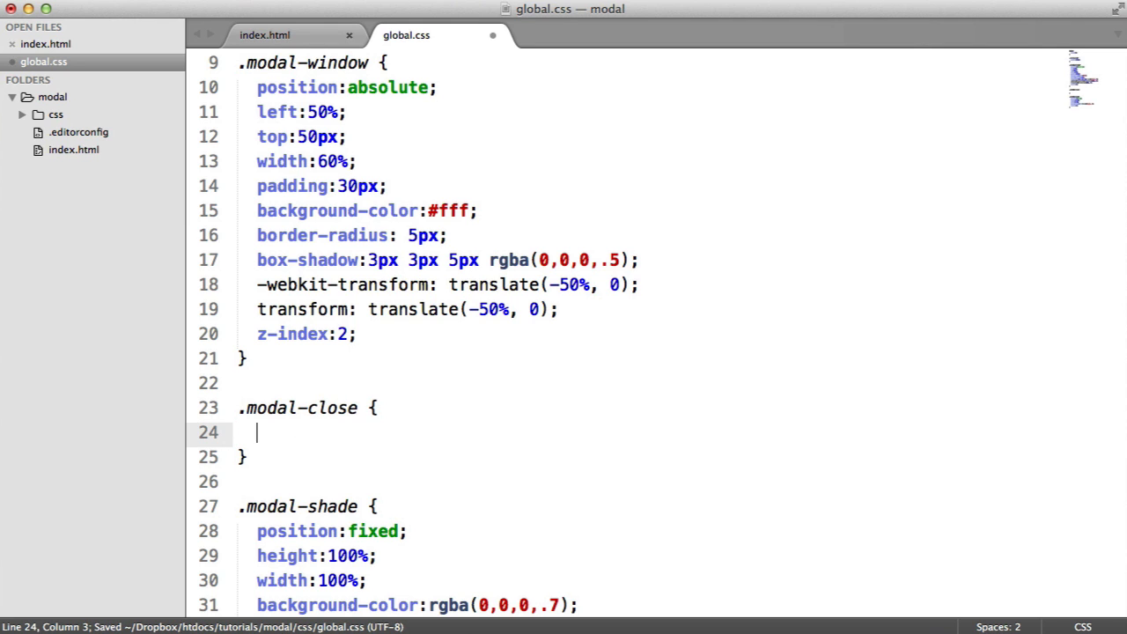
text(position:absolute;)
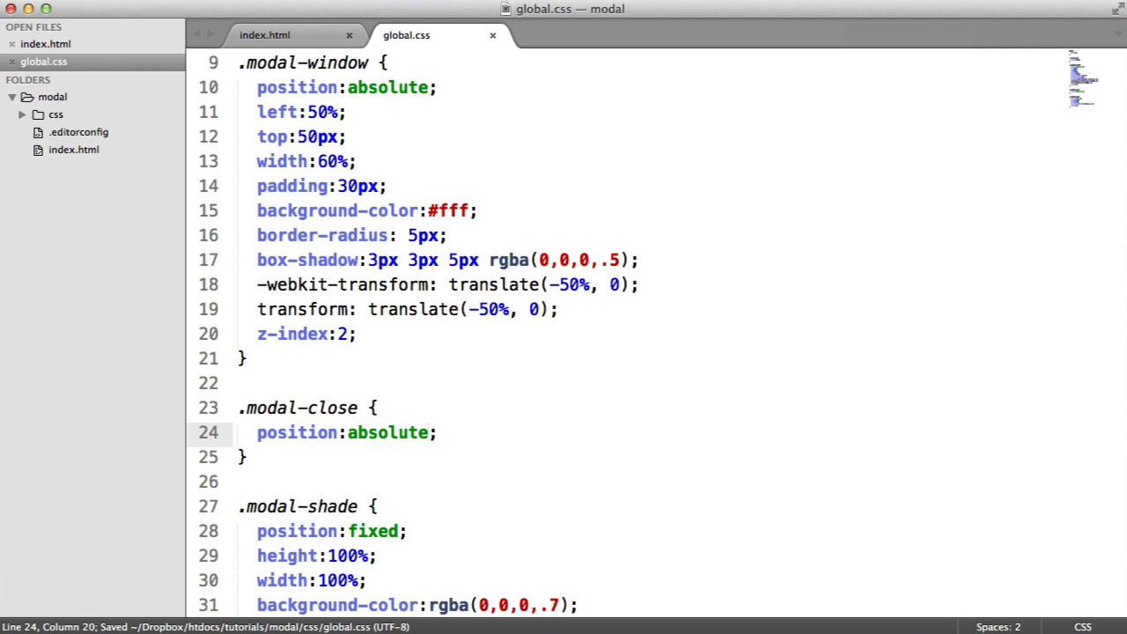
text(top:10;)
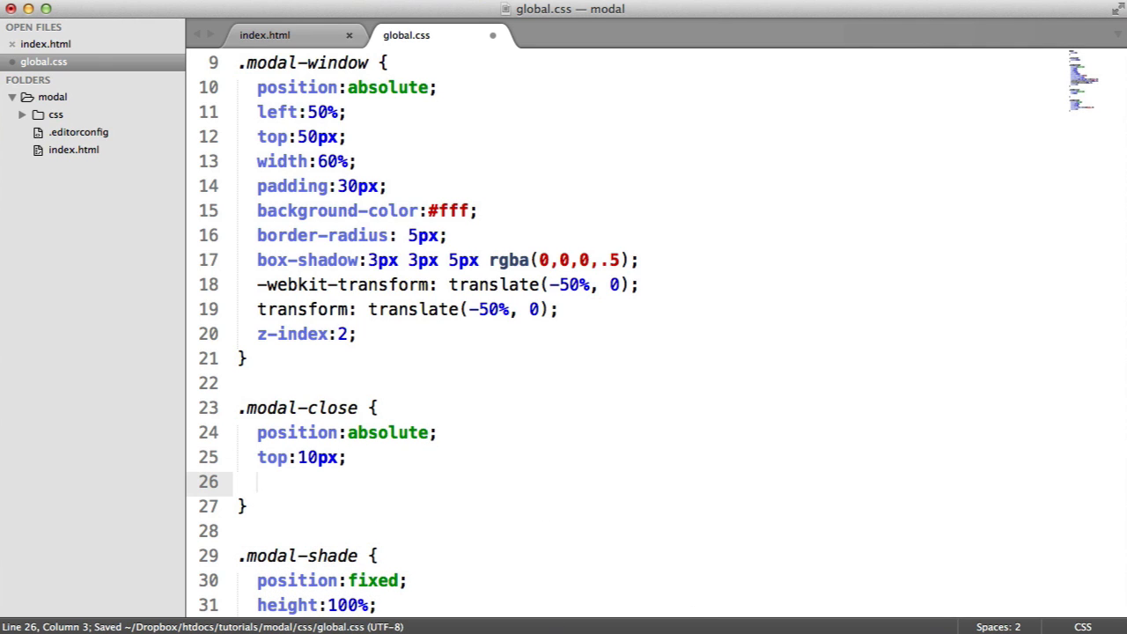
text(right:10px;)
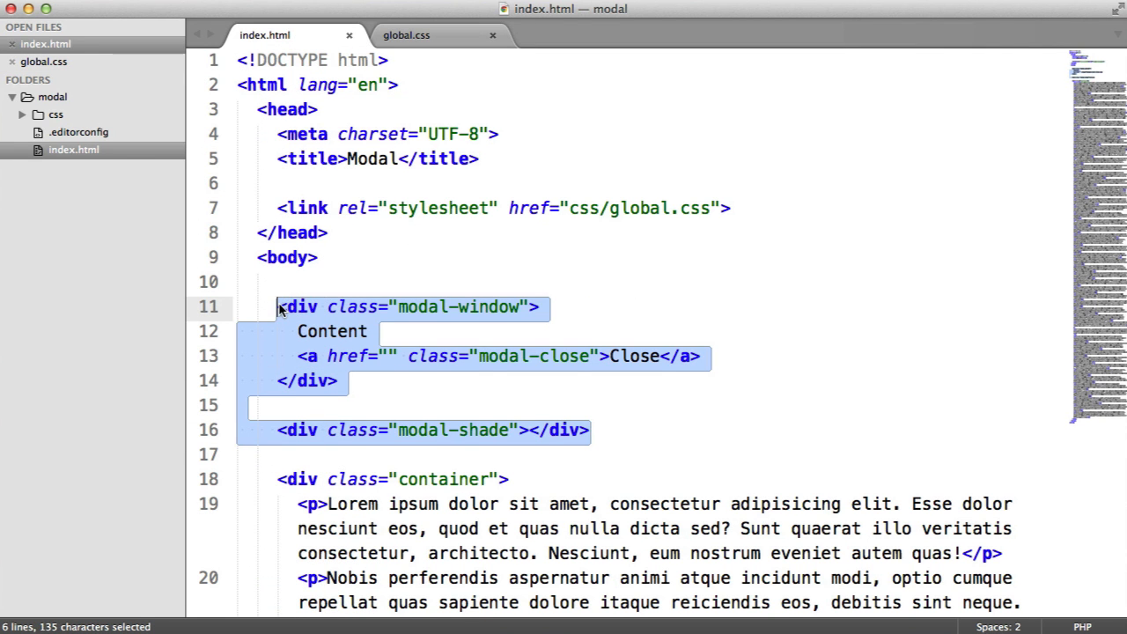
key(Delete)
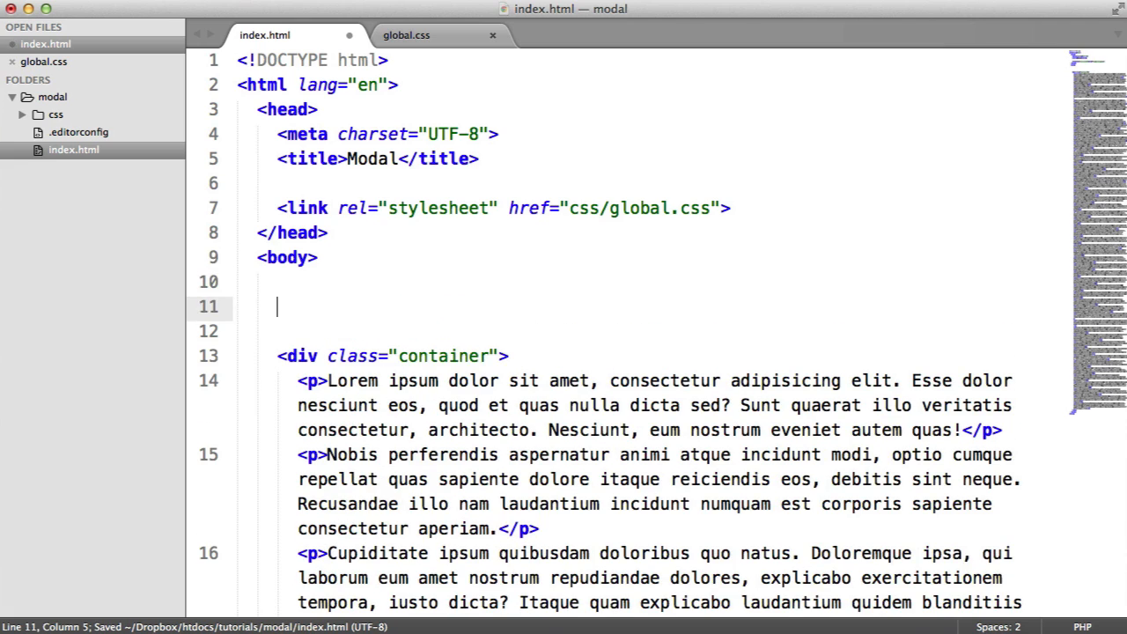